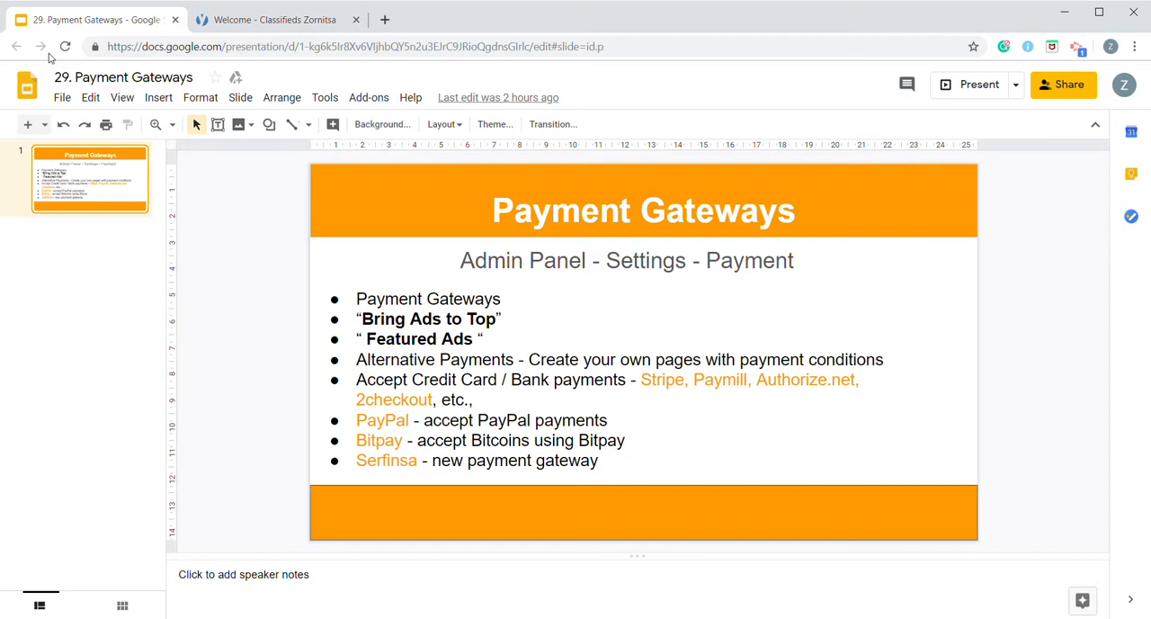
{"action": "mouse_move", "coordinate": [182, 164]}
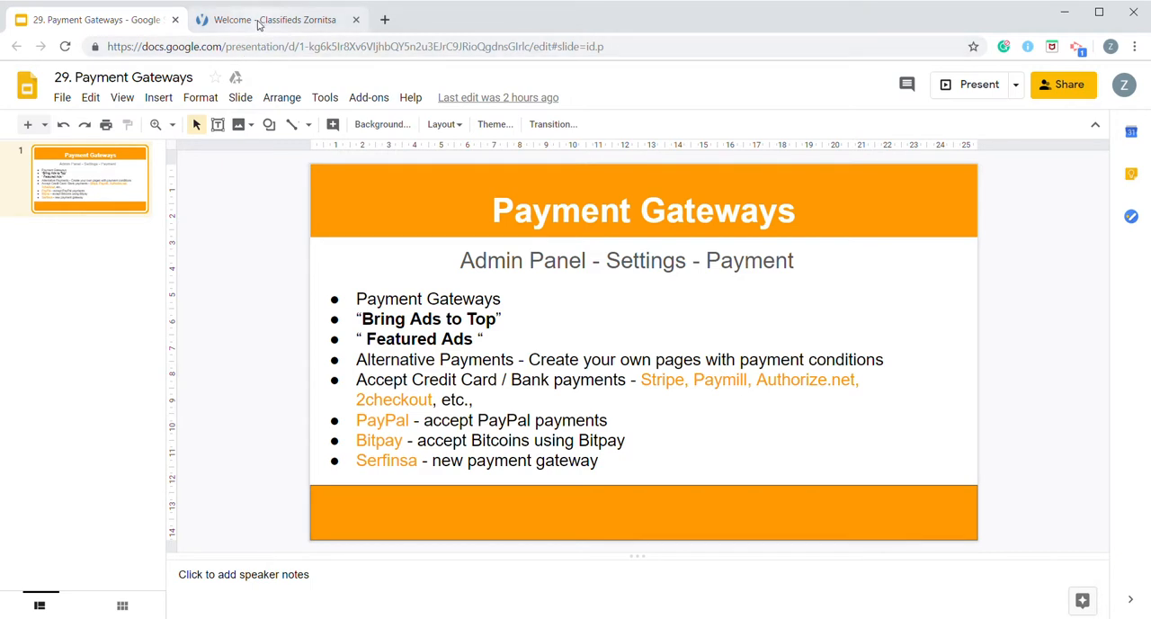
- Open the Payments Configuration page from the admin panel's Settings section
{"action": "left_click", "coordinate": [274, 18]}
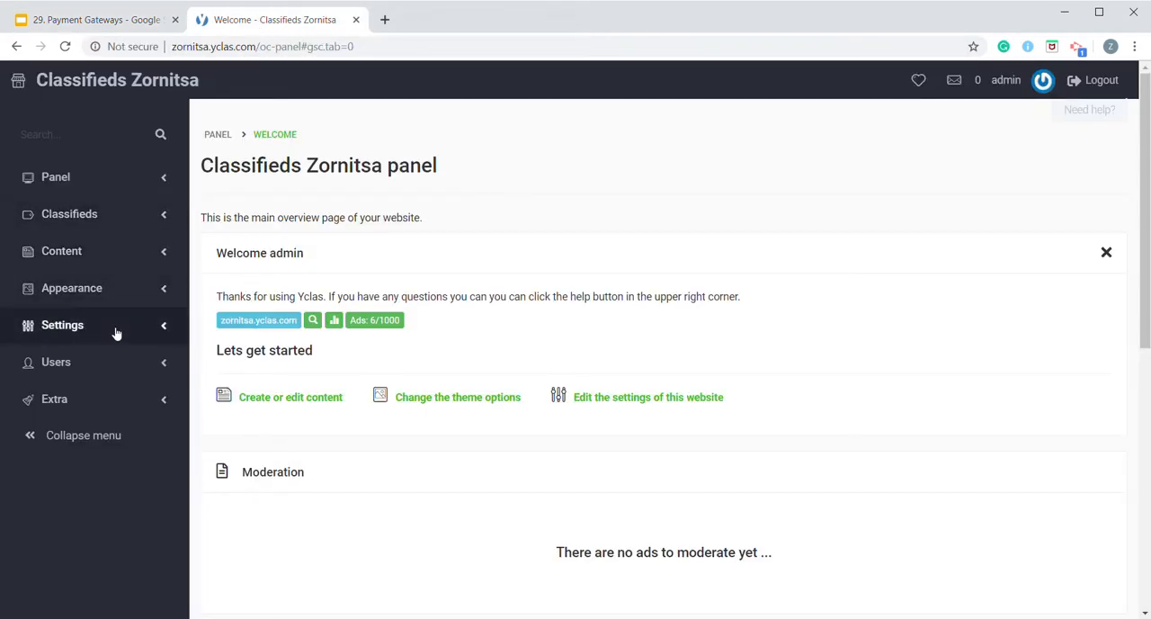
{"action": "left_click", "coordinate": [61, 326]}
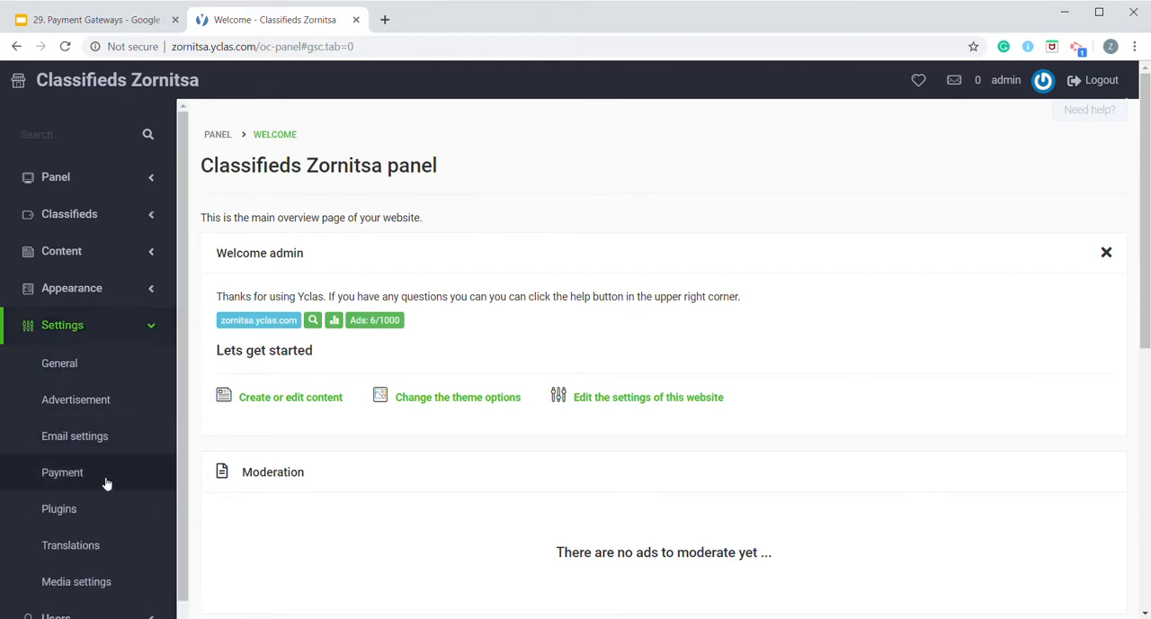
{"action": "left_click", "coordinate": [62, 472]}
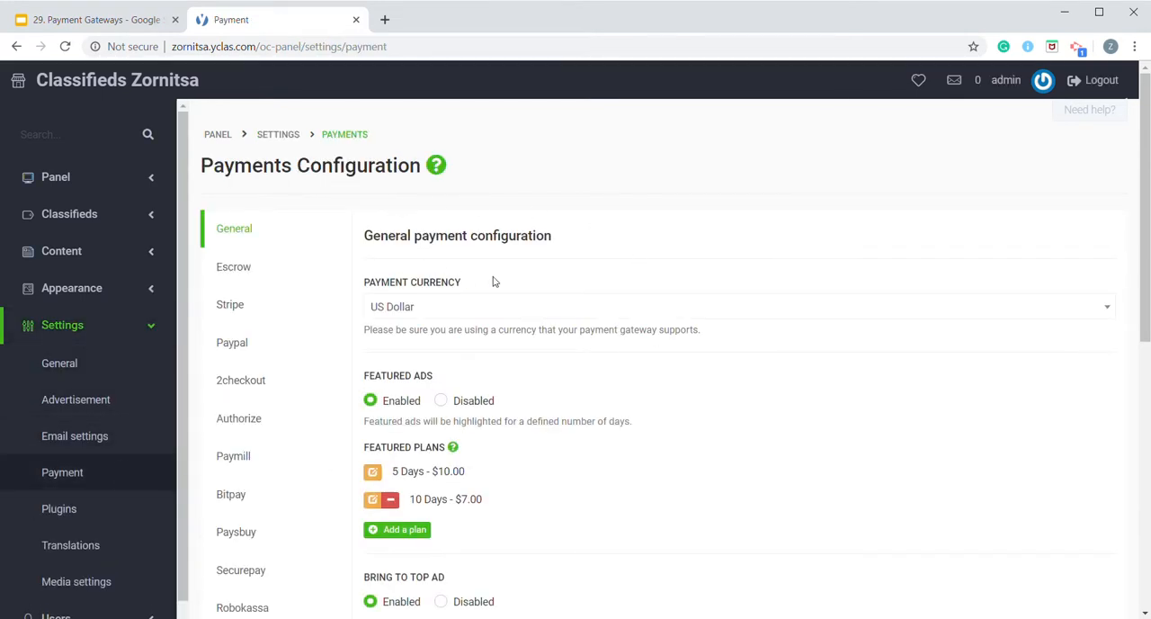
{"action": "mouse_move", "coordinate": [592, 244]}
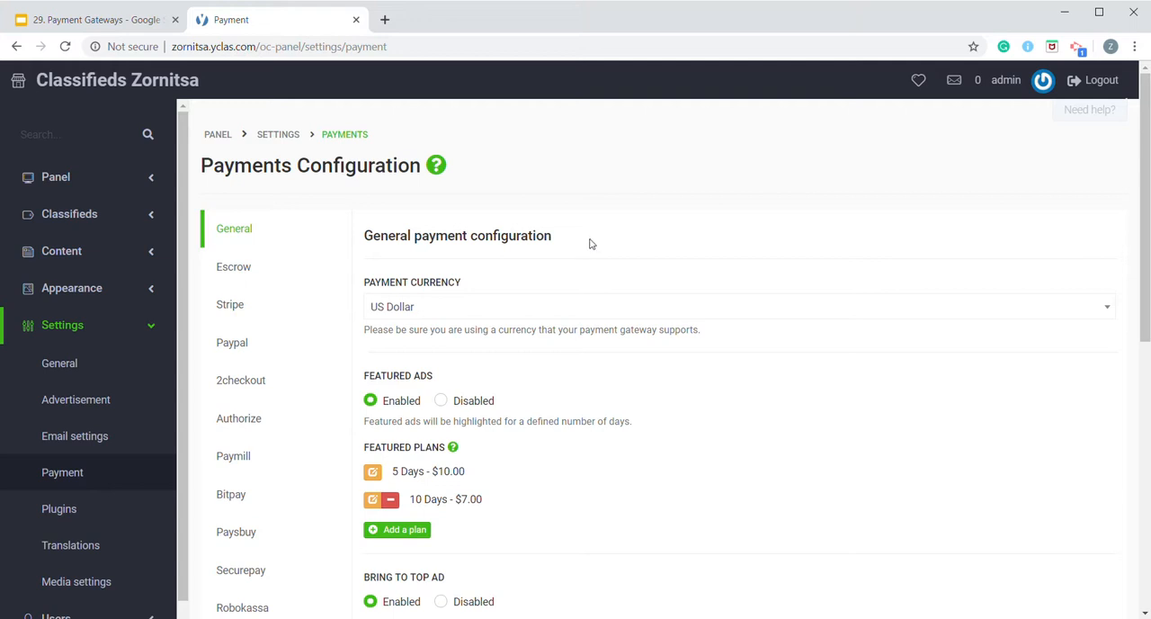
{"action": "mouse_move", "coordinate": [642, 302]}
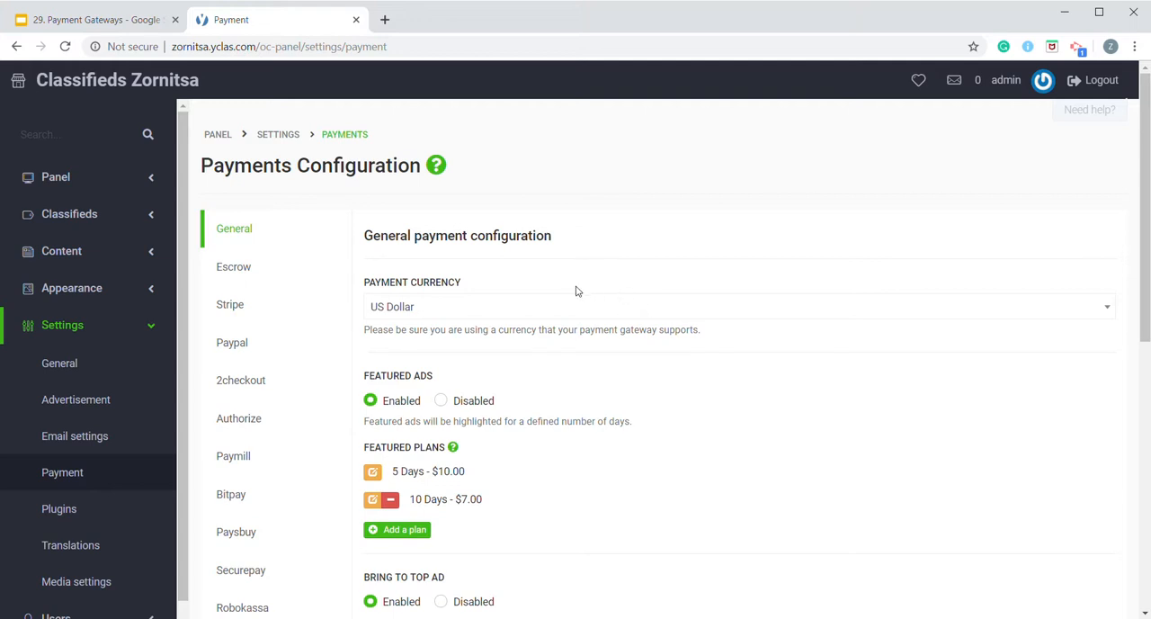
{"action": "mouse_move", "coordinate": [590, 285]}
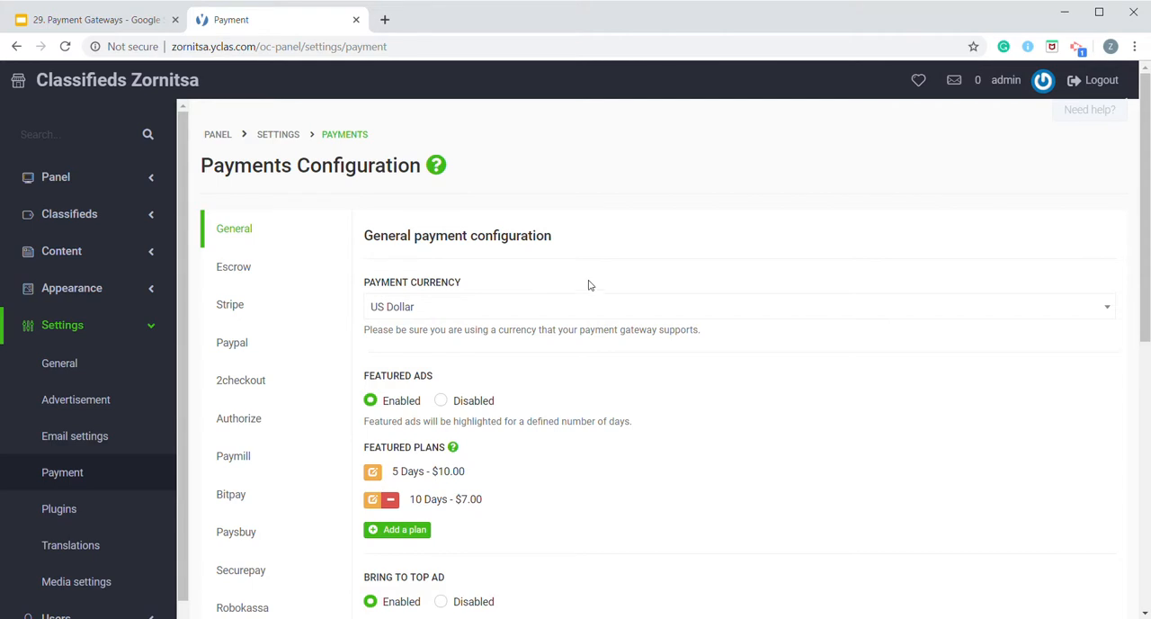
{"action": "mouse_move", "coordinate": [417, 360]}
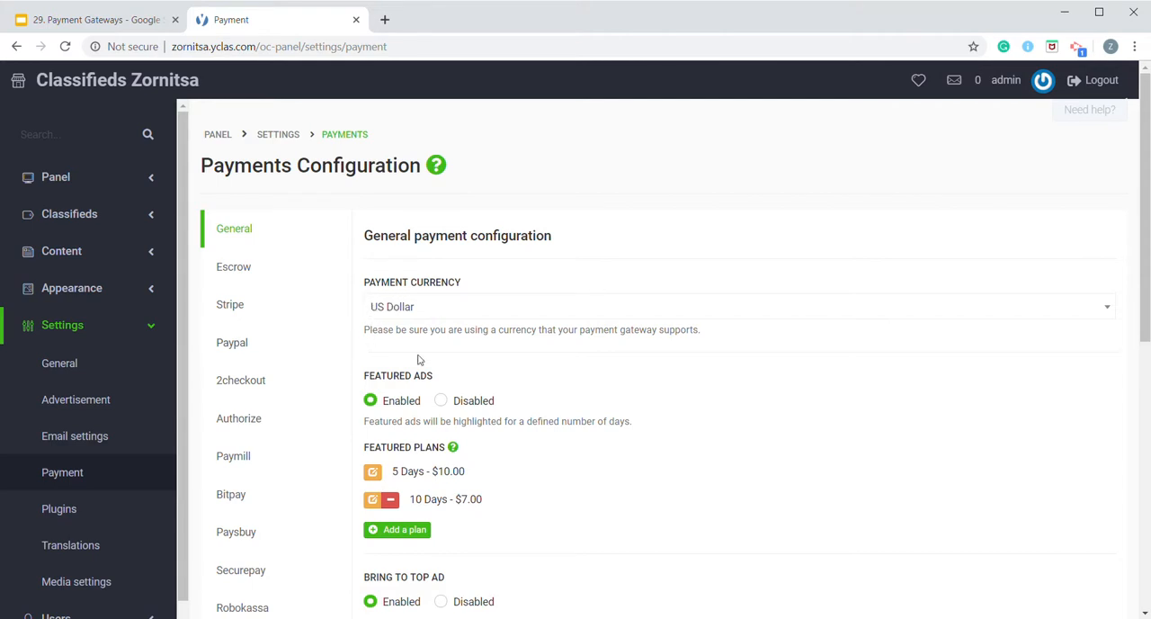
{"action": "mouse_move", "coordinate": [691, 395]}
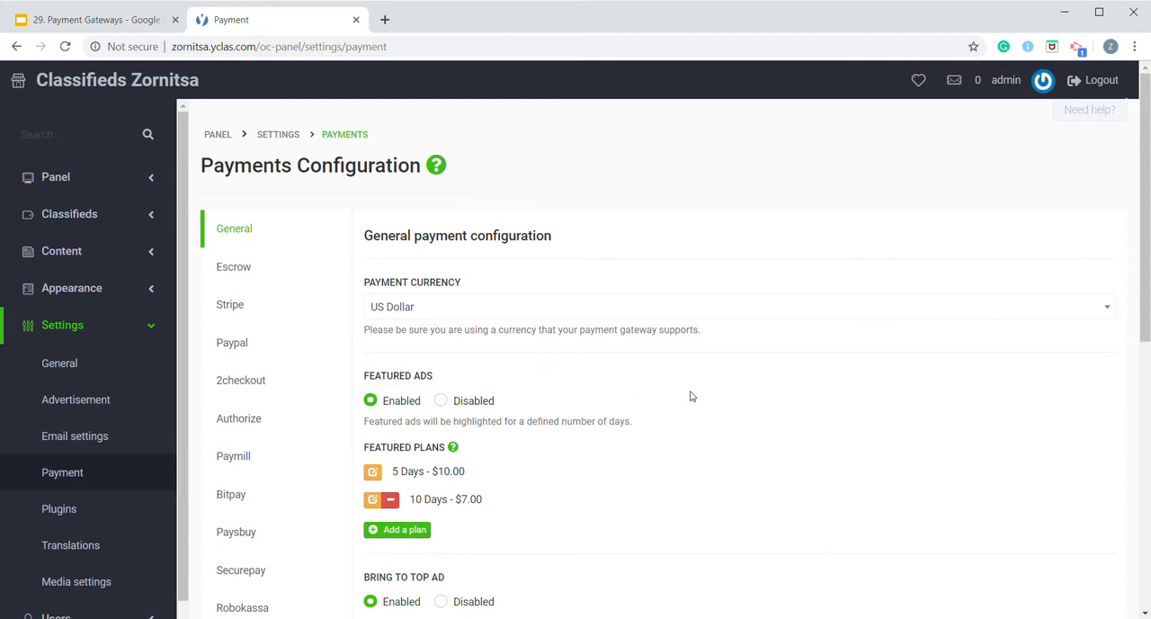
{"action": "scroll", "scroll_direction": "down", "scroll_amount": 3}
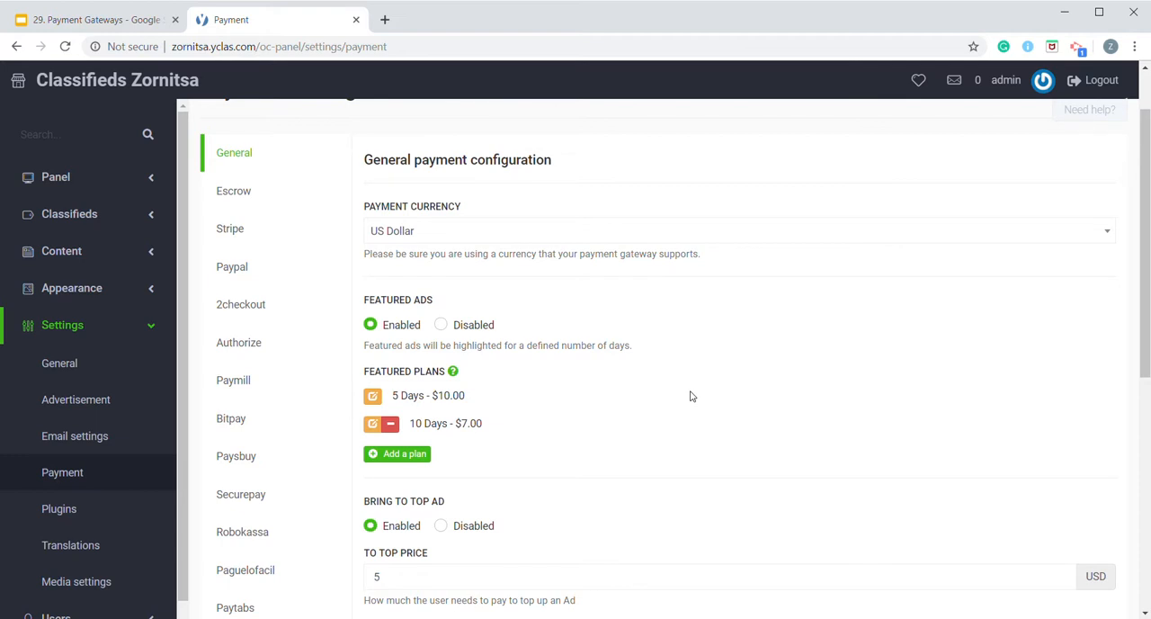
{"action": "mouse_move", "coordinate": [633, 304]}
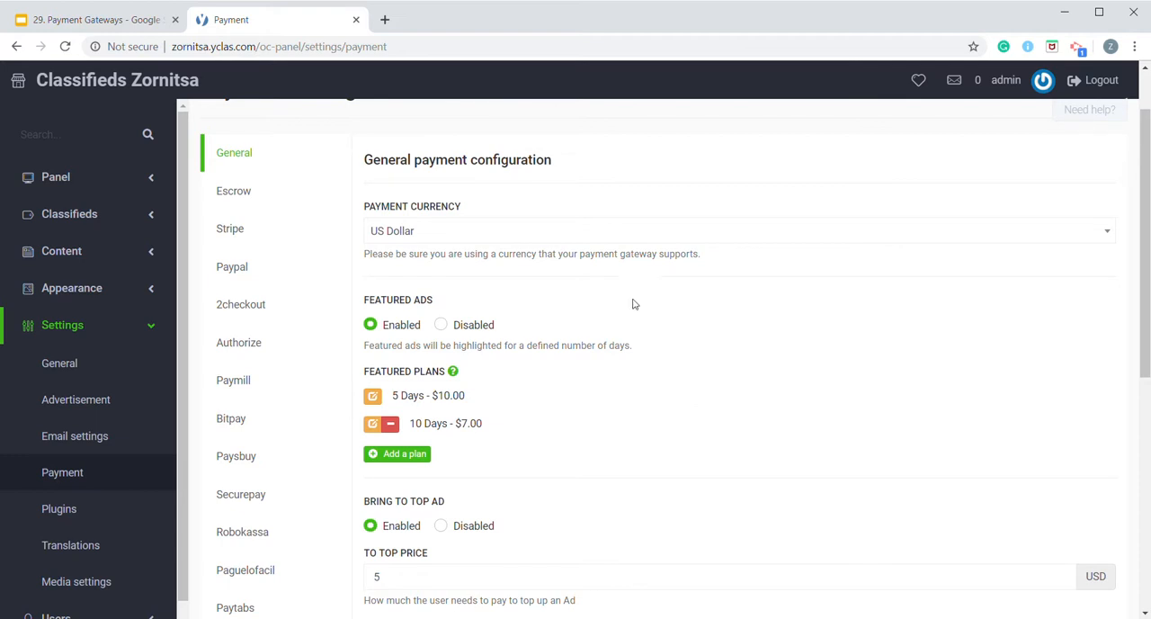
{"action": "mouse_move", "coordinate": [651, 381]}
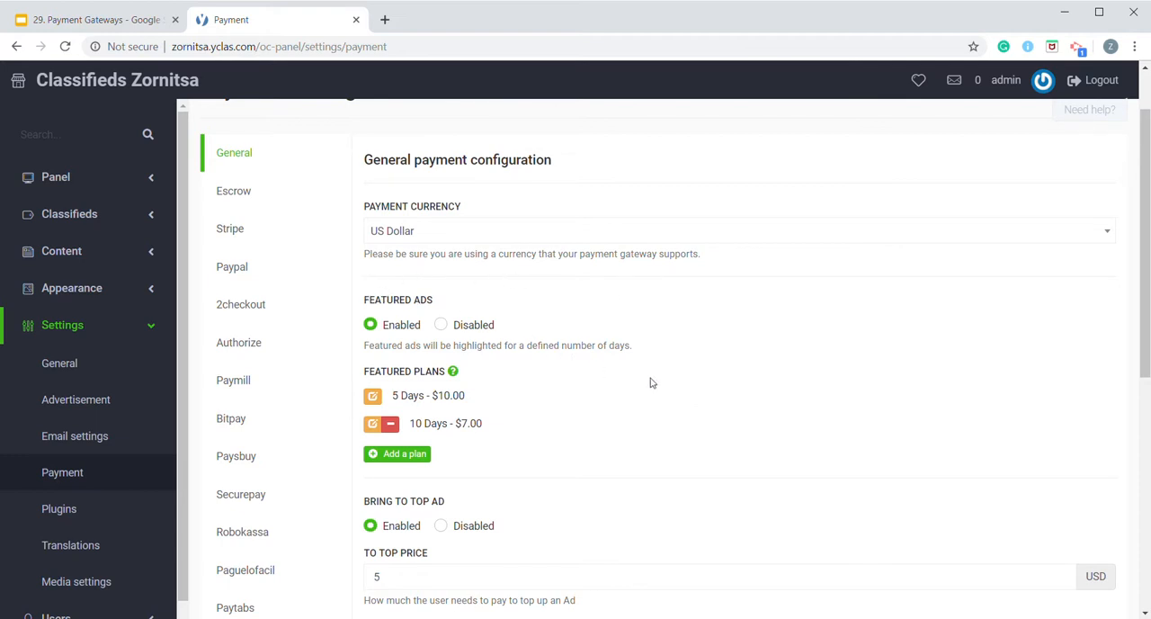
{"action": "mouse_move", "coordinate": [424, 317]}
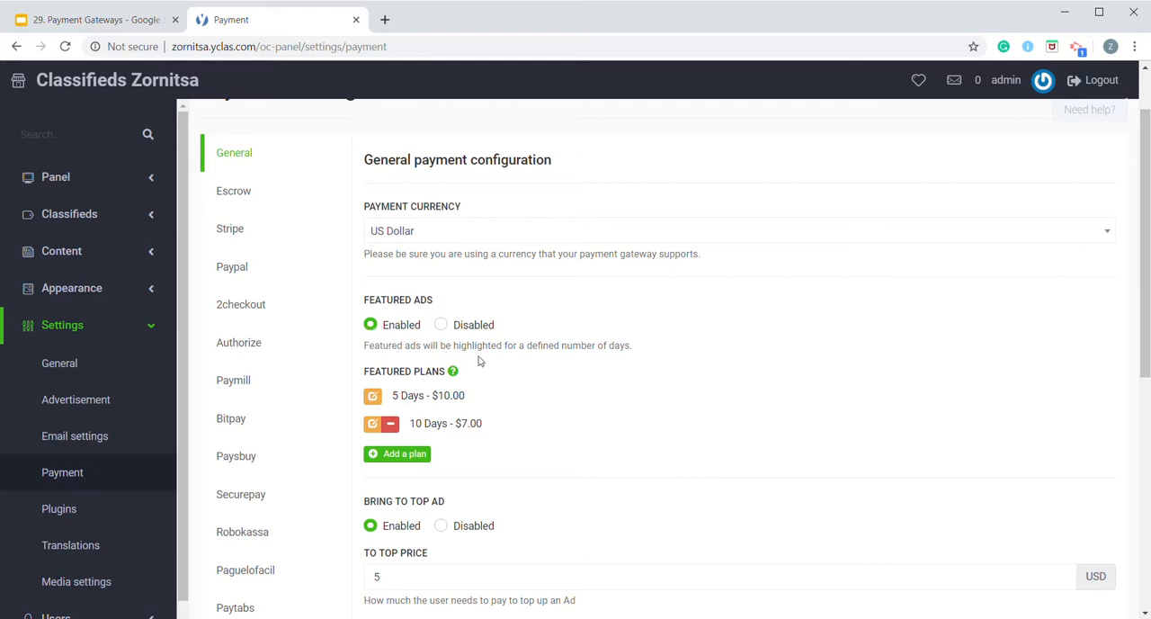
{"action": "mouse_move", "coordinate": [515, 439]}
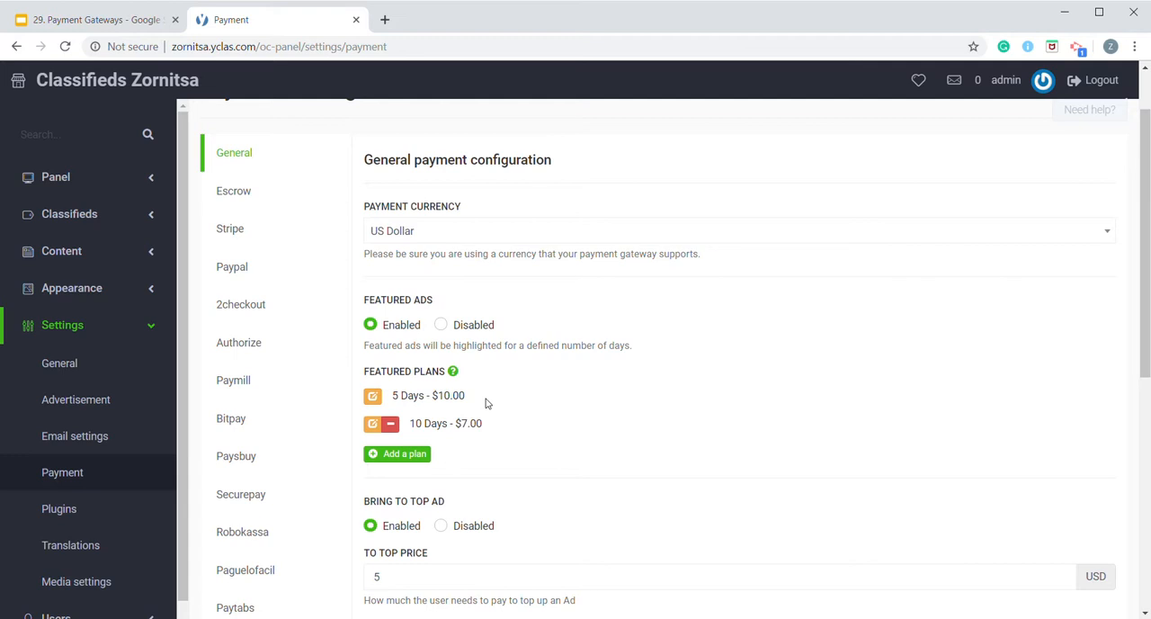
{"action": "mouse_move", "coordinate": [479, 437]}
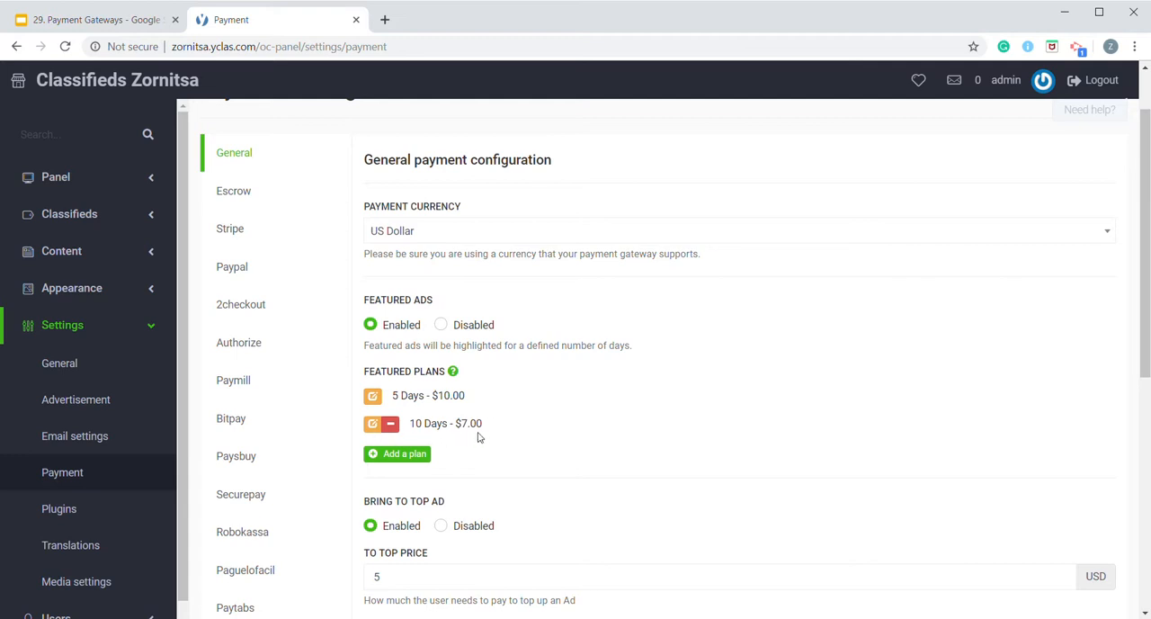
{"action": "mouse_move", "coordinate": [478, 436]}
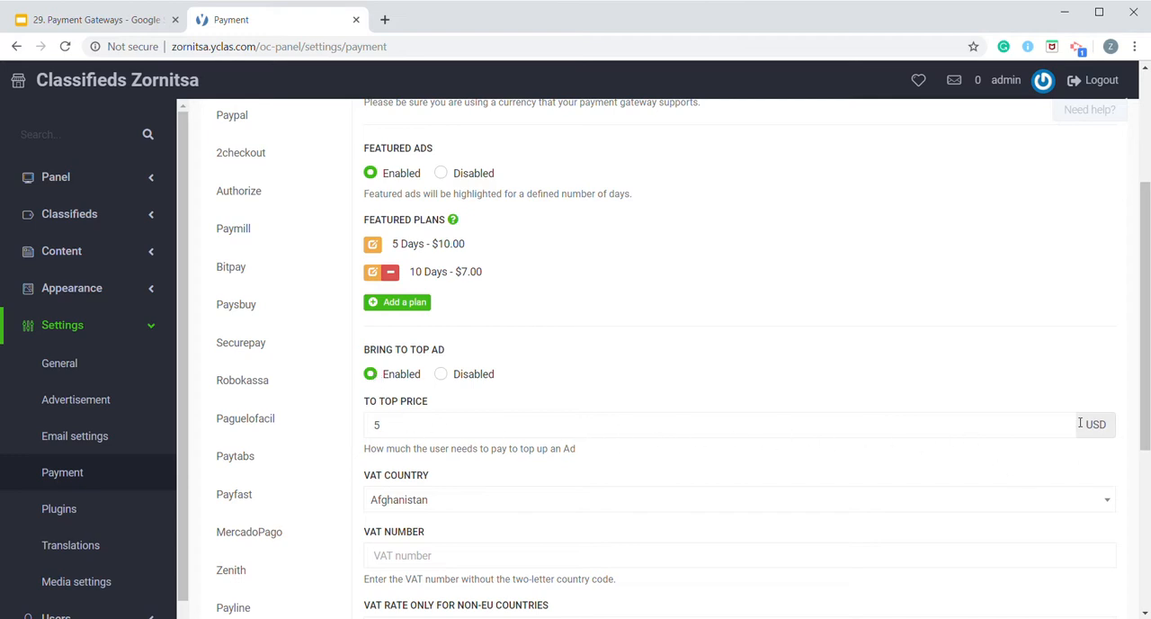
{"action": "scroll", "scroll_direction": "down", "scroll_amount": 3}
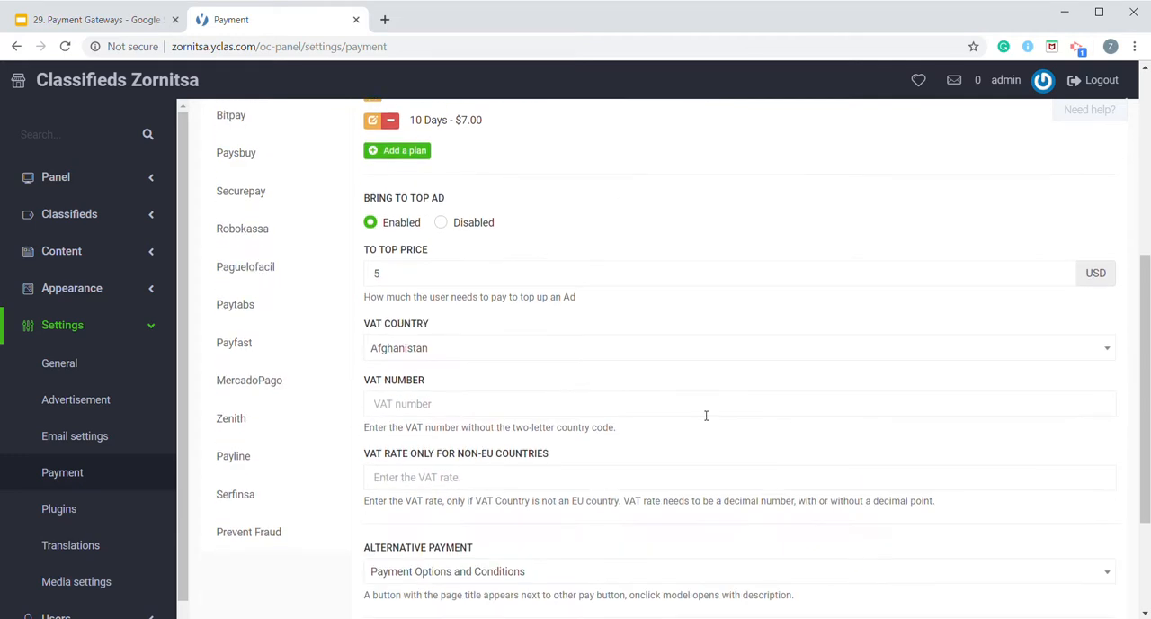
{"action": "scroll", "scroll_direction": "down", "scroll_amount": 3}
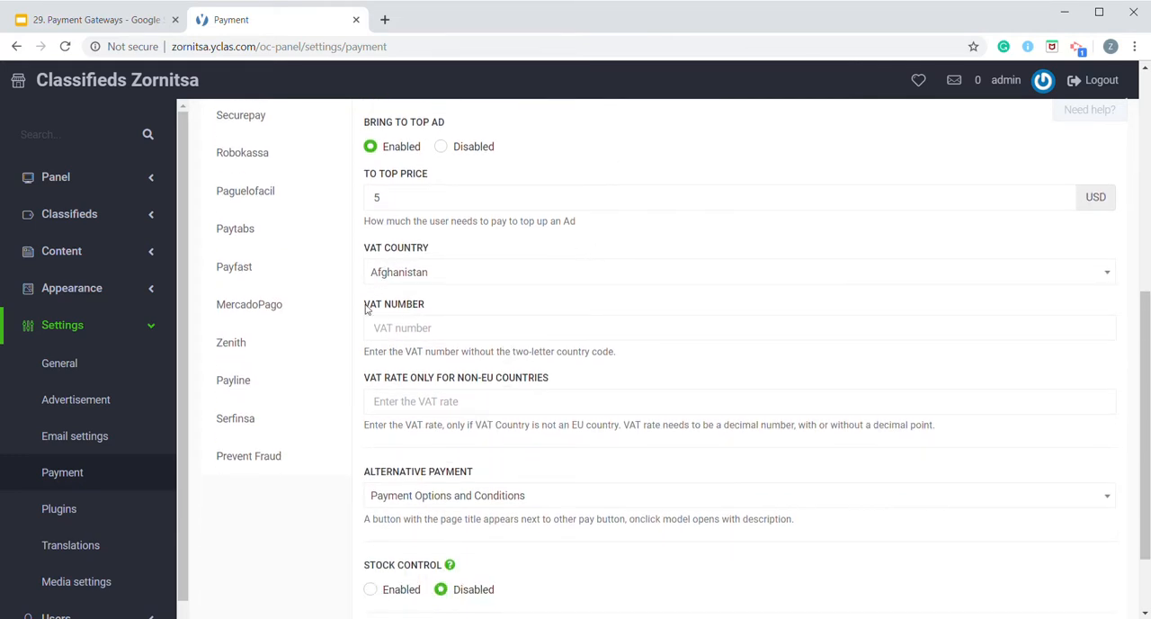
{"action": "scroll", "scroll_direction": "down", "scroll_amount": 3}
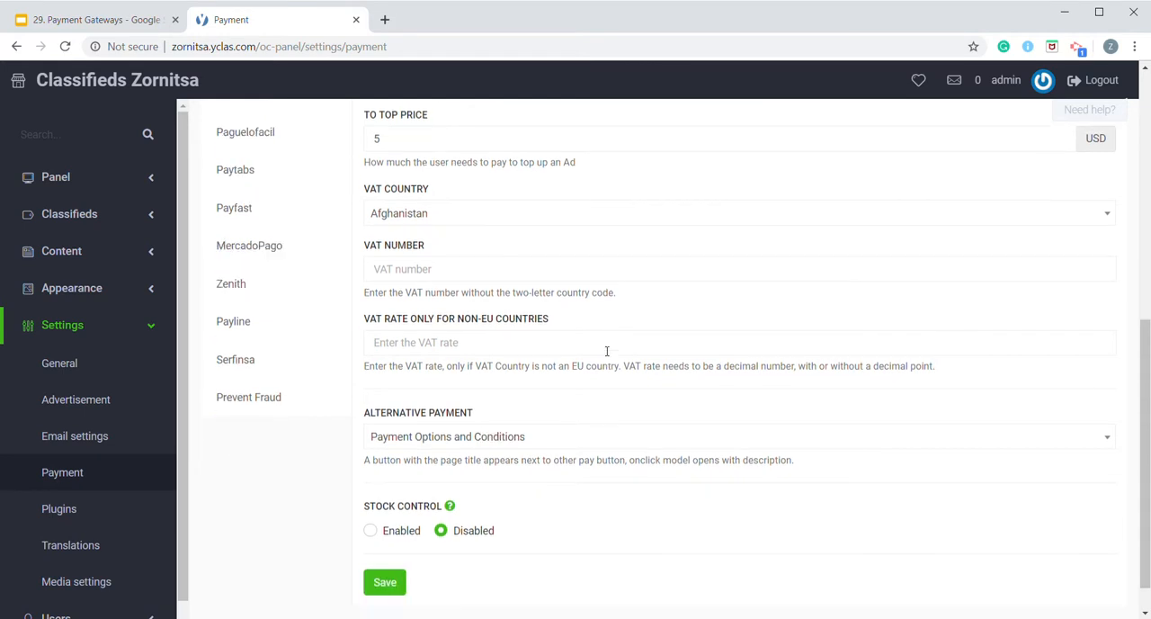
{"action": "scroll", "scroll_direction": "down", "scroll_amount": 3}
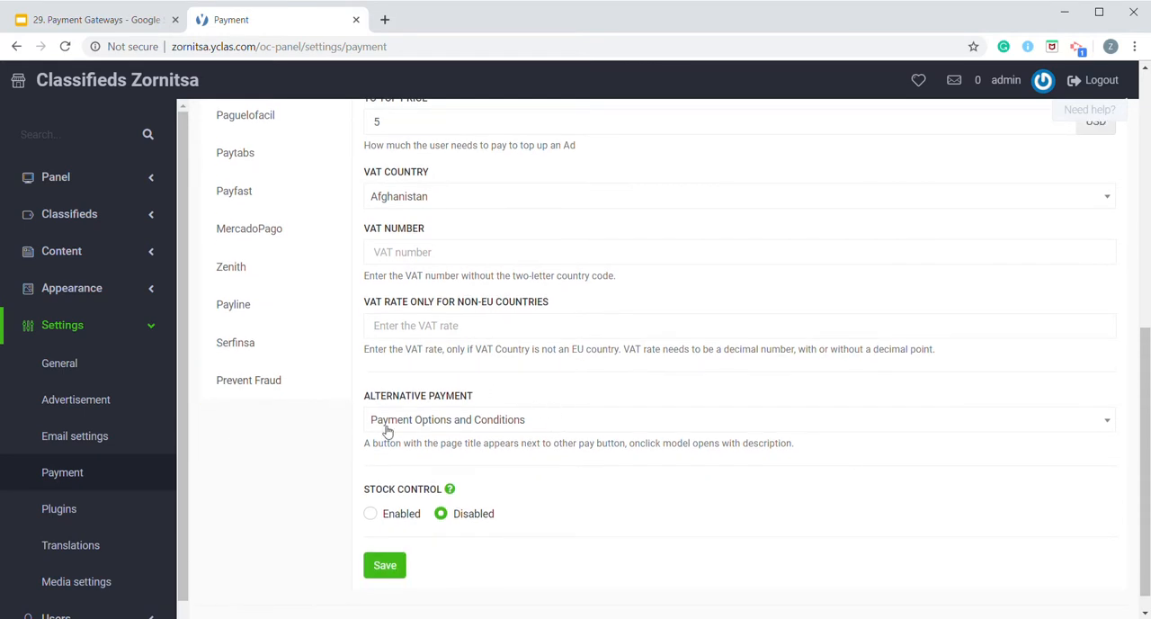
{"action": "mouse_move", "coordinate": [575, 428]}
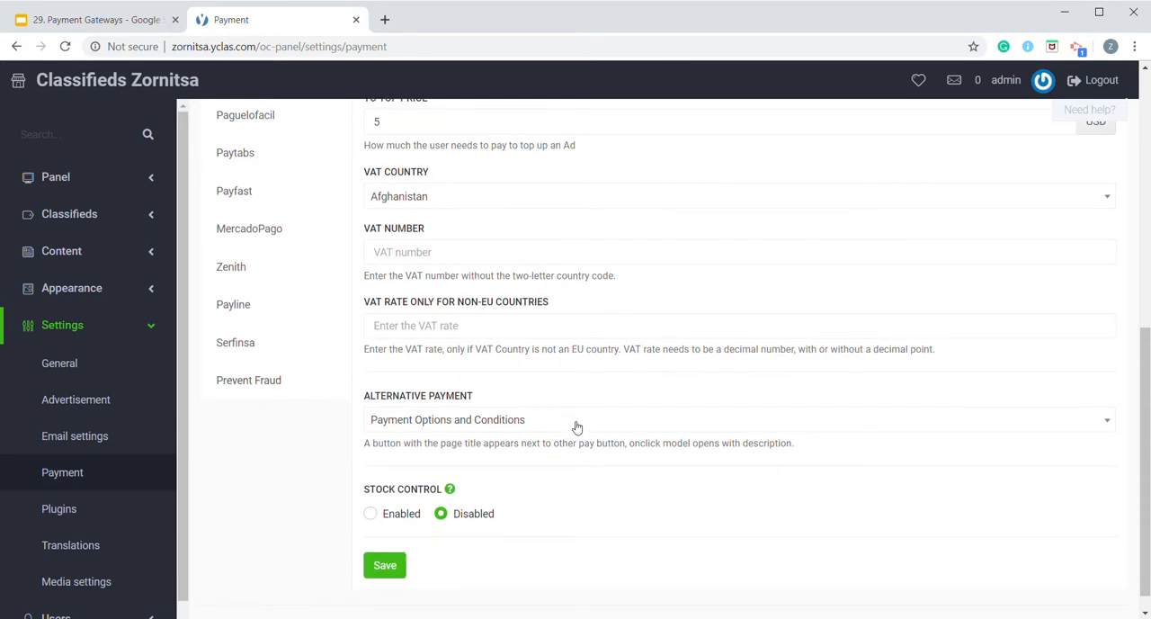
{"action": "left_click", "coordinate": [738, 419]}
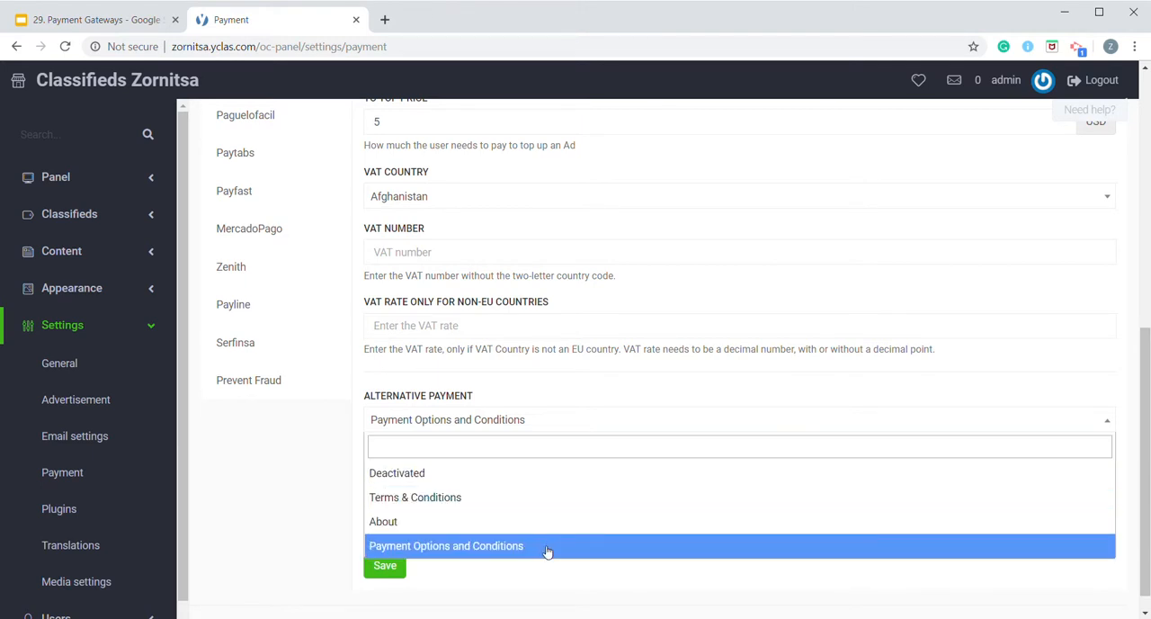
{"action": "left_click", "coordinate": [447, 545]}
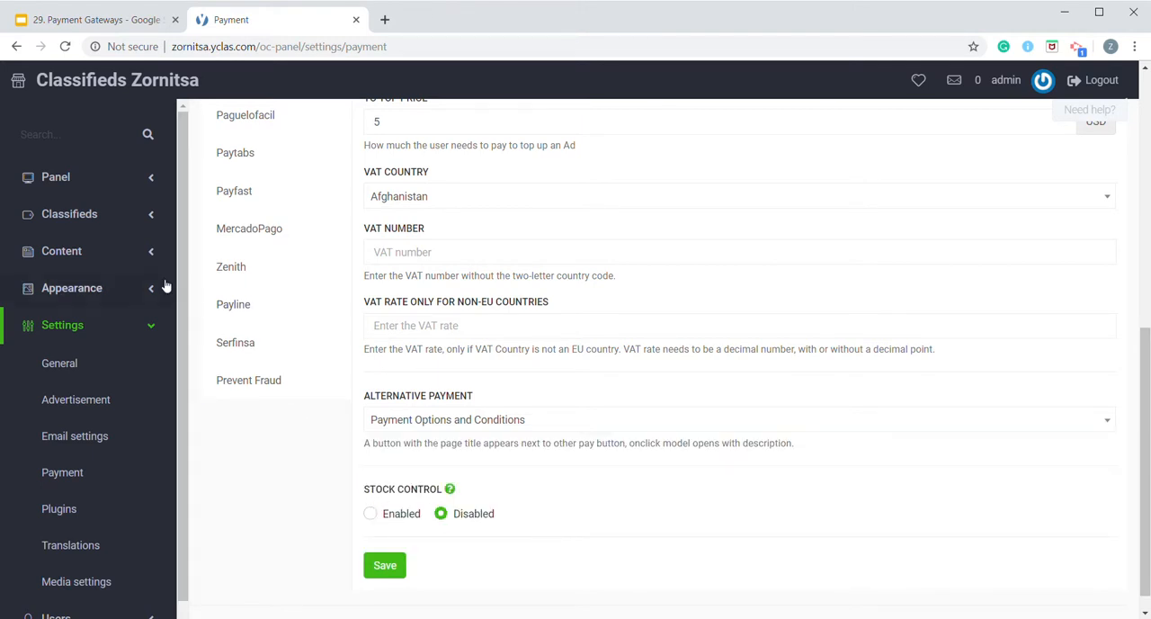
- Start a new page from Content > Pages
{"action": "left_click", "coordinate": [61, 252]}
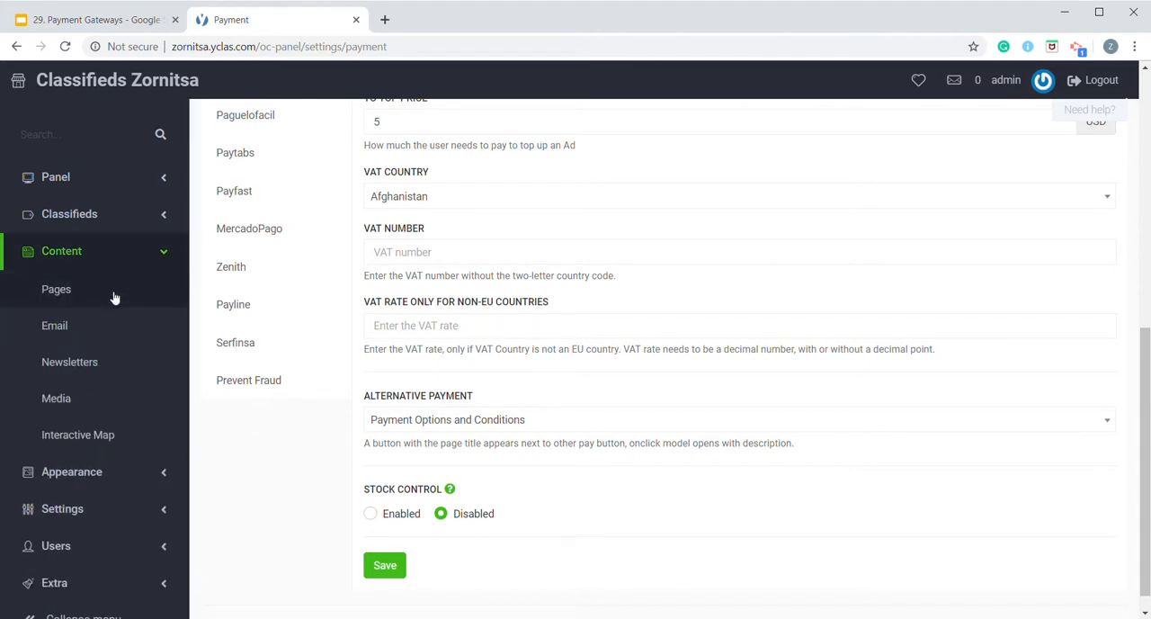
{"action": "left_click", "coordinate": [55, 287]}
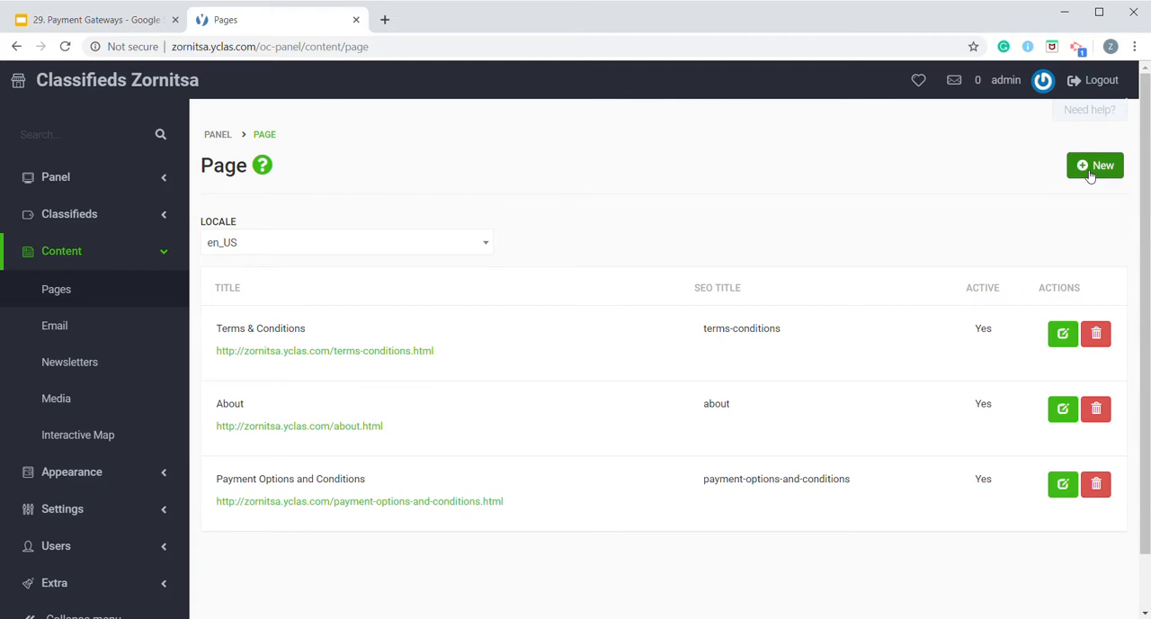
{"action": "left_click", "coordinate": [1093, 165]}
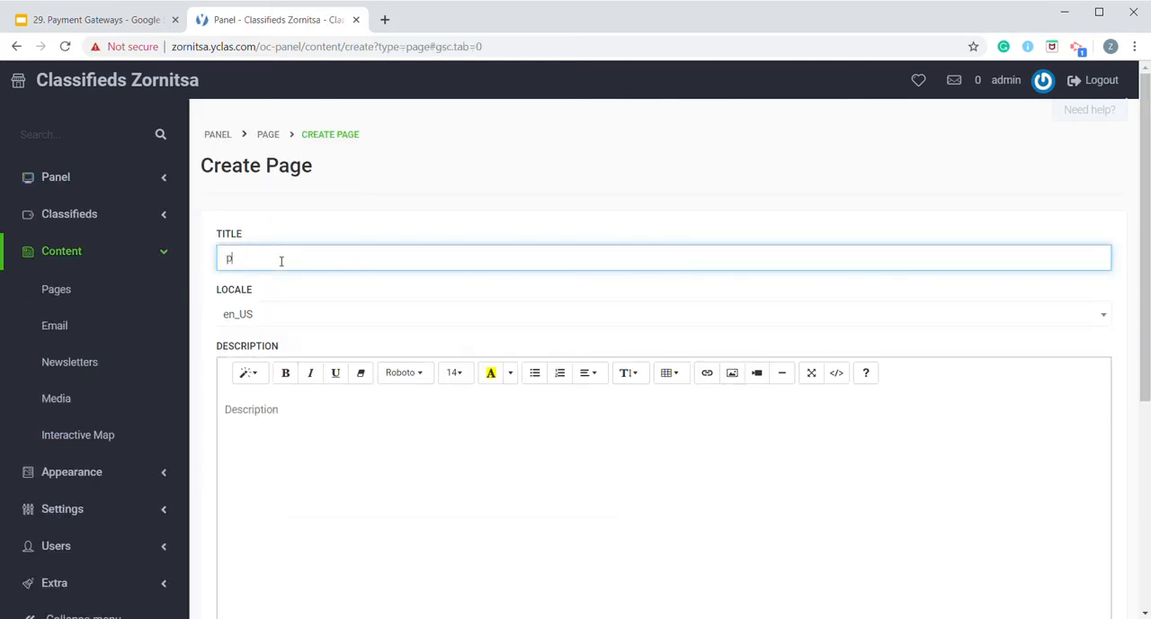
- Title the page 'Payment Options and Conditions2' with description 'My payment and condition', keeping Active checked
{"action": "type", "text": "Payment Options and Conditions2"}
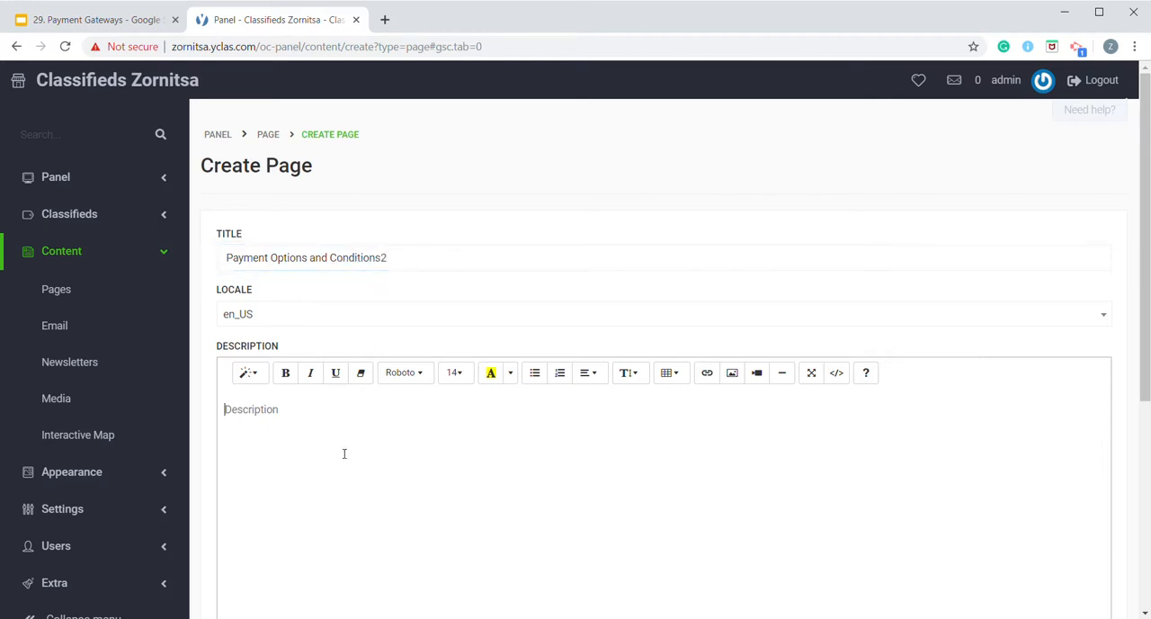
{"action": "type", "text": "My pay"}
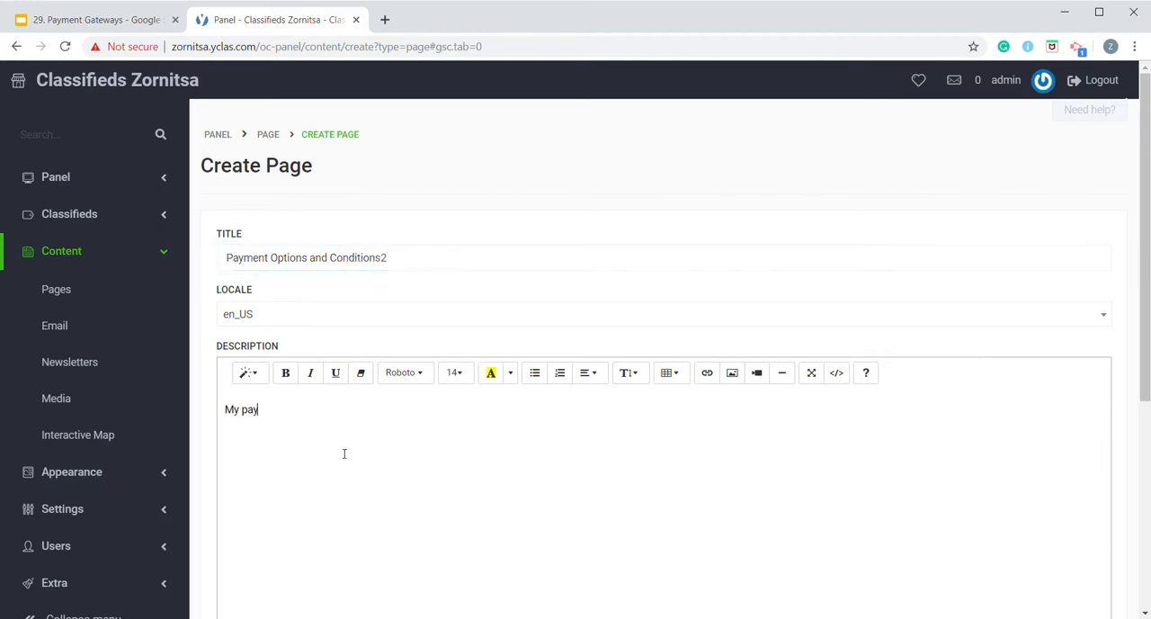
{"action": "type", "text": "ment"}
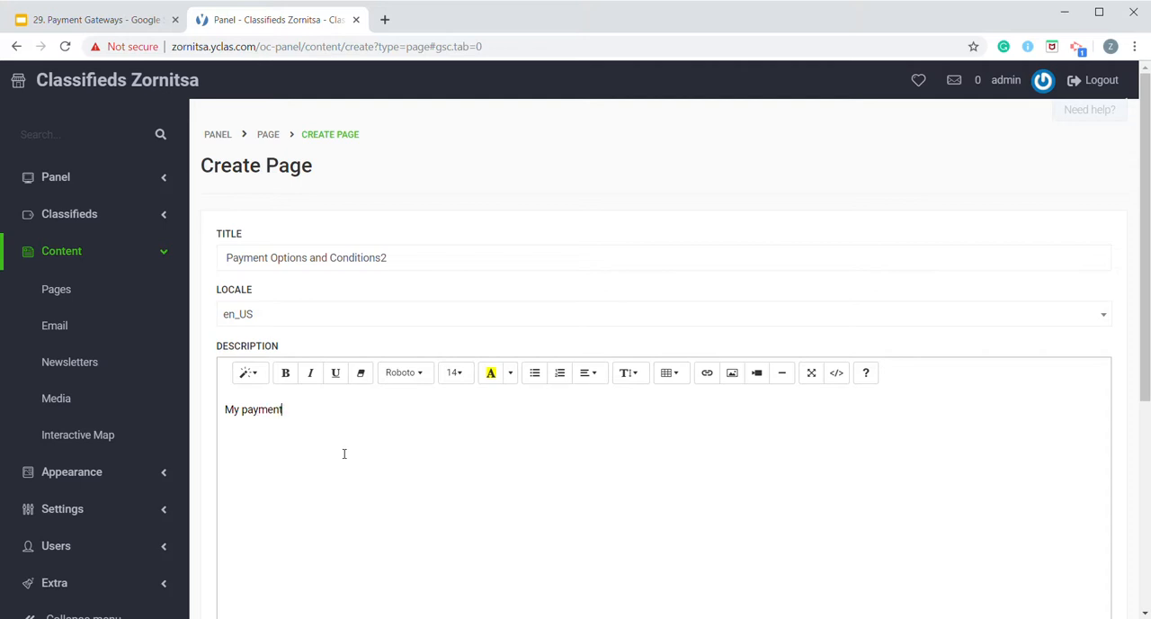
{"action": "type", "text": "and condition"}
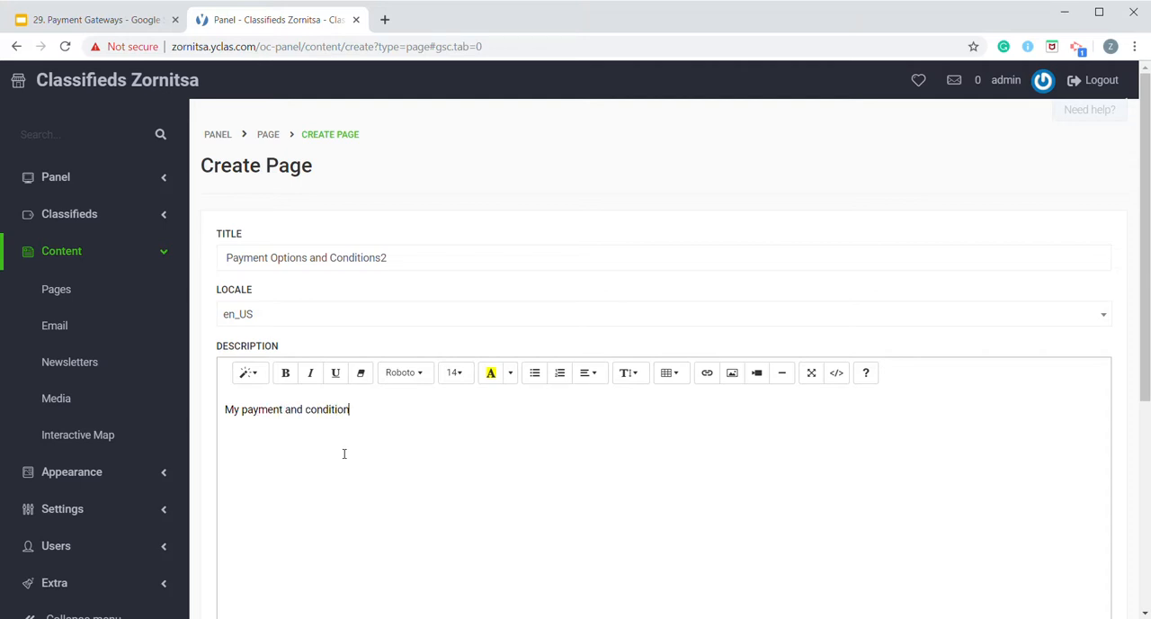
{"action": "scroll", "scroll_direction": "down", "scroll_amount": 3}
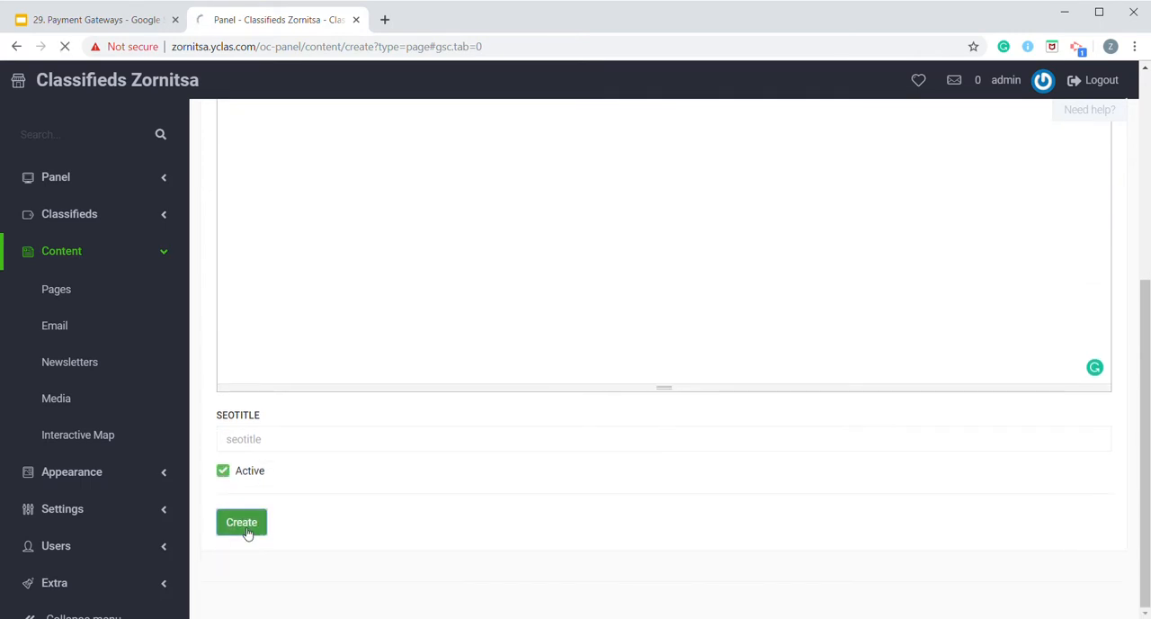
- Create the new content page and clear the cache so it shows
{"action": "left_click", "coordinate": [241, 521]}
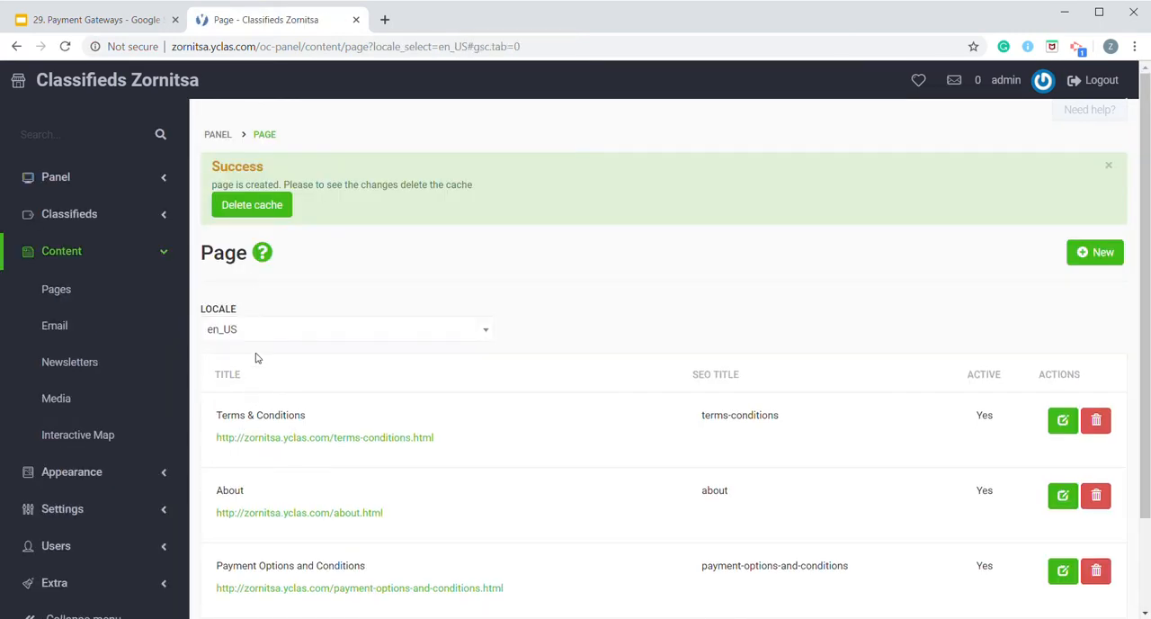
{"action": "left_click", "coordinate": [252, 203]}
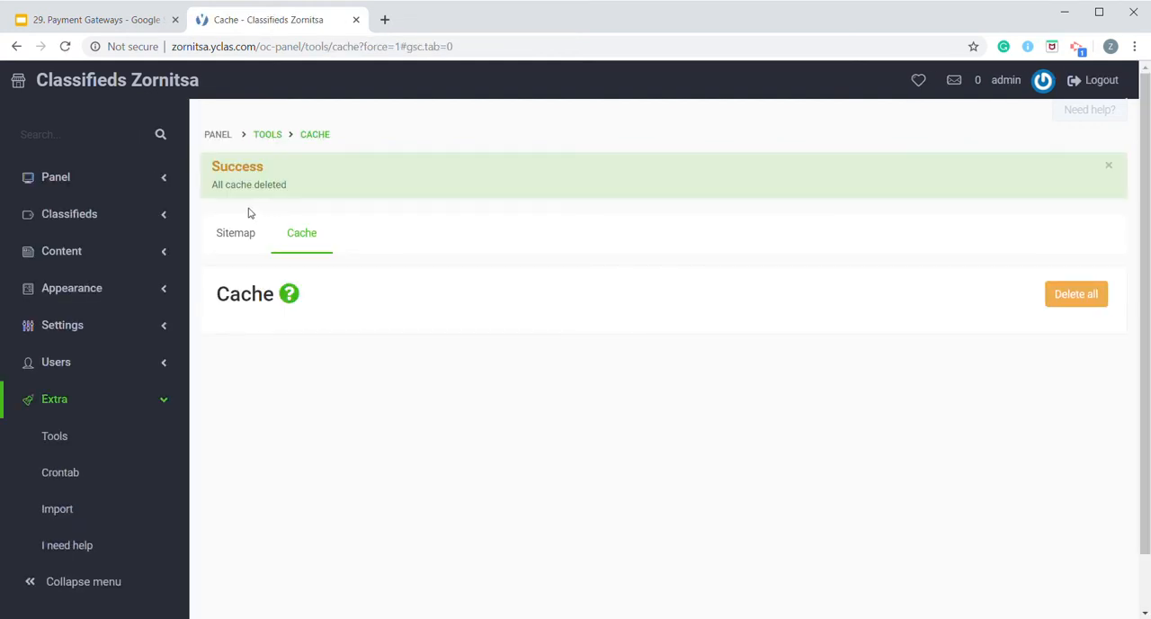
- Save the payment configuration with Payment Options and Conditions2 as the alternative payment
{"action": "left_click", "coordinate": [61, 325]}
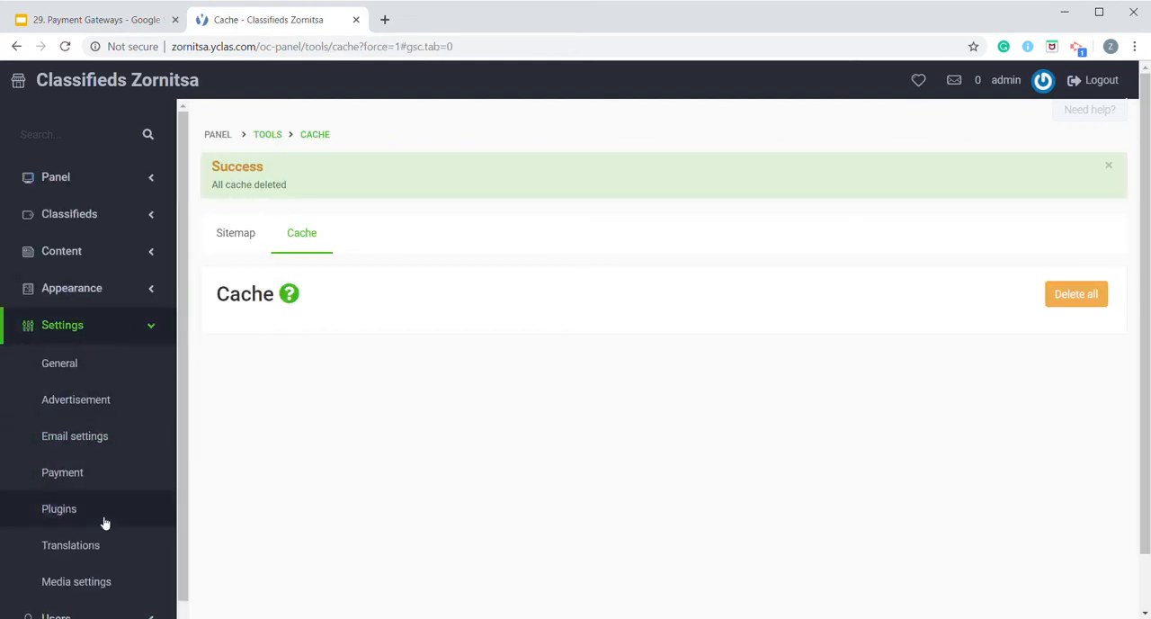
{"action": "left_click", "coordinate": [61, 471]}
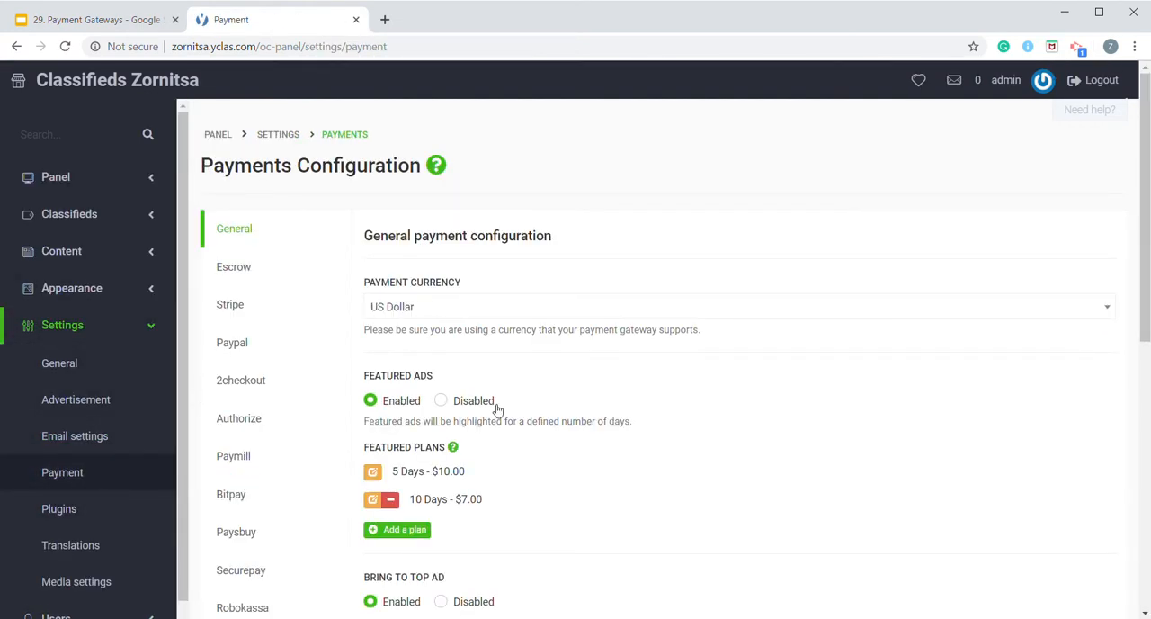
{"action": "scroll", "scroll_direction": "down", "scroll_amount": 3}
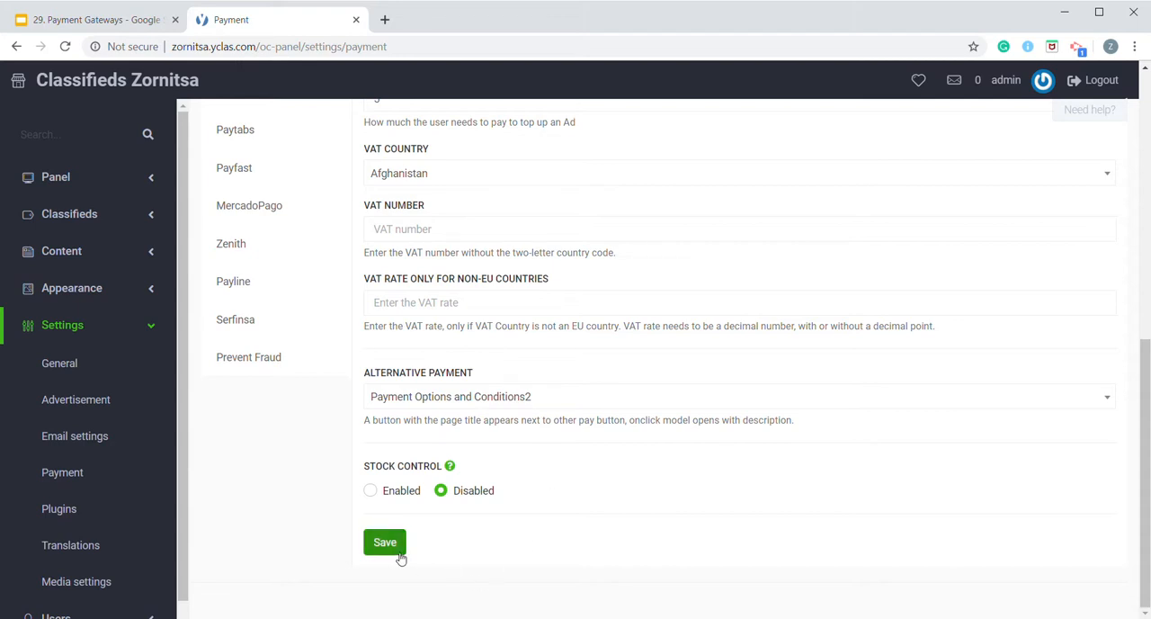
{"action": "left_click", "coordinate": [385, 542]}
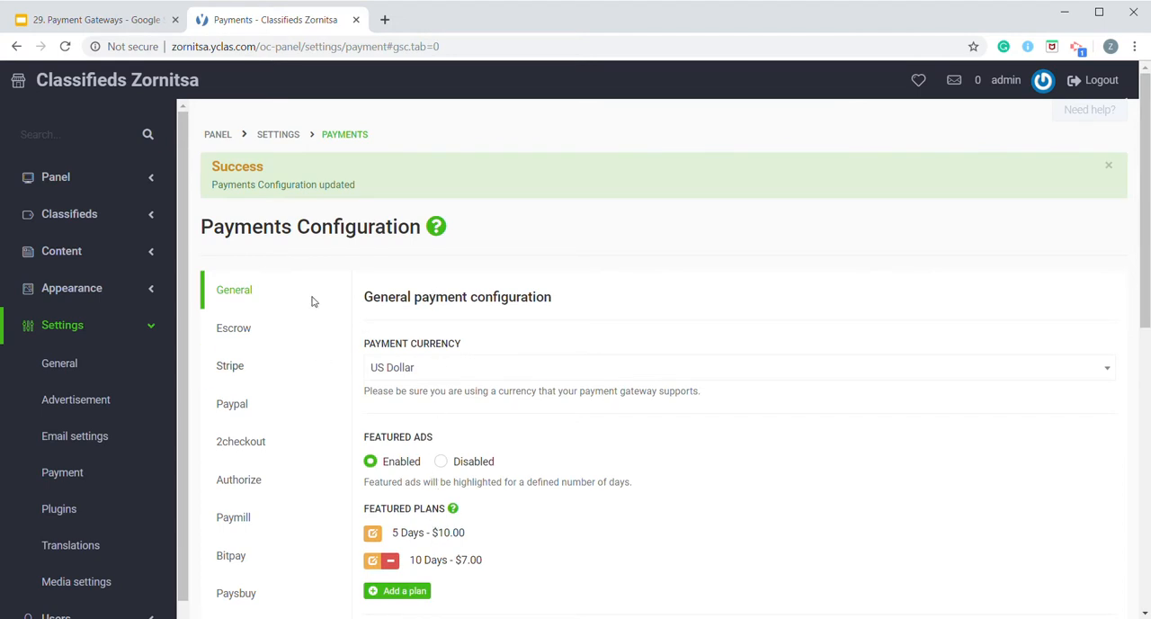
{"action": "scroll", "scroll_direction": "down", "scroll_amount": 3}
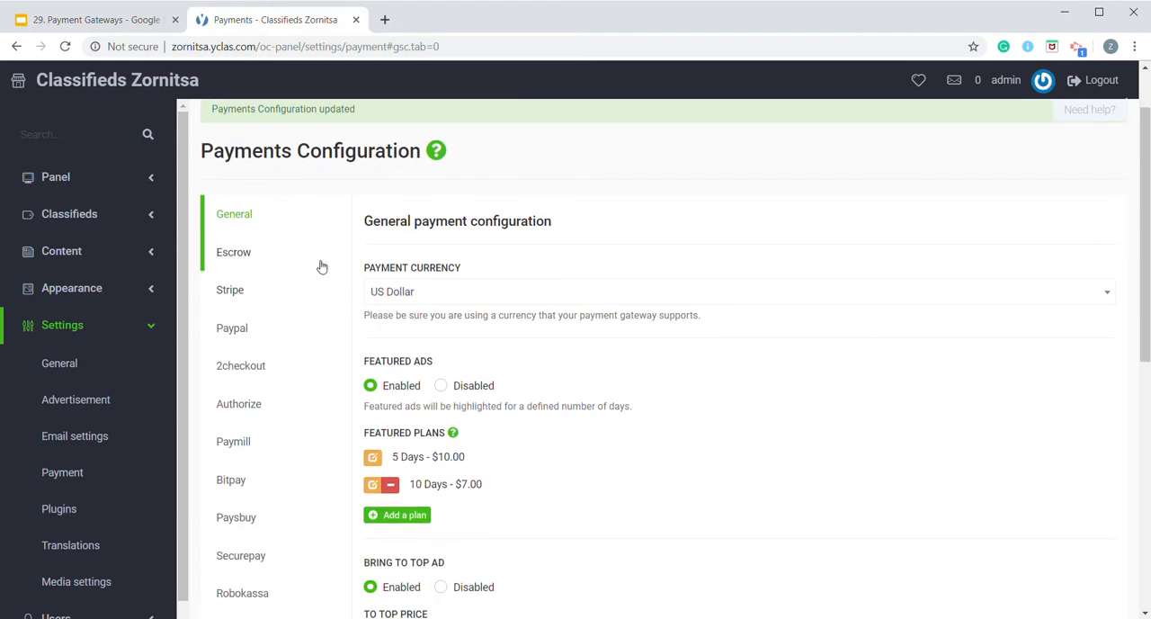
- View the Escrow tab, then review all Stripe settings: keys, legacy checkout, Stripe Connect, application fee
{"action": "left_click", "coordinate": [234, 252]}
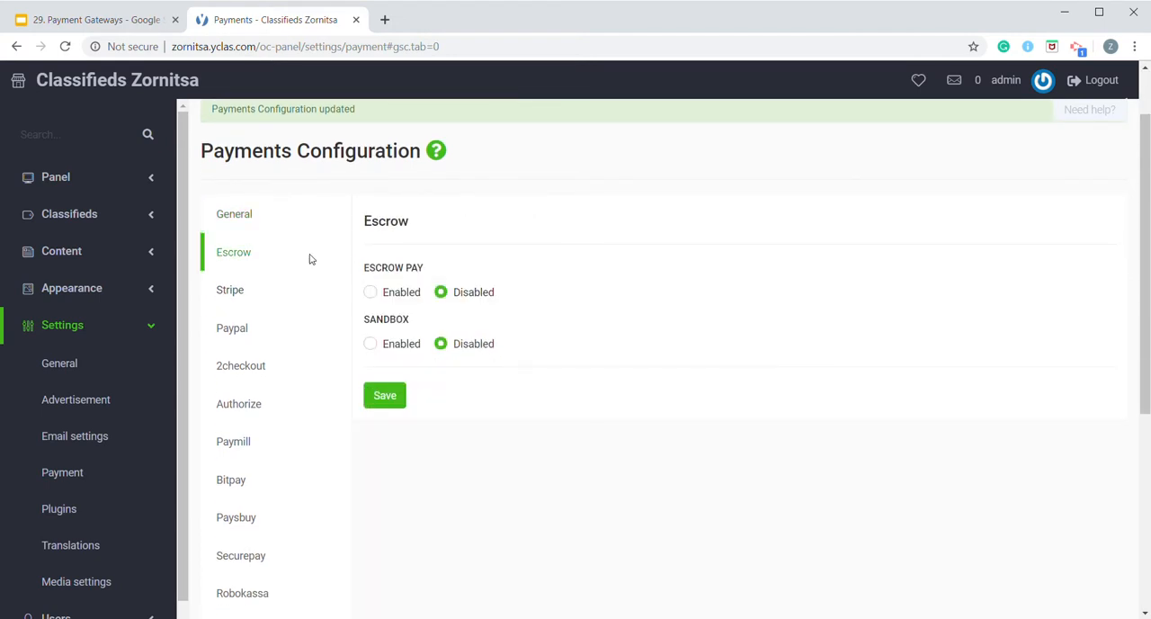
{"action": "mouse_move", "coordinate": [347, 298]}
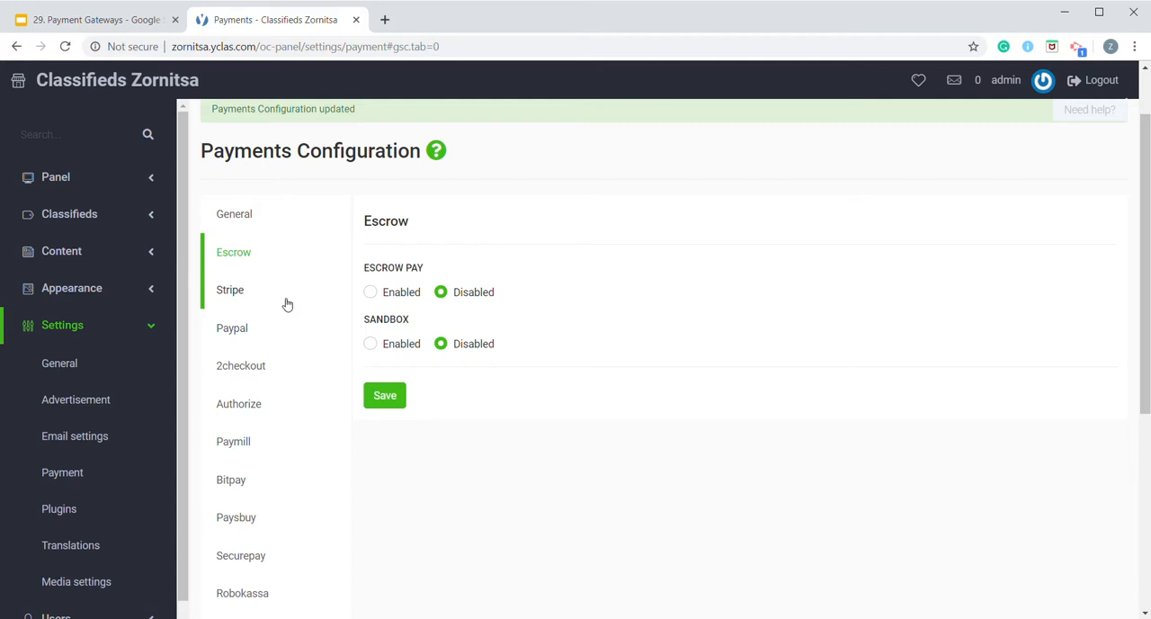
{"action": "left_click", "coordinate": [230, 288]}
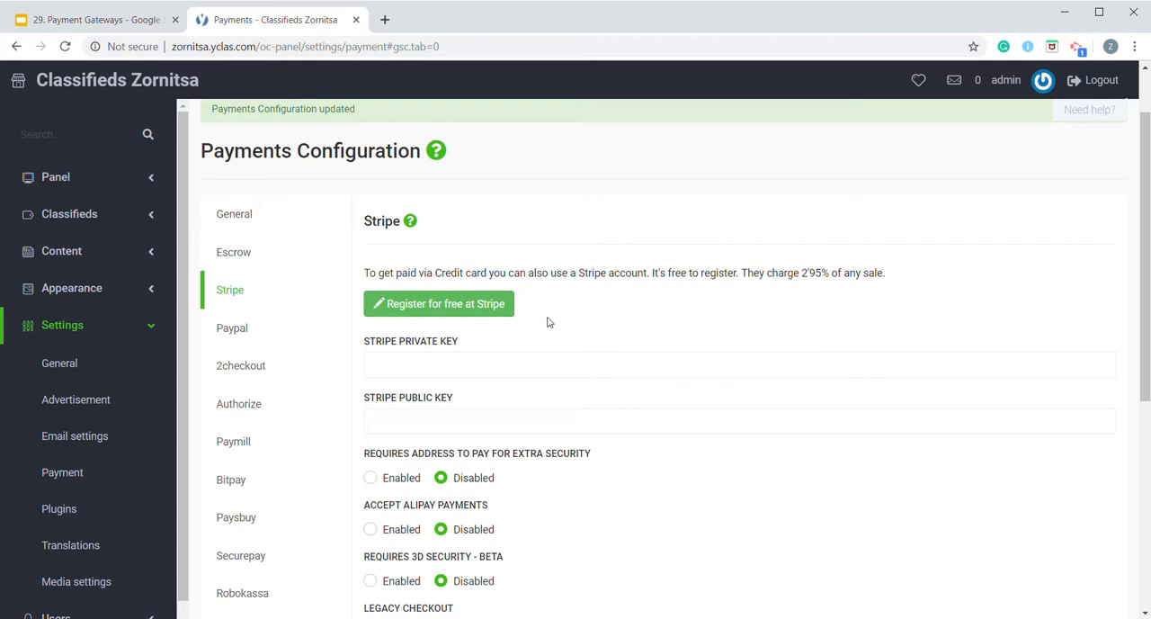
{"action": "mouse_move", "coordinate": [766, 302]}
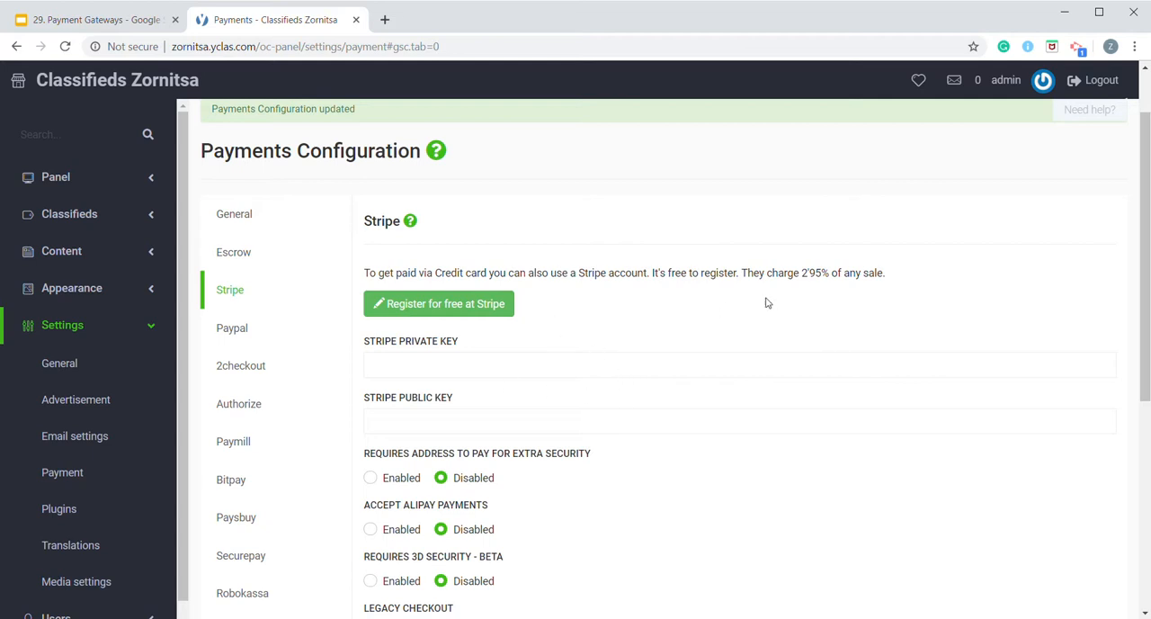
{"action": "mouse_move", "coordinate": [568, 313]}
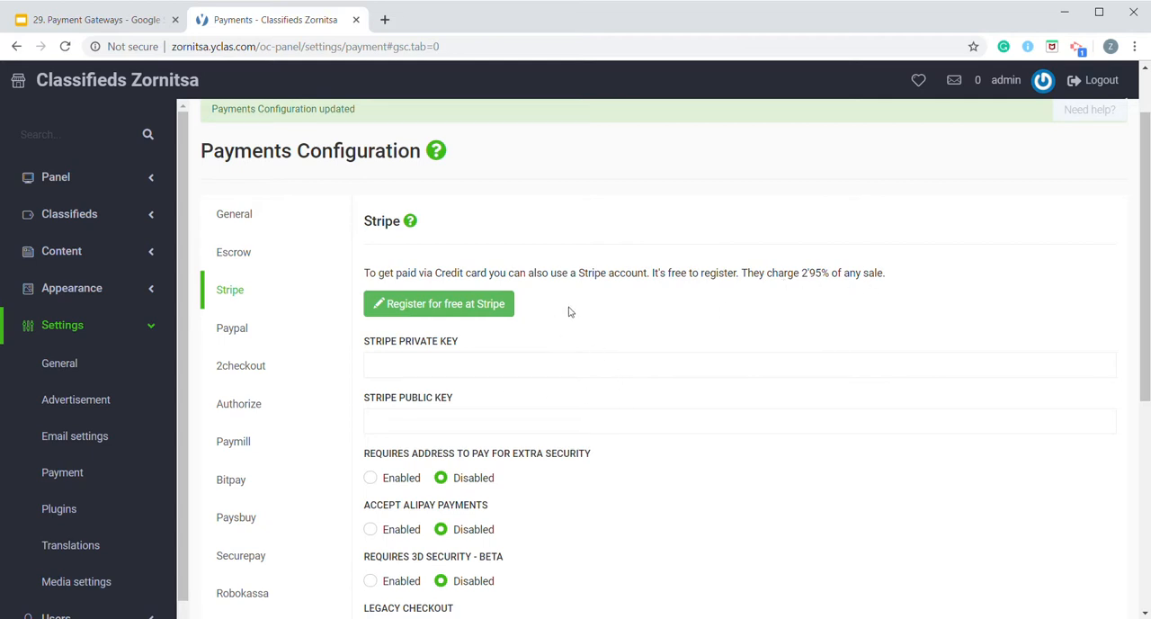
{"action": "mouse_move", "coordinate": [569, 338]}
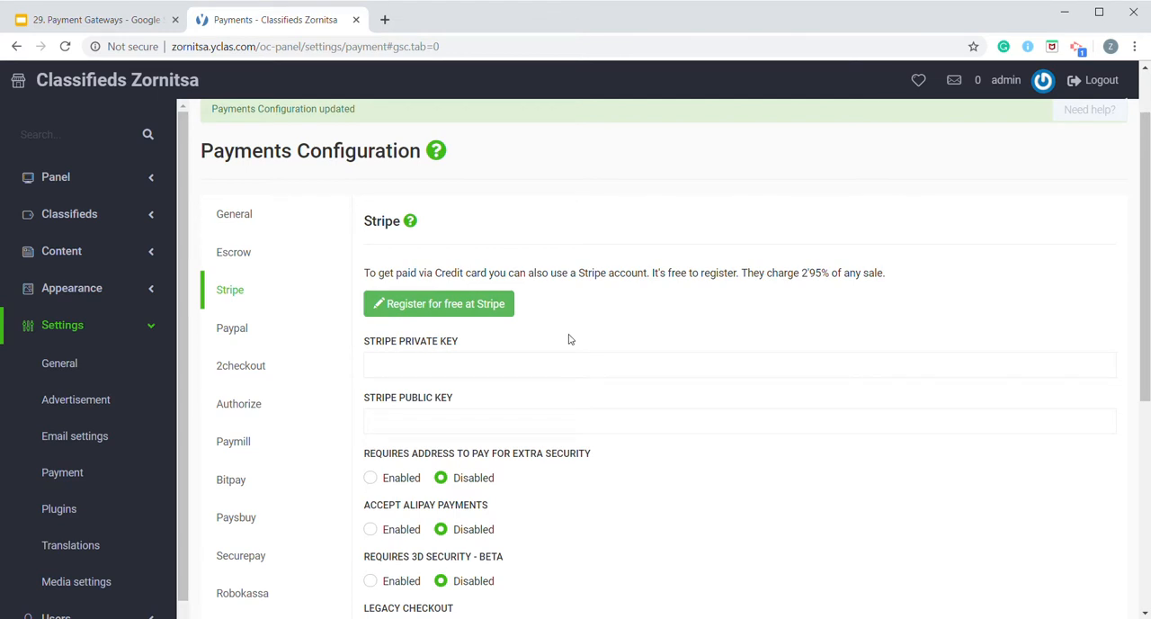
{"action": "scroll", "scroll_direction": "down", "scroll_amount": 3}
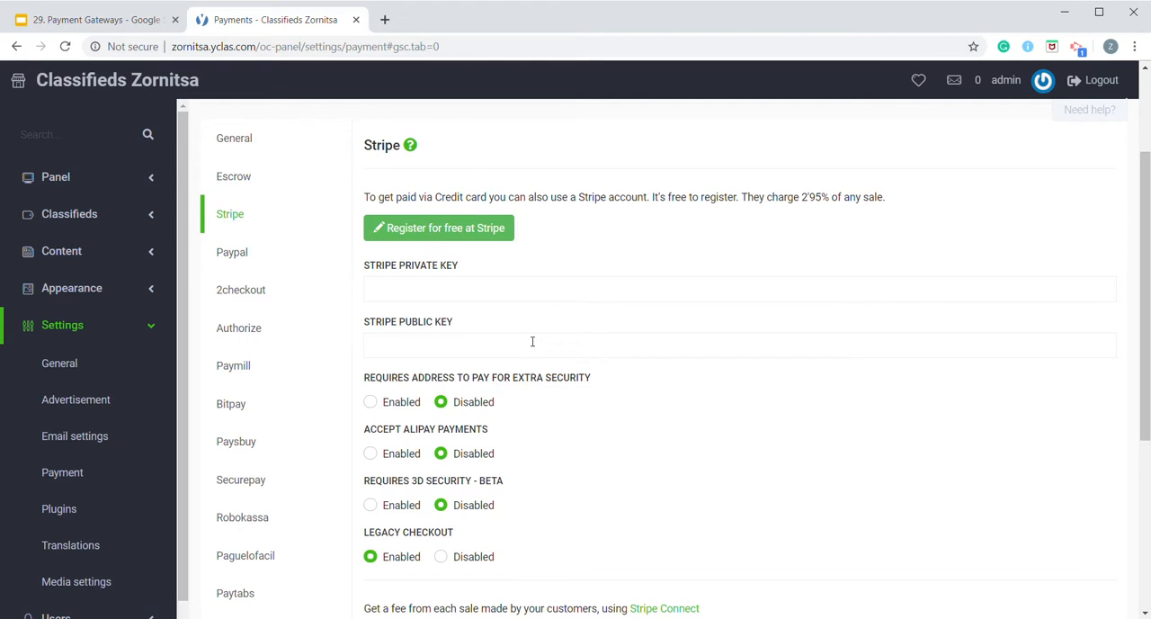
{"action": "scroll", "scroll_direction": "down", "scroll_amount": 3}
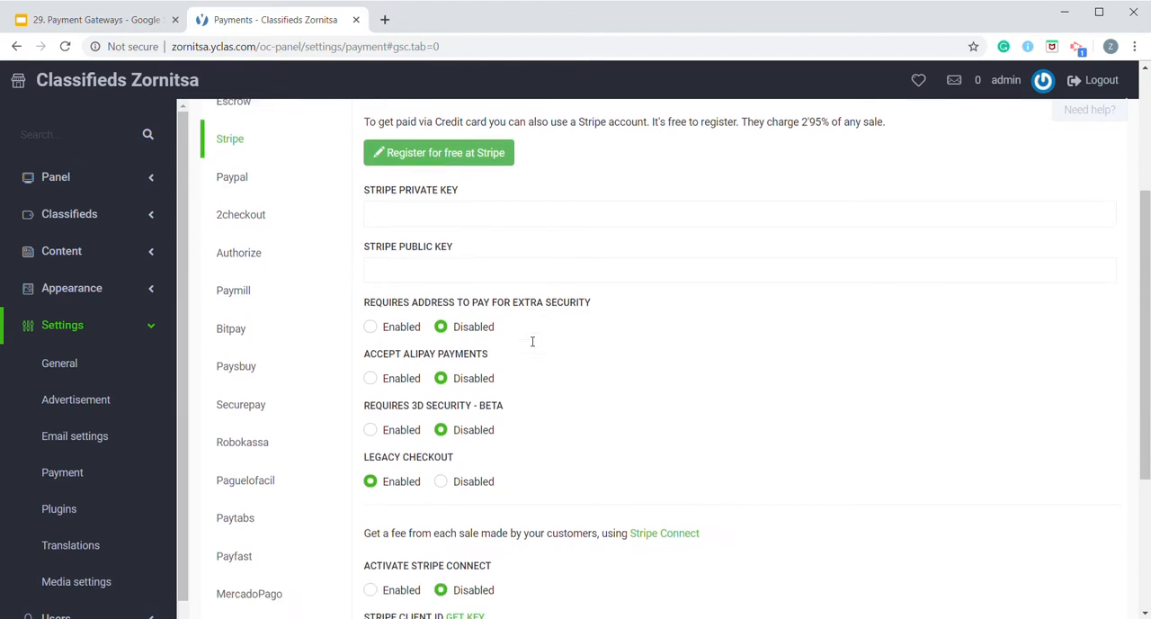
{"action": "scroll", "scroll_direction": "down", "scroll_amount": 3}
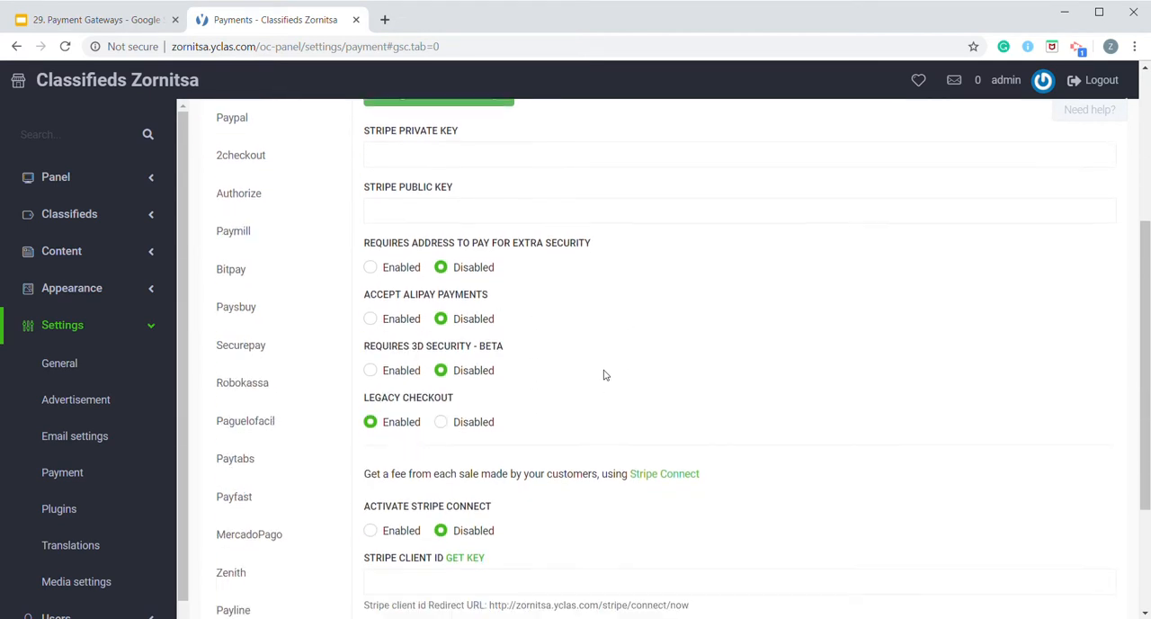
{"action": "scroll", "scroll_direction": "down", "scroll_amount": 3}
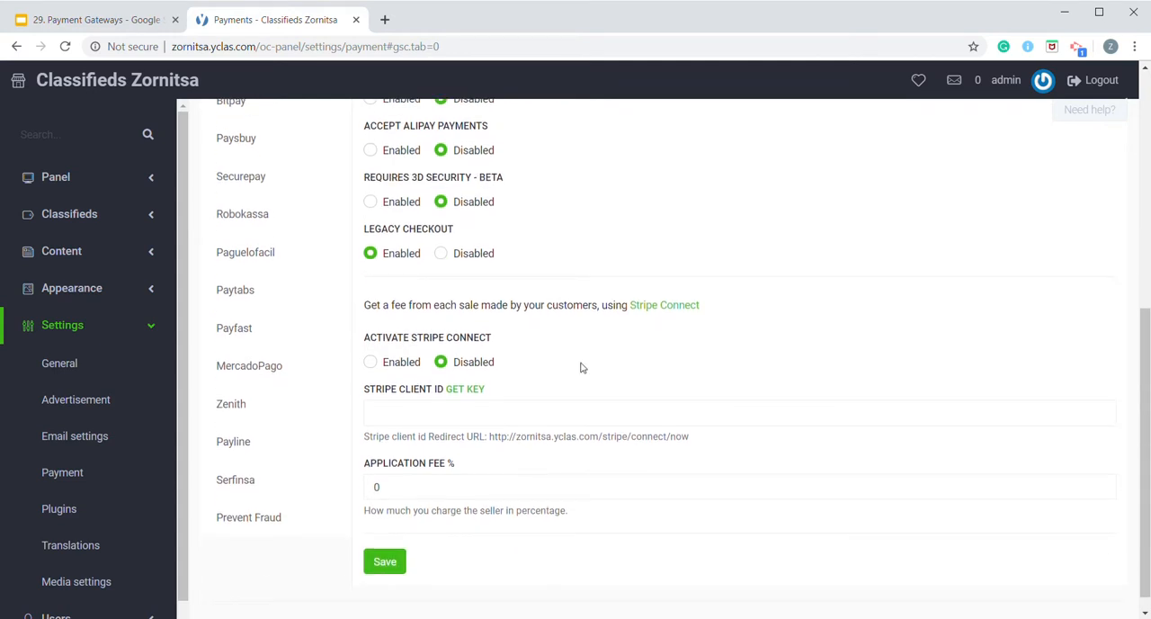
{"action": "mouse_move", "coordinate": [594, 349]}
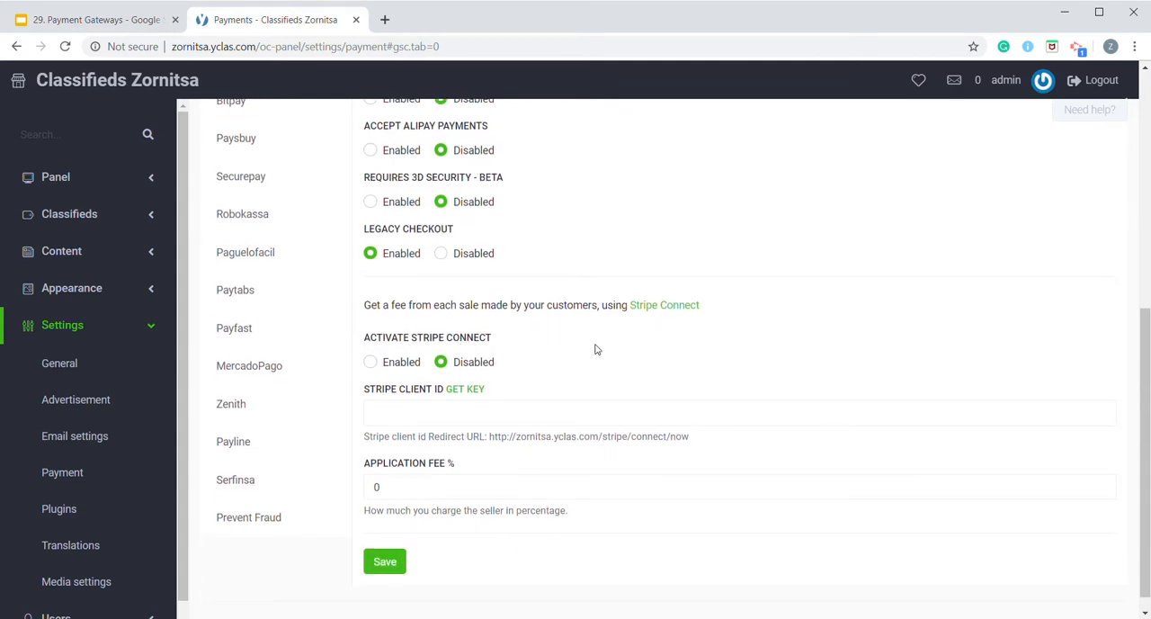
{"action": "mouse_move", "coordinate": [665, 305]}
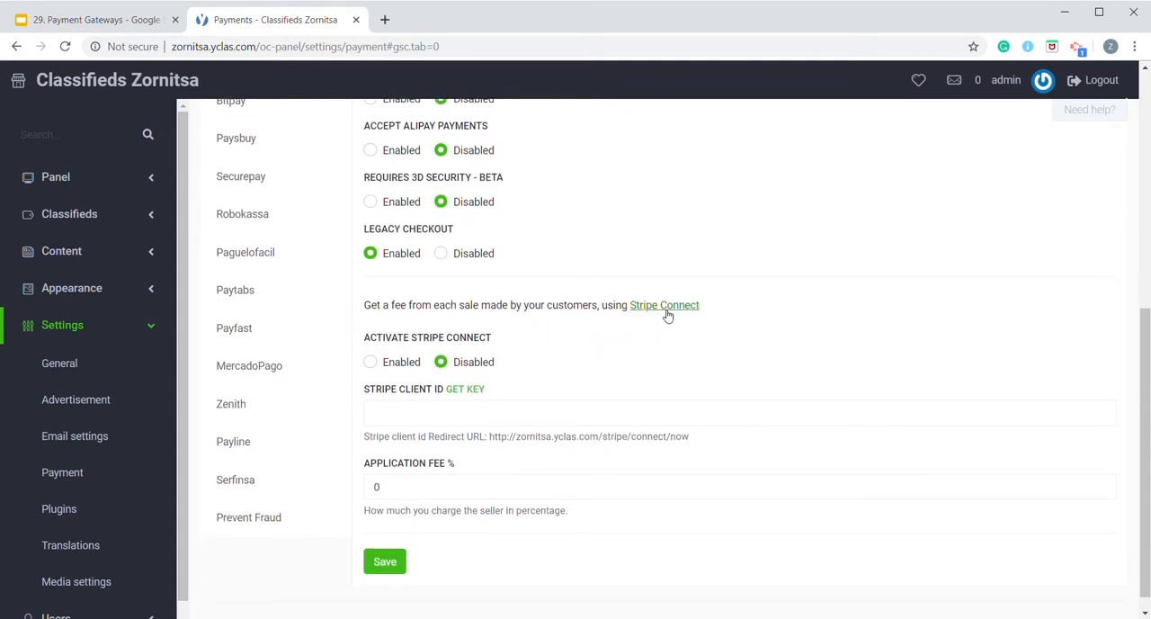
{"action": "mouse_move", "coordinate": [622, 358]}
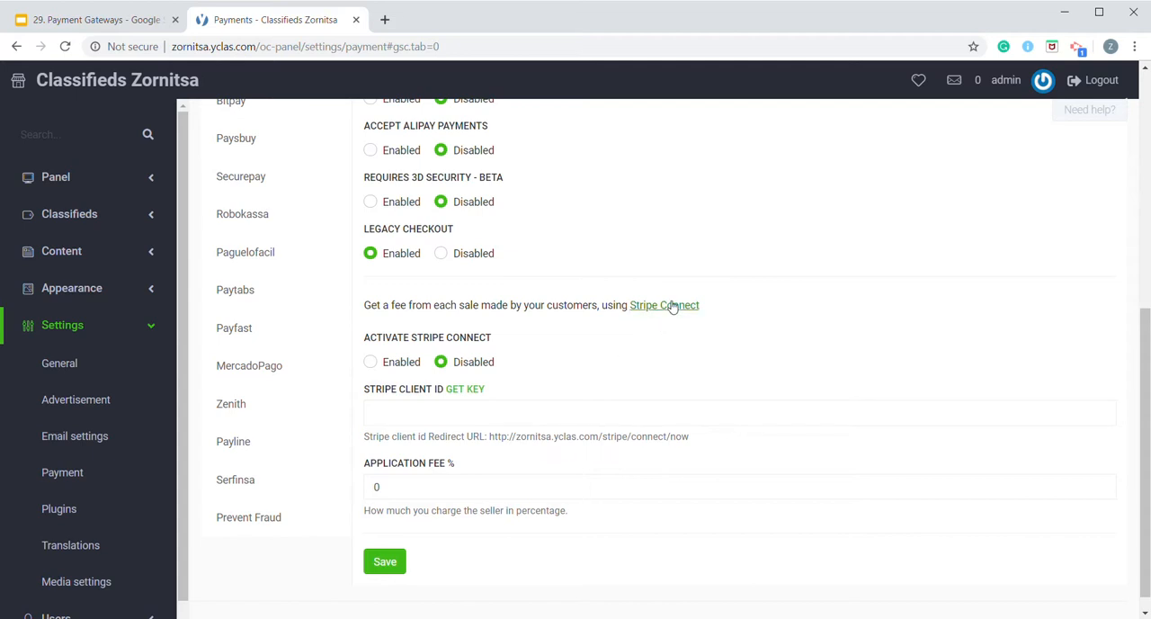
{"action": "mouse_move", "coordinate": [462, 446]}
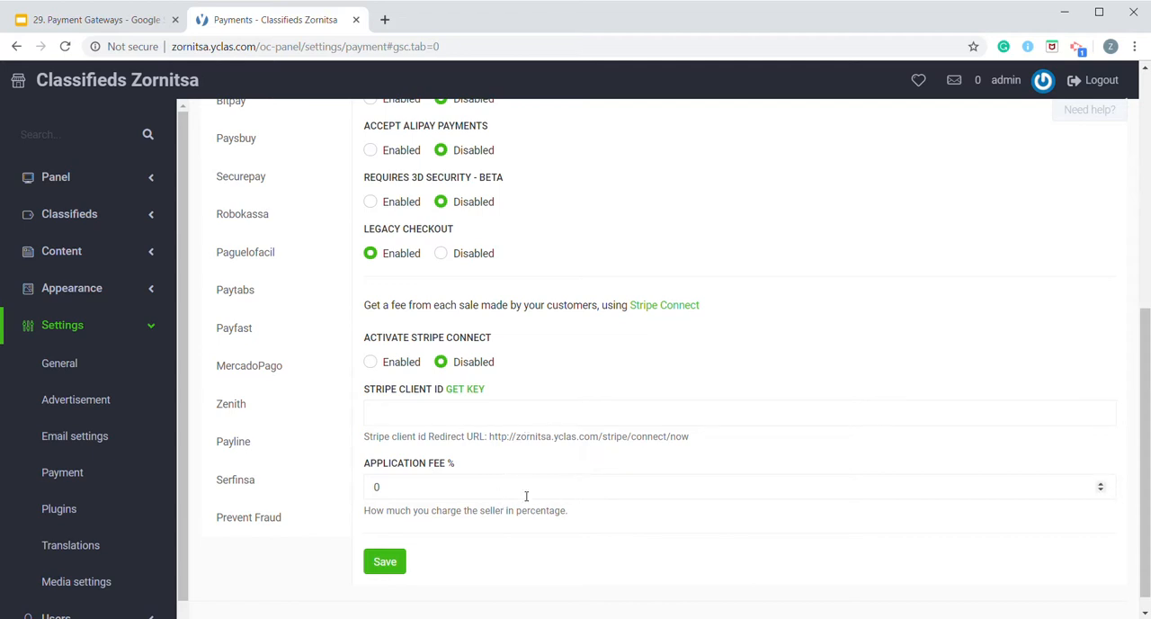
{"action": "mouse_move", "coordinate": [425, 579]}
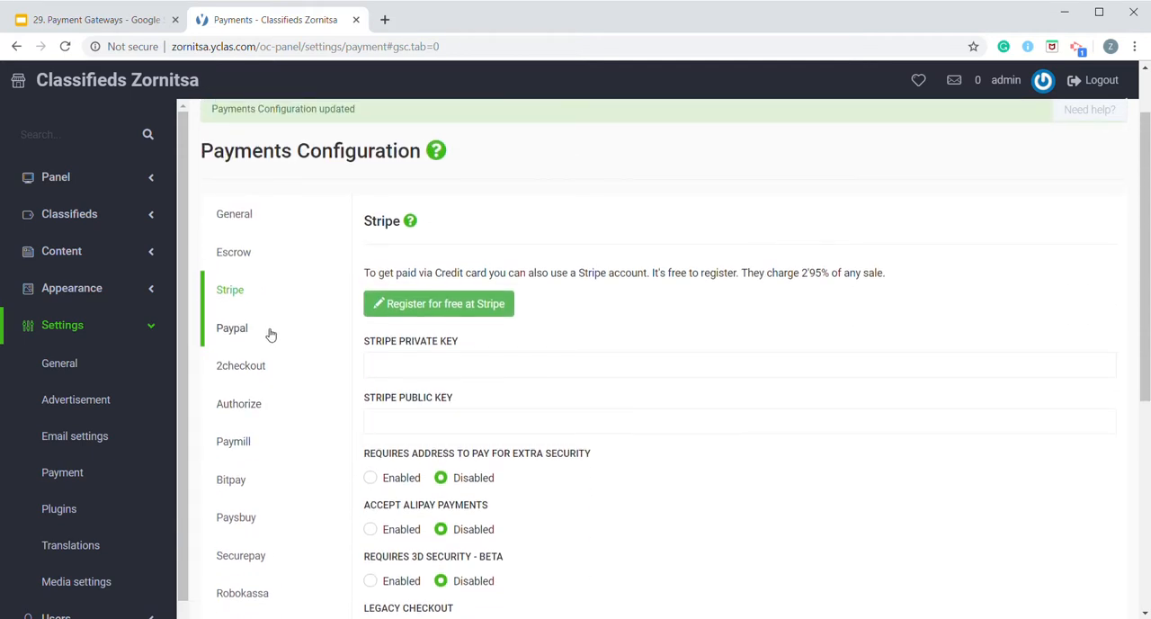
- Show the Paypal gateway settings with account, sandbox and buy-now options
{"action": "left_click", "coordinate": [232, 327]}
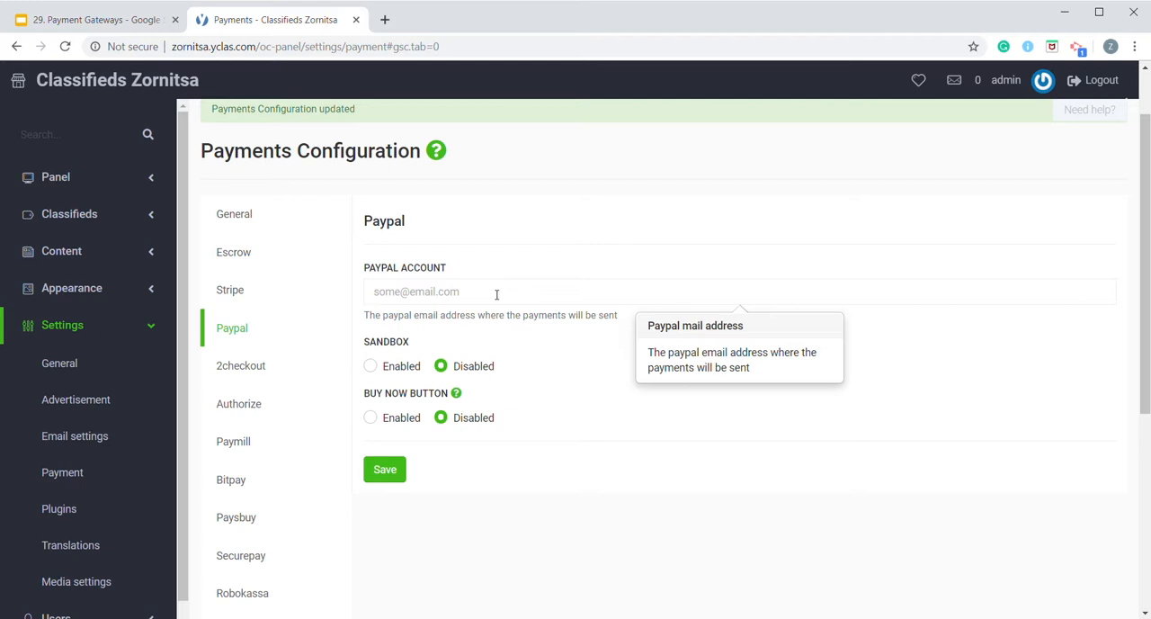
{"action": "mouse_move", "coordinate": [405, 446]}
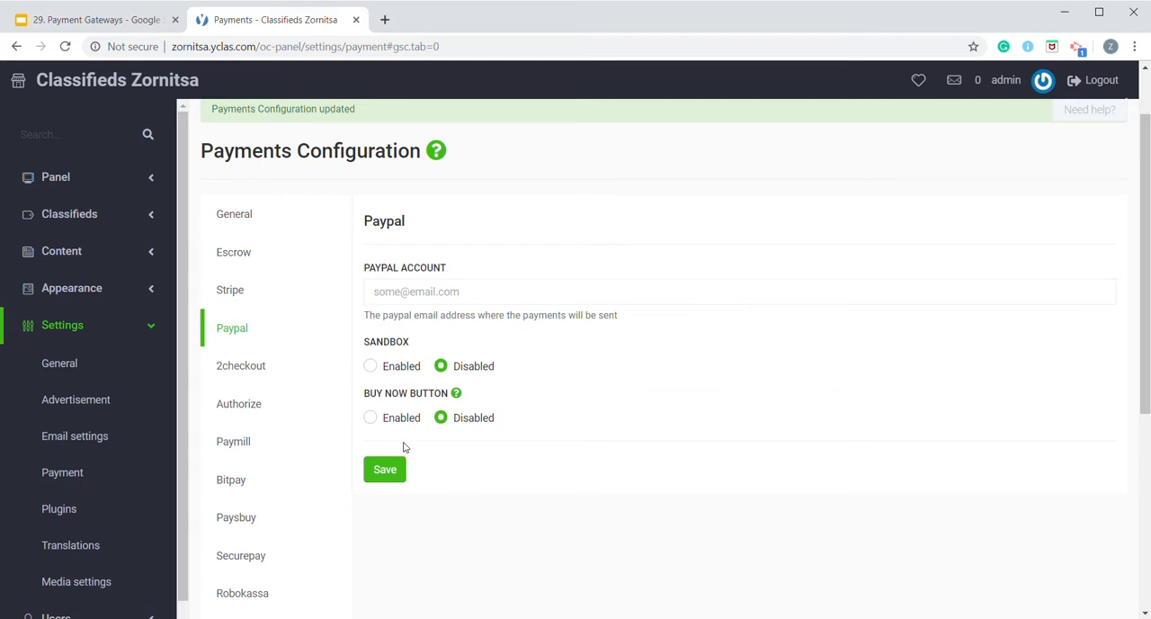
{"action": "mouse_move", "coordinate": [437, 498]}
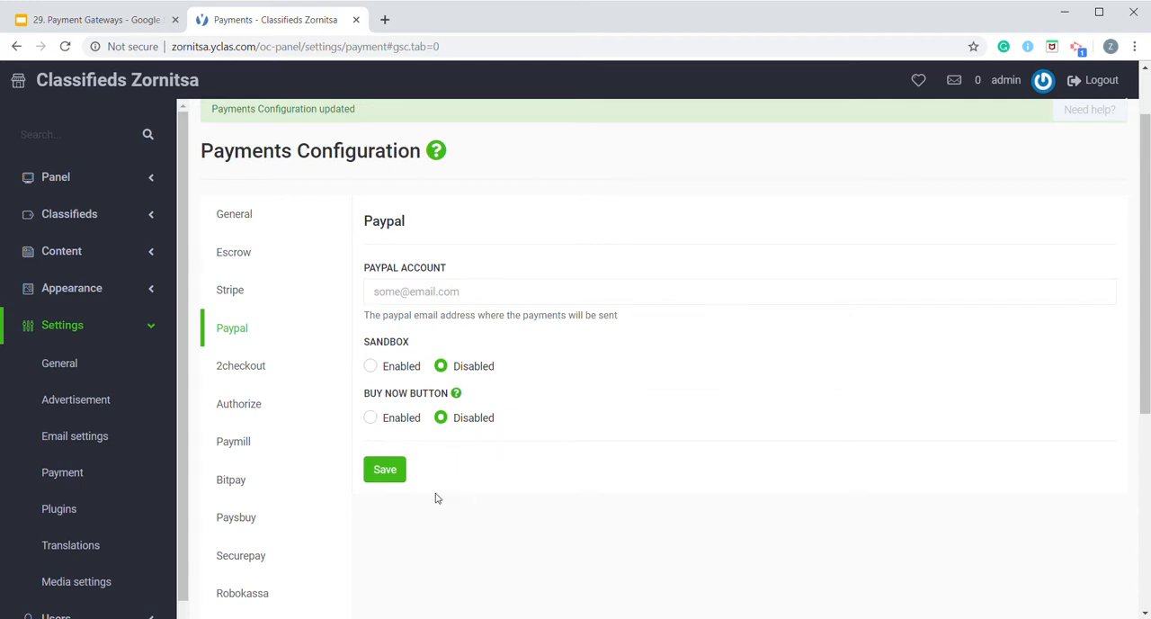
{"action": "mouse_move", "coordinate": [302, 375]}
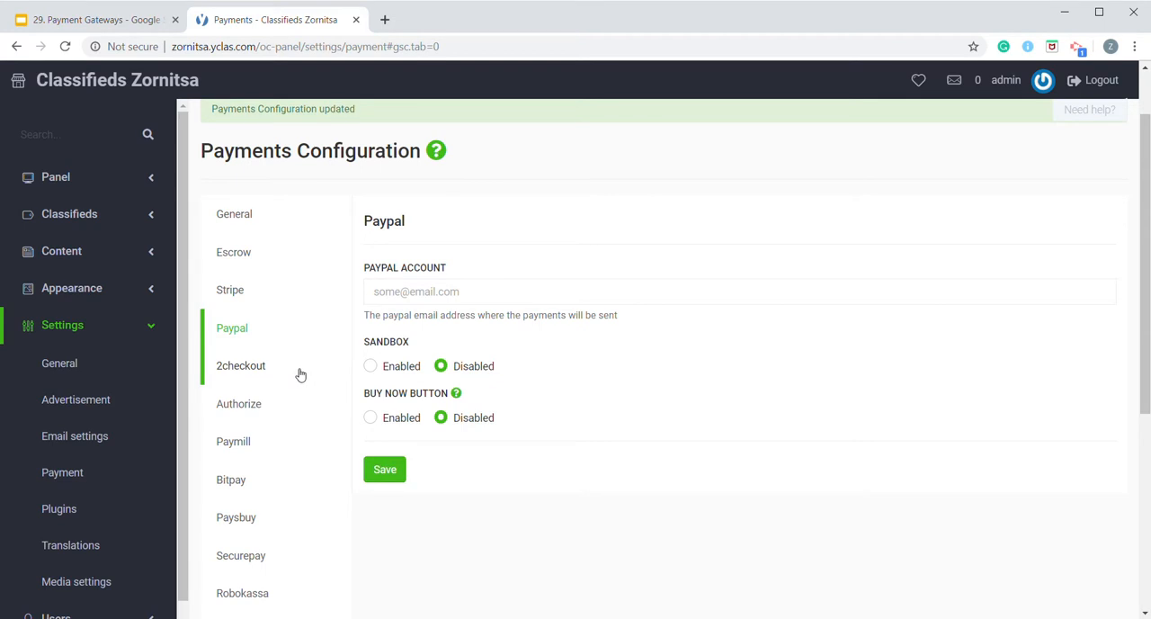
- Show the 2checkout gateway settings with sandbox, account number and secret word fields
{"action": "left_click", "coordinate": [241, 365]}
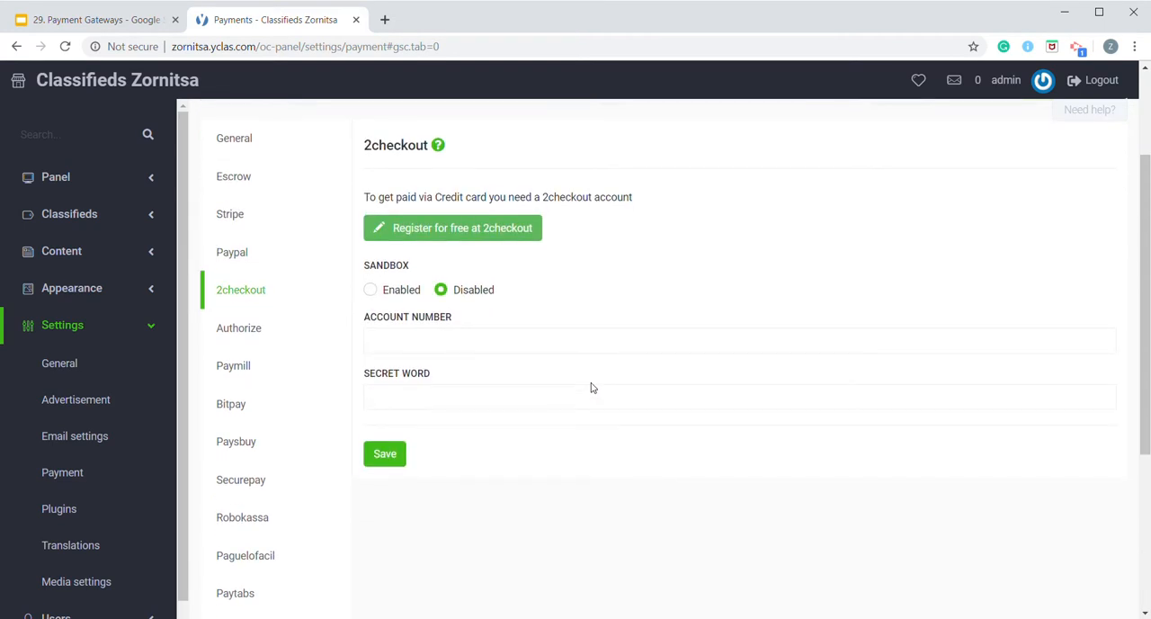
{"action": "mouse_move", "coordinate": [601, 277]}
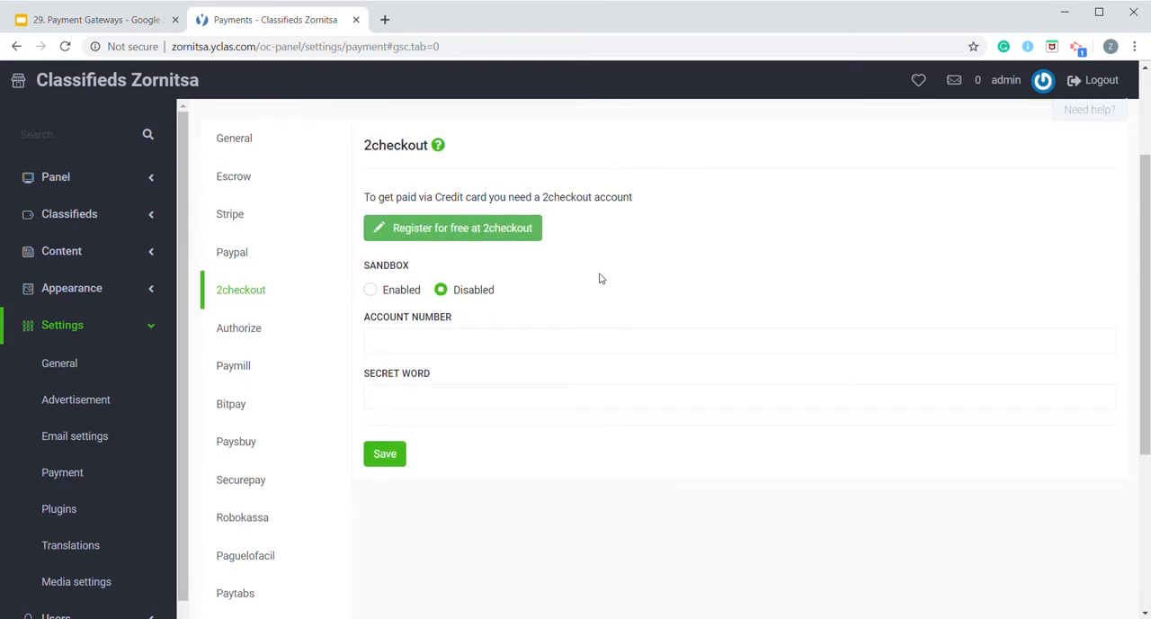
{"action": "mouse_move", "coordinate": [572, 255]}
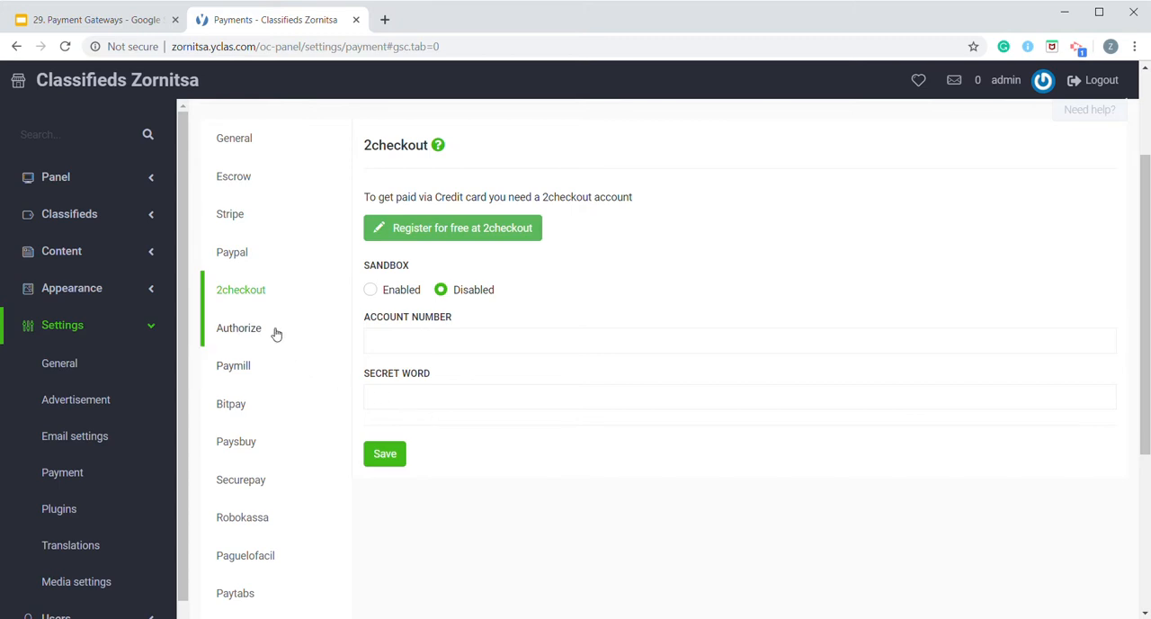
{"action": "left_click", "coordinate": [238, 327]}
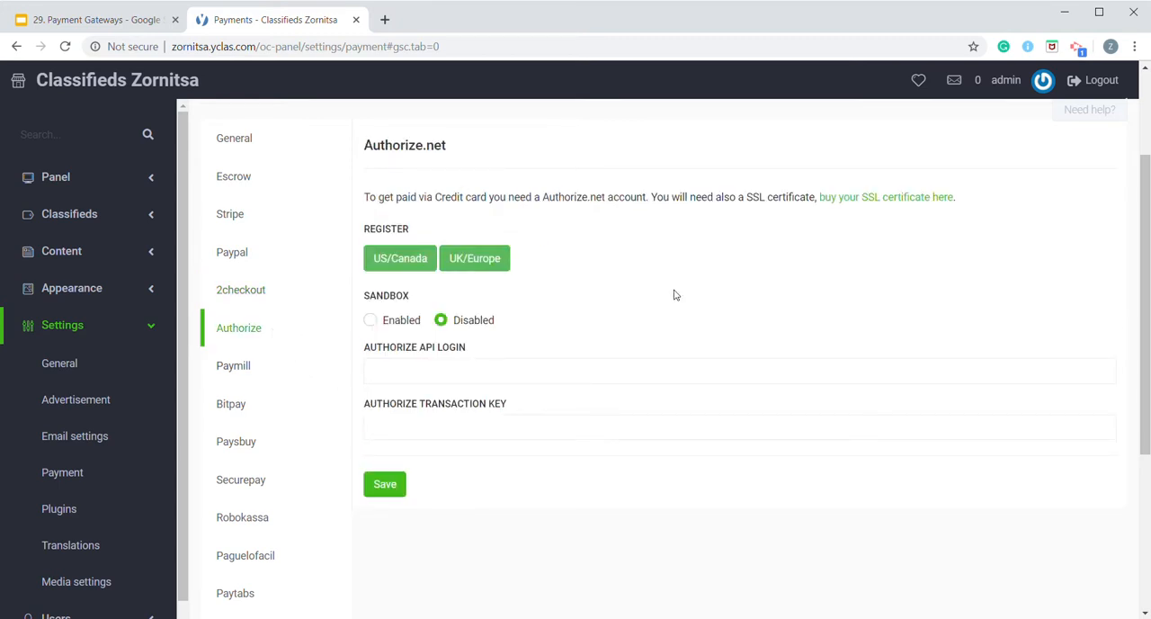
{"action": "mouse_move", "coordinate": [669, 249]}
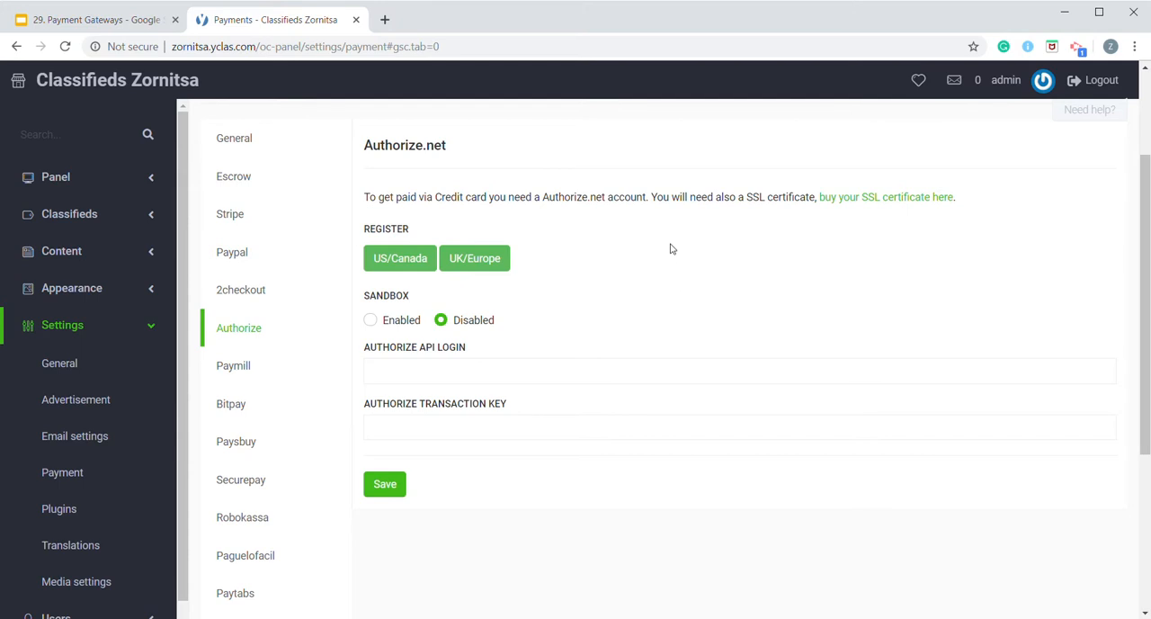
{"action": "mouse_move", "coordinate": [759, 212]}
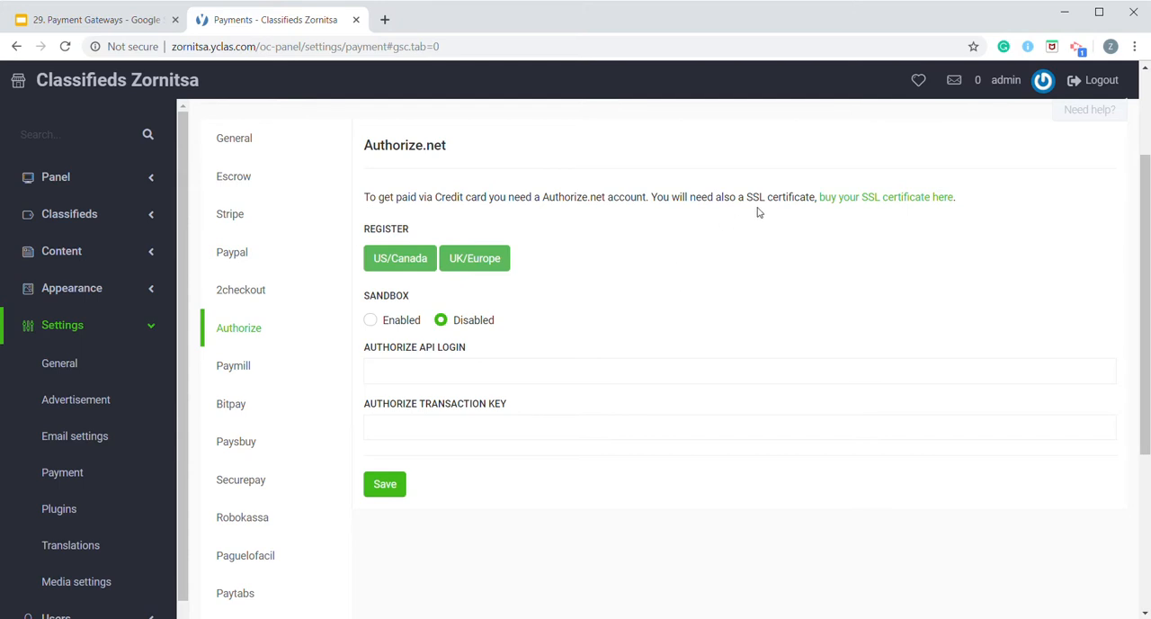
{"action": "mouse_move", "coordinate": [869, 202]}
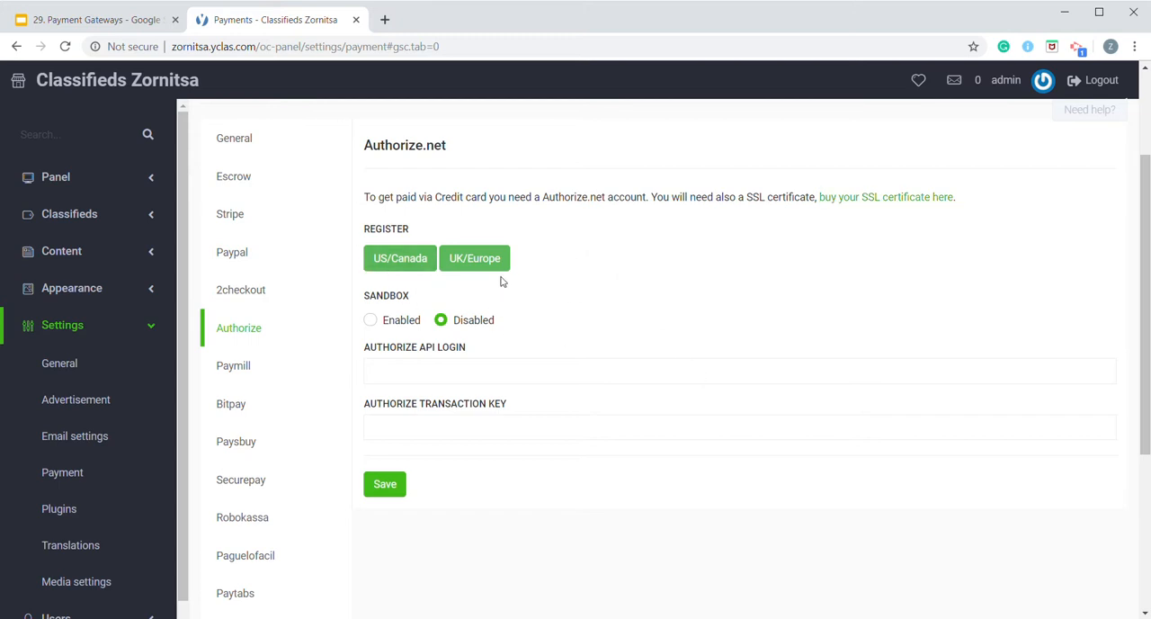
{"action": "mouse_move", "coordinate": [503, 408]}
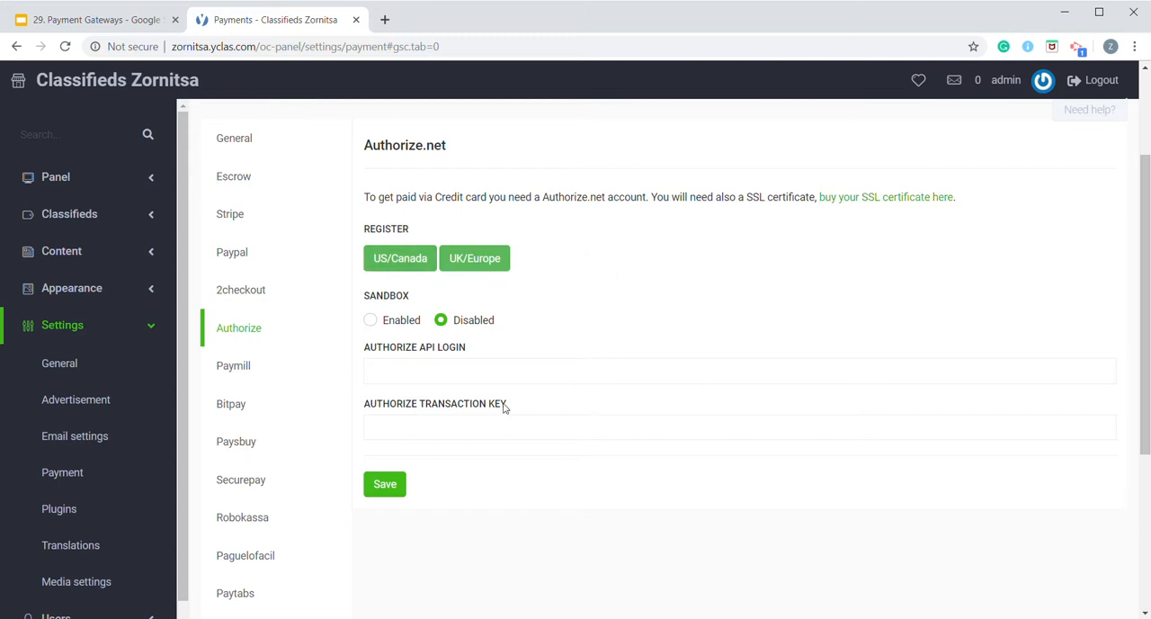
{"action": "mouse_move", "coordinate": [454, 389]}
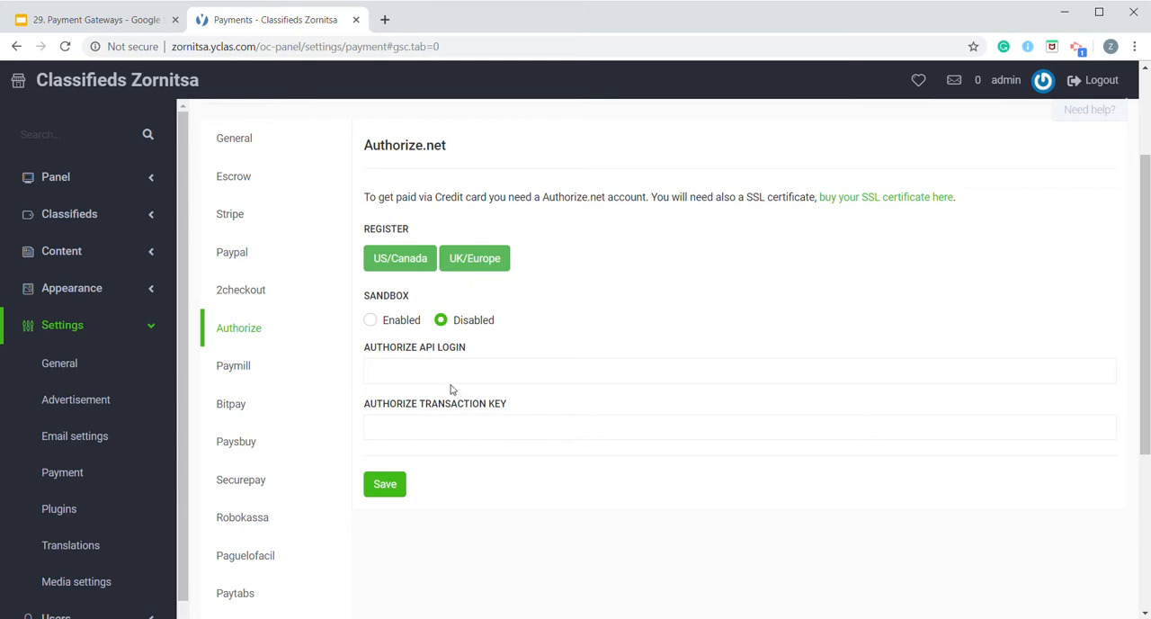
{"action": "mouse_move", "coordinate": [543, 465]}
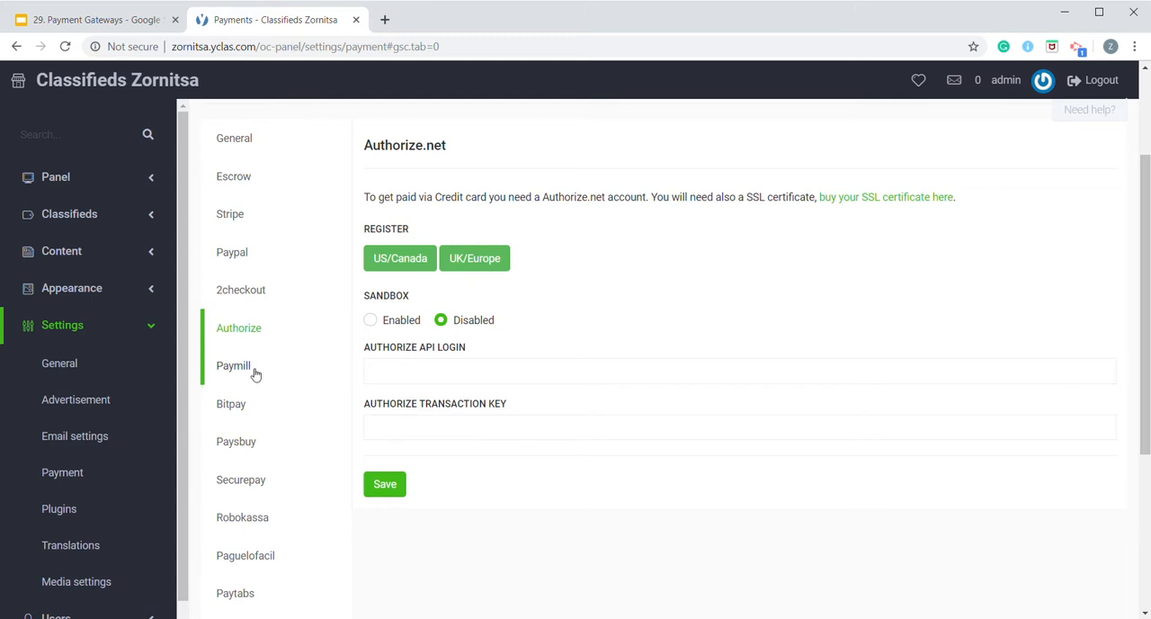
- Show the Paymill gateway settings with its private and public key fields
{"action": "left_click", "coordinate": [233, 365]}
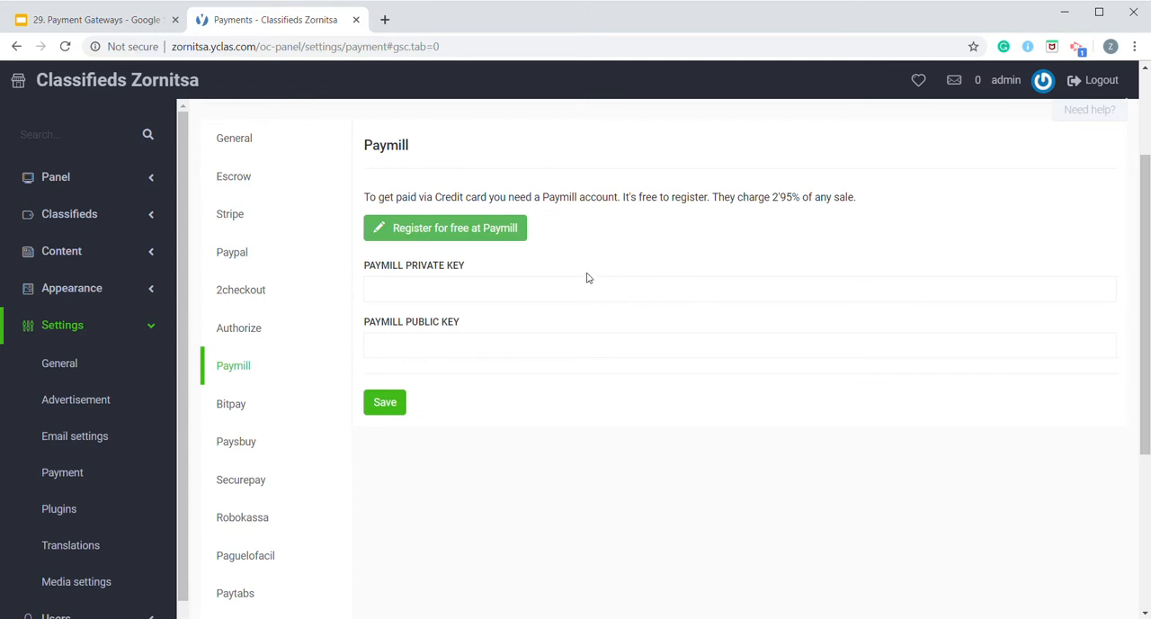
{"action": "mouse_move", "coordinate": [459, 338]}
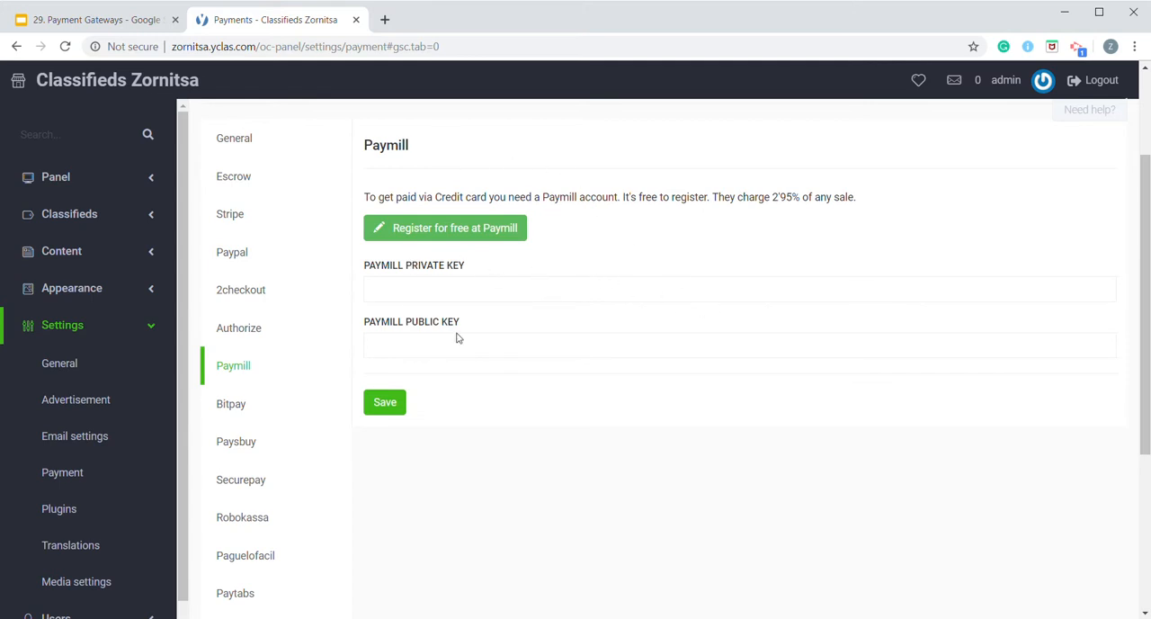
{"action": "mouse_move", "coordinate": [551, 395]}
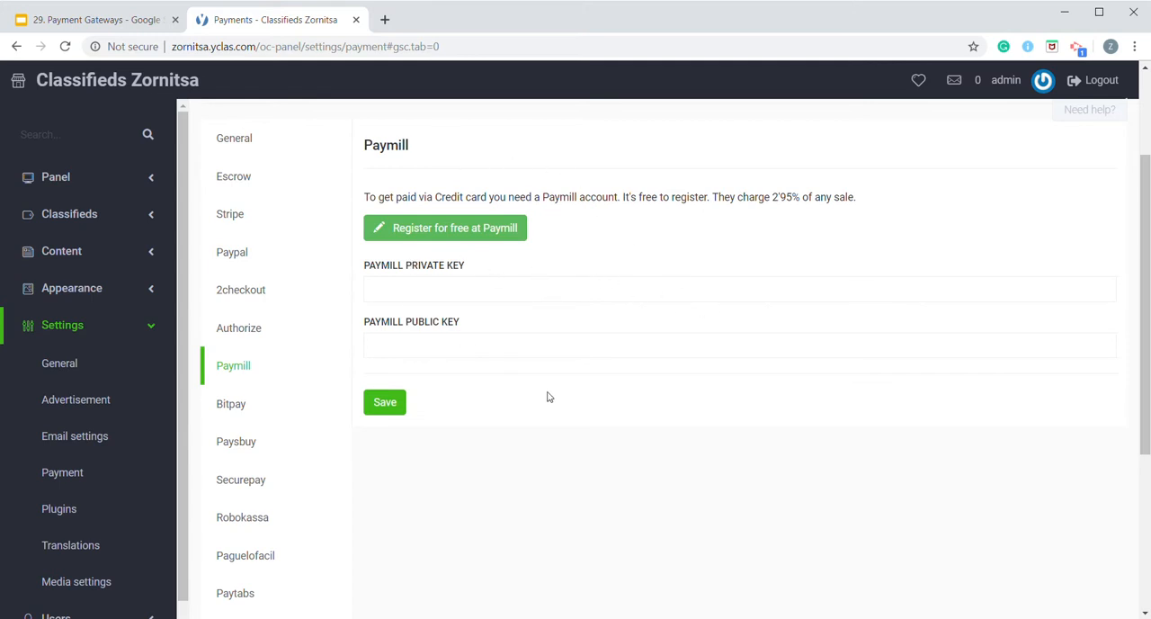
{"action": "mouse_move", "coordinate": [464, 316]}
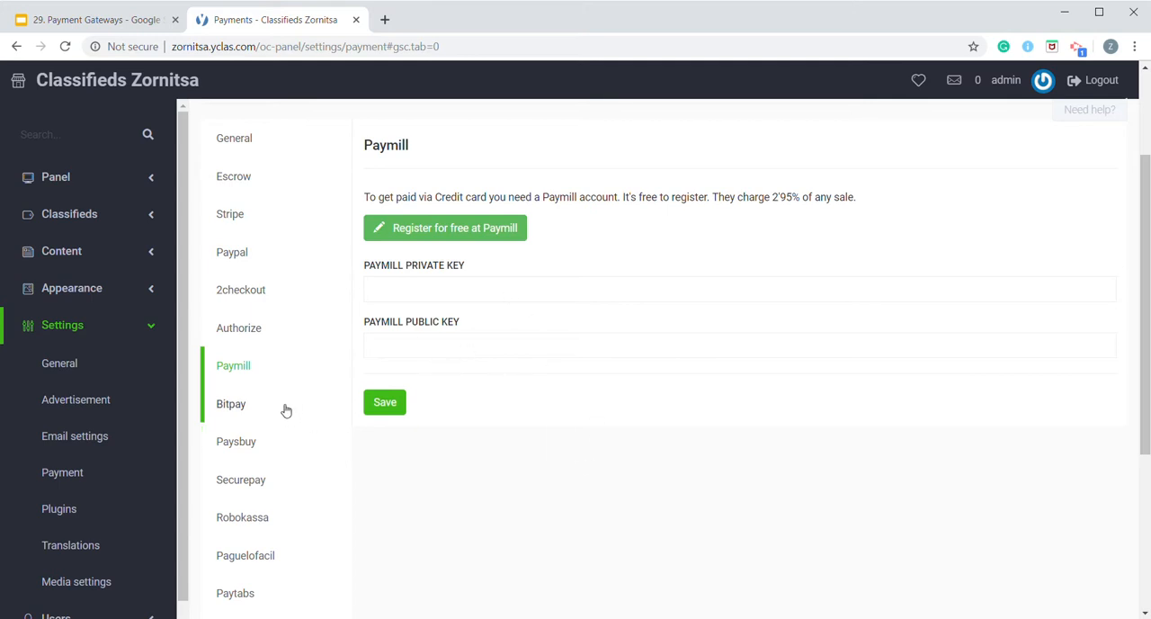
{"action": "mouse_move", "coordinate": [273, 404]}
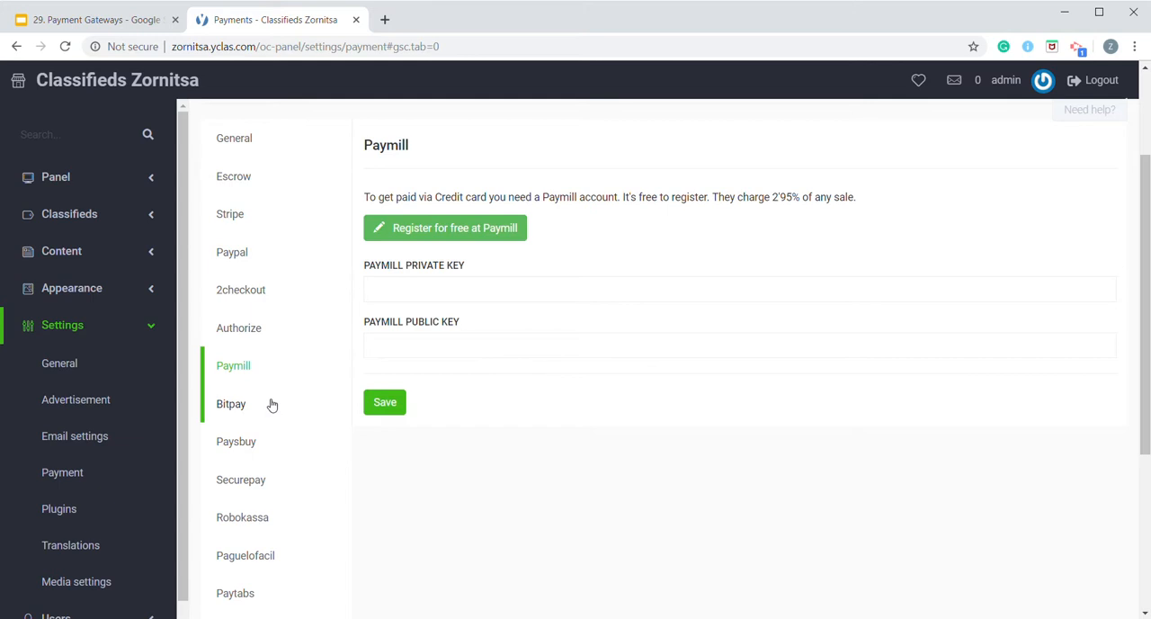
- Show the Bitpay gateway settings with sandbox option and pairing code field
{"action": "left_click", "coordinate": [230, 403]}
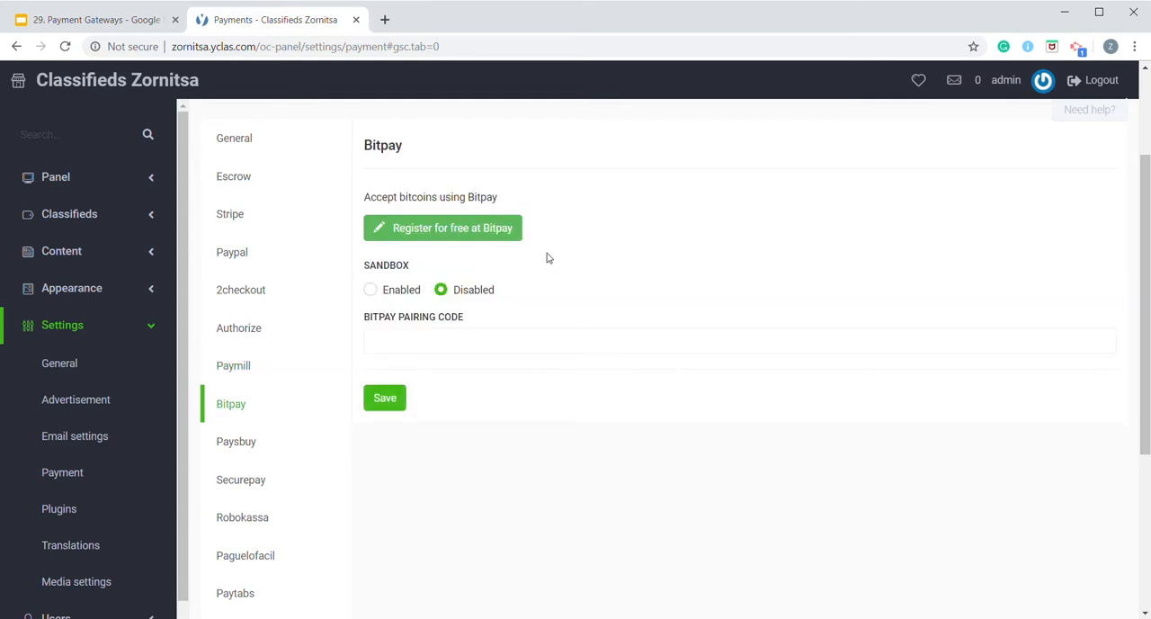
{"action": "mouse_move", "coordinate": [576, 378]}
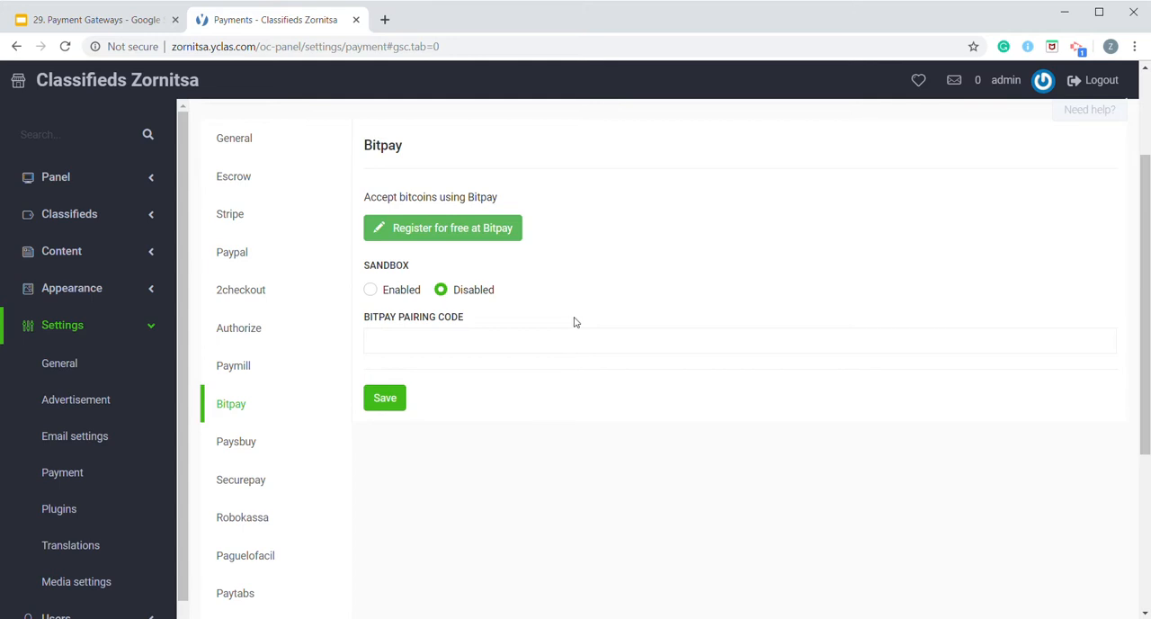
{"action": "mouse_move", "coordinate": [428, 367]}
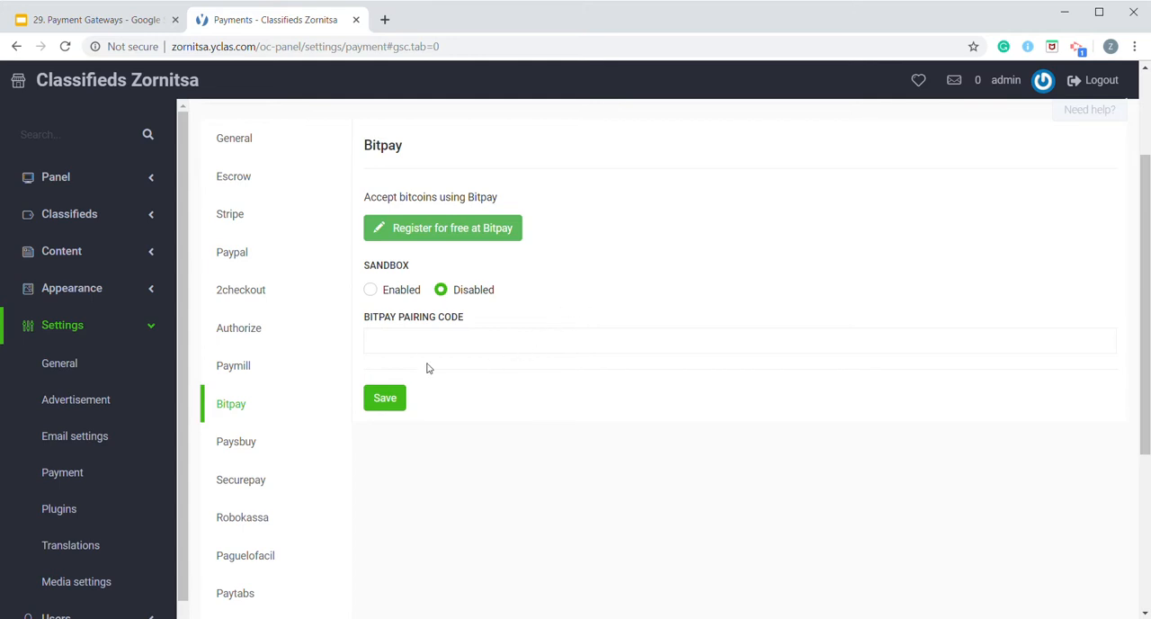
{"action": "mouse_move", "coordinate": [442, 387]}
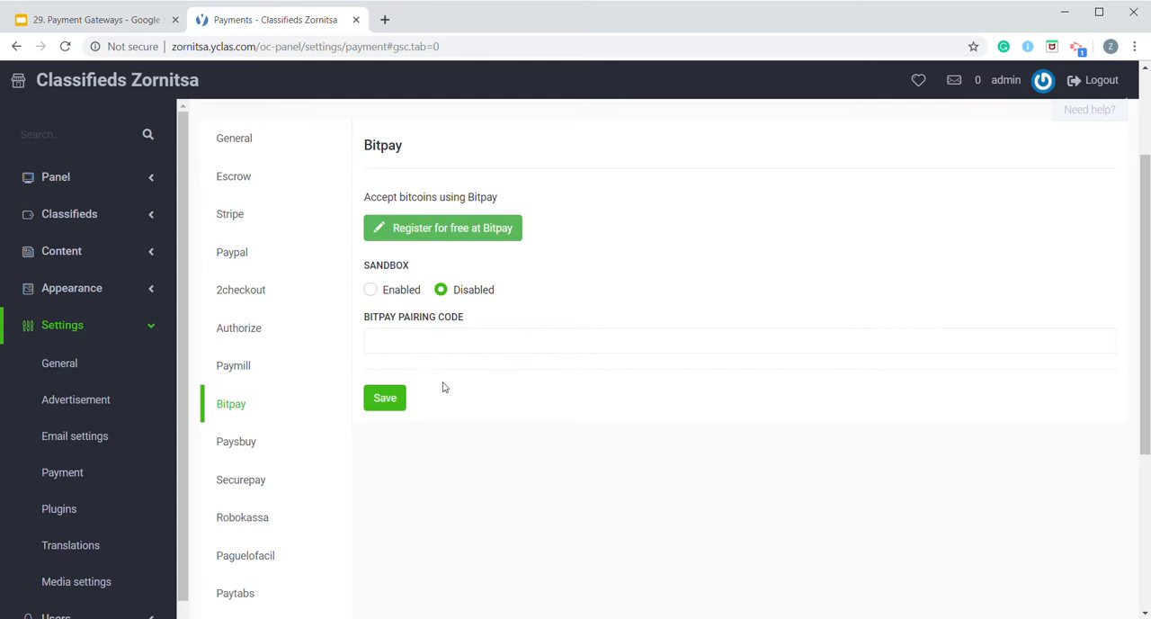
{"action": "mouse_move", "coordinate": [284, 453]}
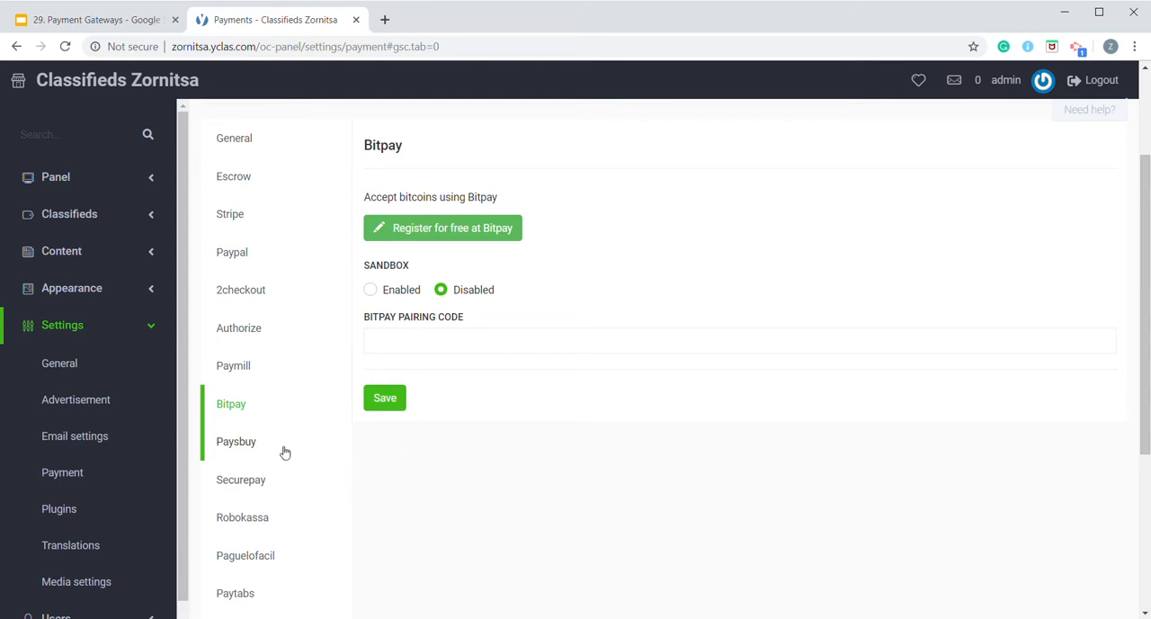
- Show the Paysbuy gateway settings with account email and sandbox option
{"action": "left_click", "coordinate": [236, 441]}
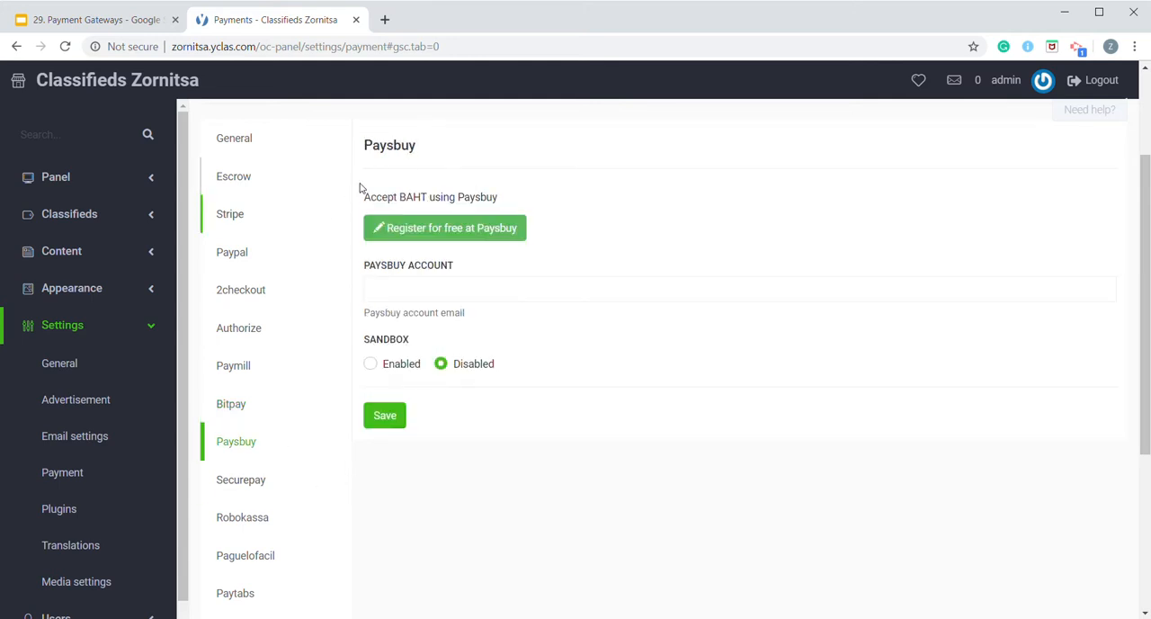
{"action": "mouse_move", "coordinate": [525, 277]}
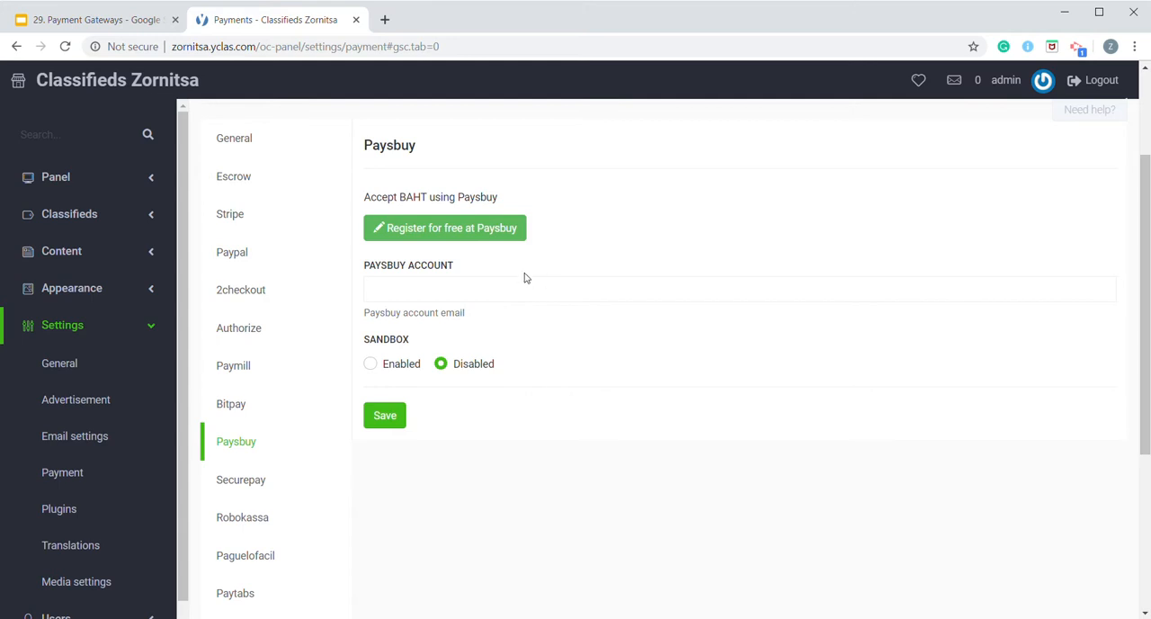
{"action": "scroll", "scroll_direction": "down", "scroll_amount": 3}
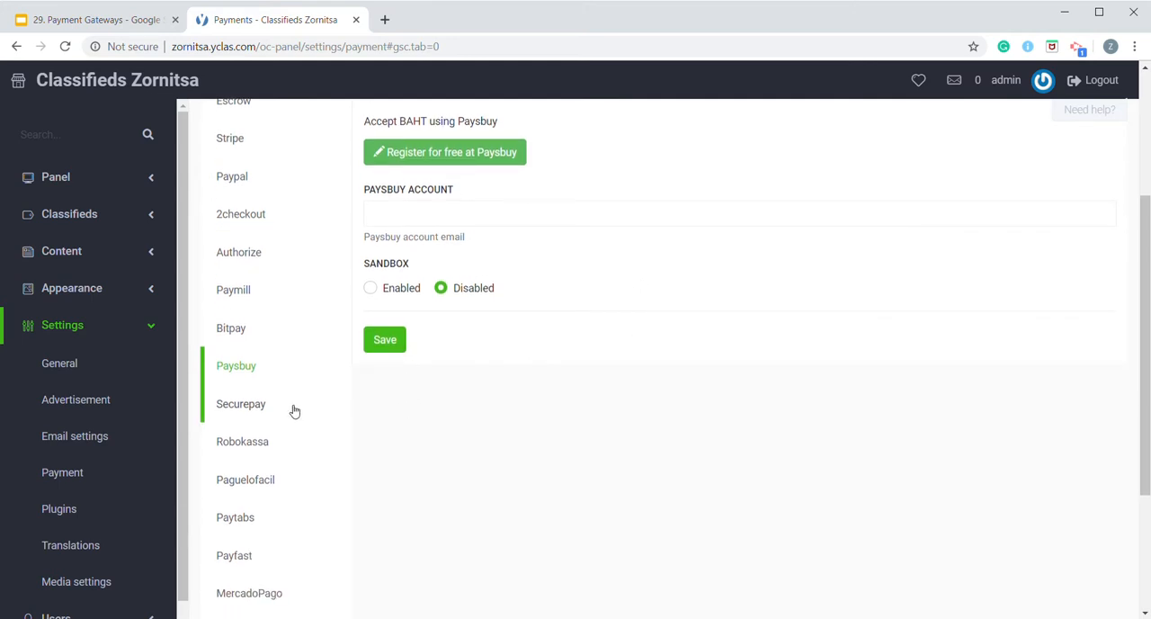
- Show the SecurePay gateway settings with merchant ID, password and sandbox fields
{"action": "left_click", "coordinate": [241, 403]}
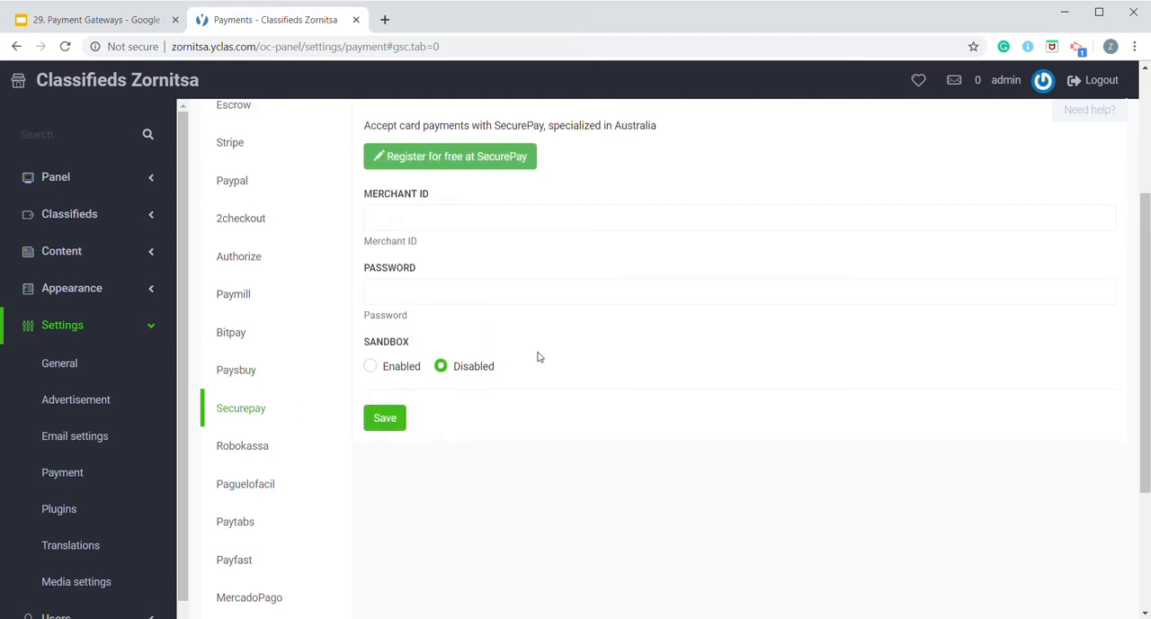
{"action": "left_click", "coordinate": [385, 417]}
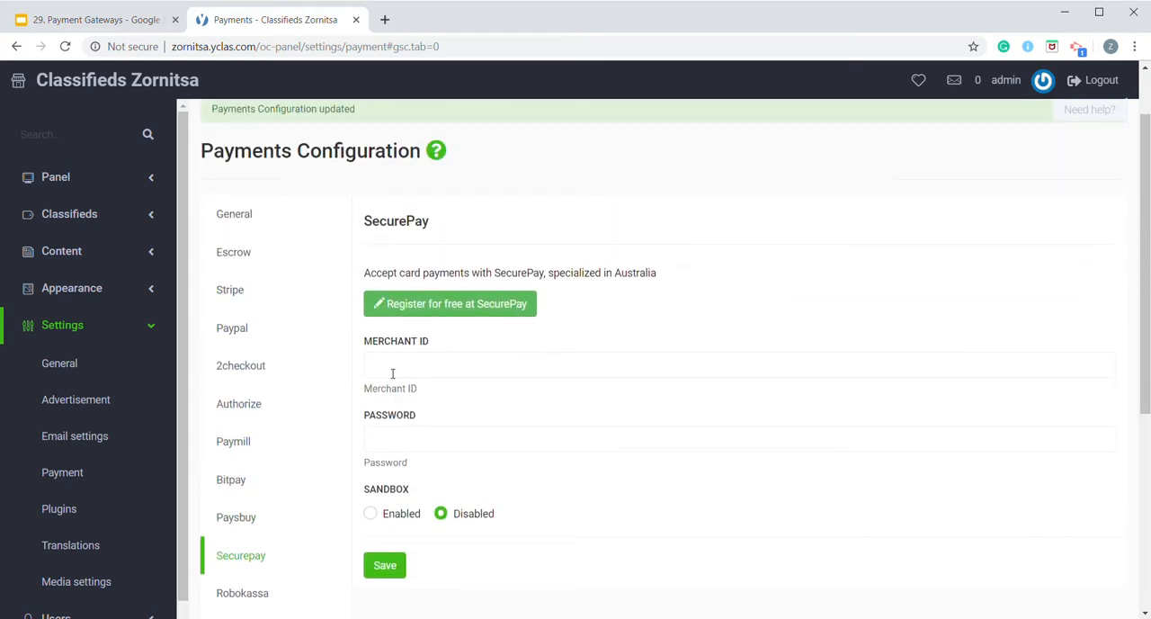
{"action": "scroll", "scroll_direction": "down", "scroll_amount": 3}
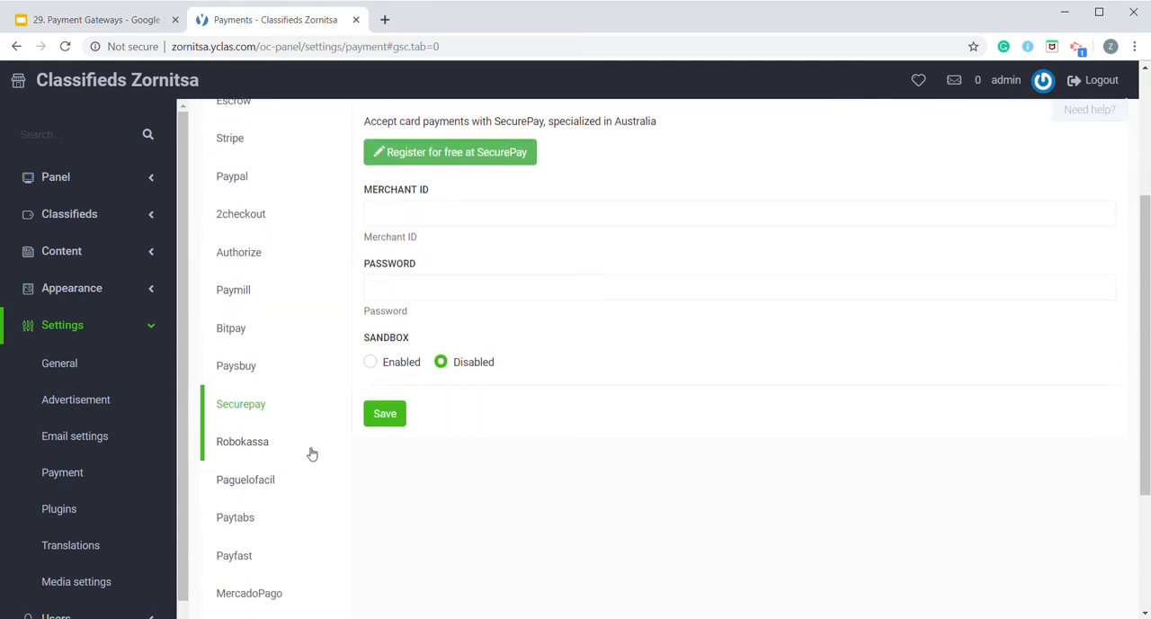
- Review Robokassa's shop identifier, passwords, sandbox setting and integration URLs
{"action": "left_click", "coordinate": [241, 441]}
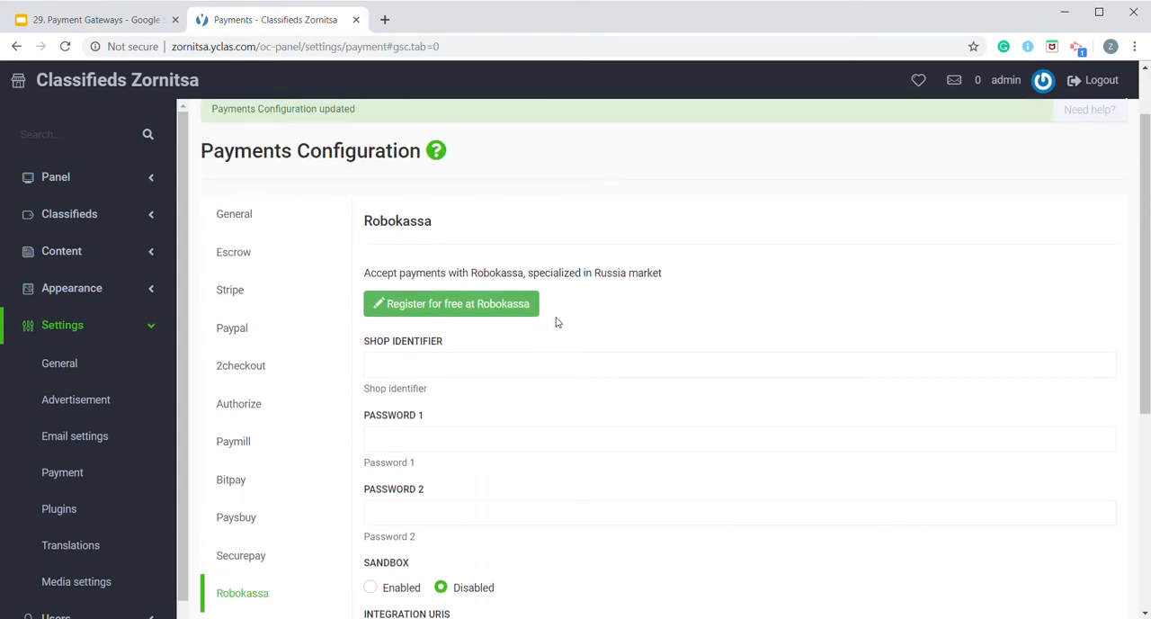
{"action": "scroll", "scroll_direction": "down", "scroll_amount": 3}
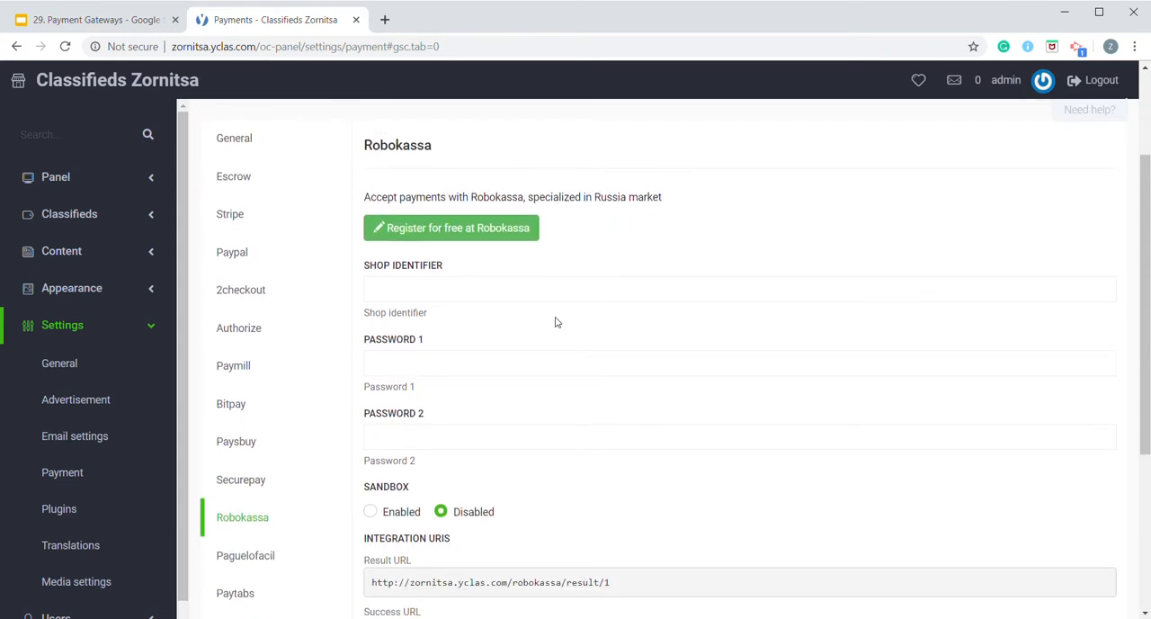
{"action": "scroll", "scroll_direction": "down", "scroll_amount": 3}
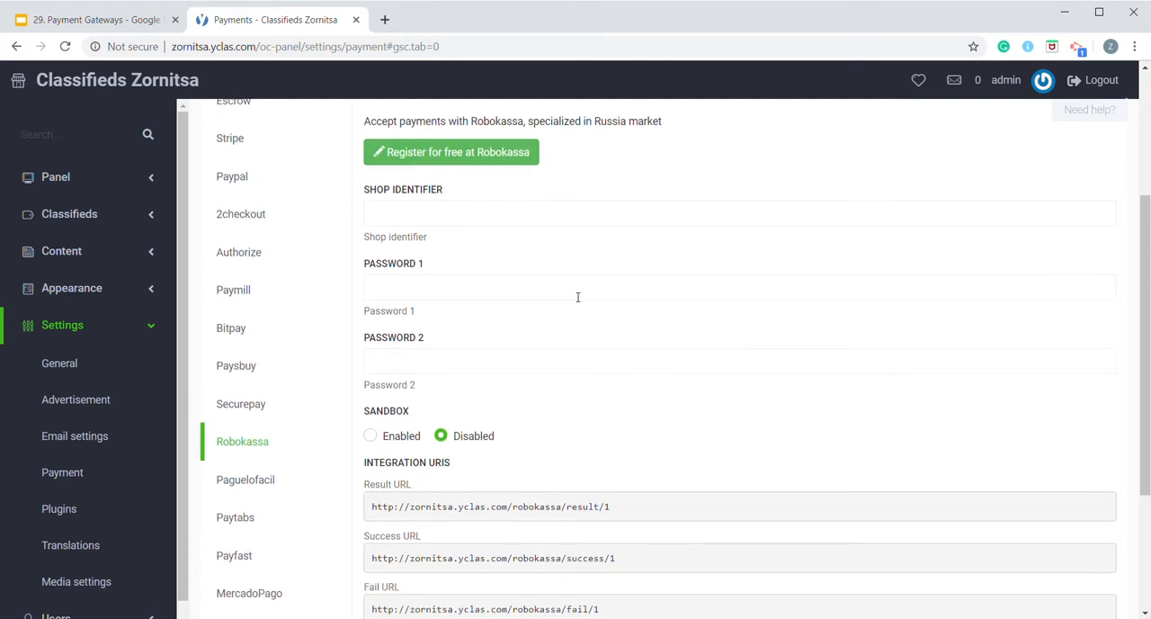
{"action": "scroll", "scroll_direction": "down", "scroll_amount": 3}
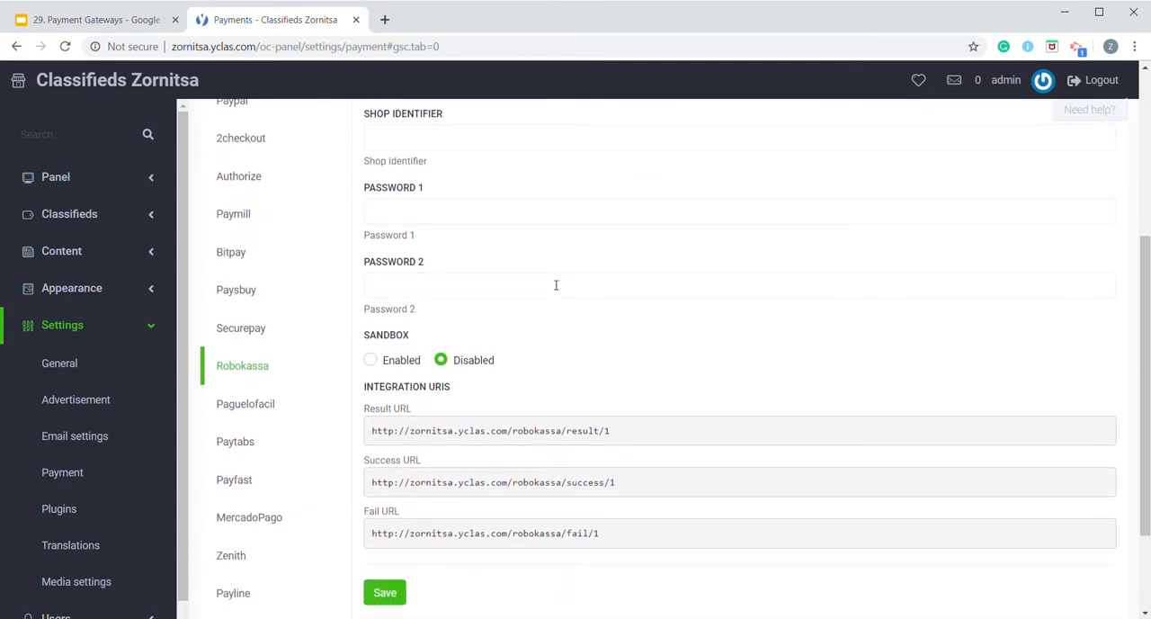
{"action": "scroll", "scroll_direction": "down", "scroll_amount": 3}
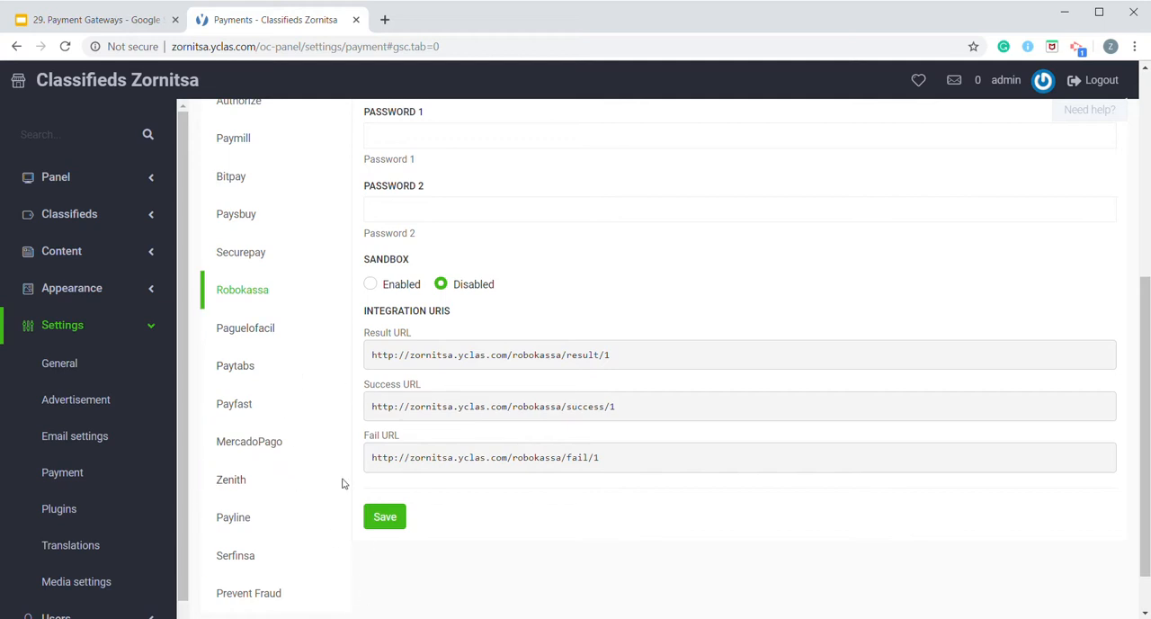
- Review Paguelofacil's CCLW field, sandbox setting and result URL
{"action": "left_click", "coordinate": [244, 327]}
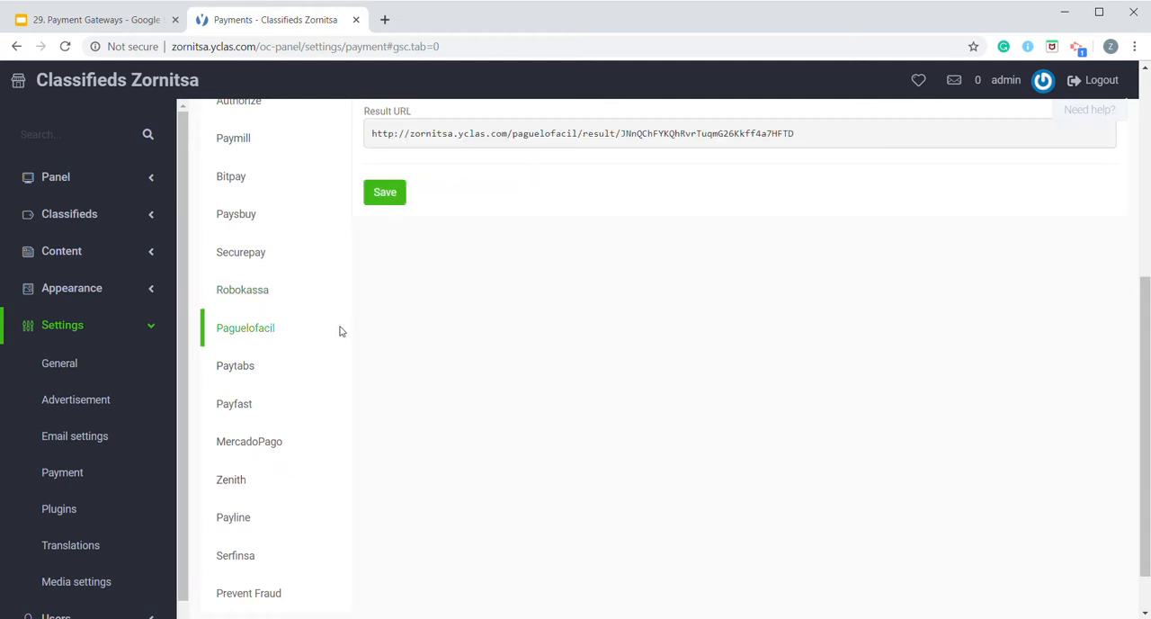
{"action": "left_click", "coordinate": [385, 190]}
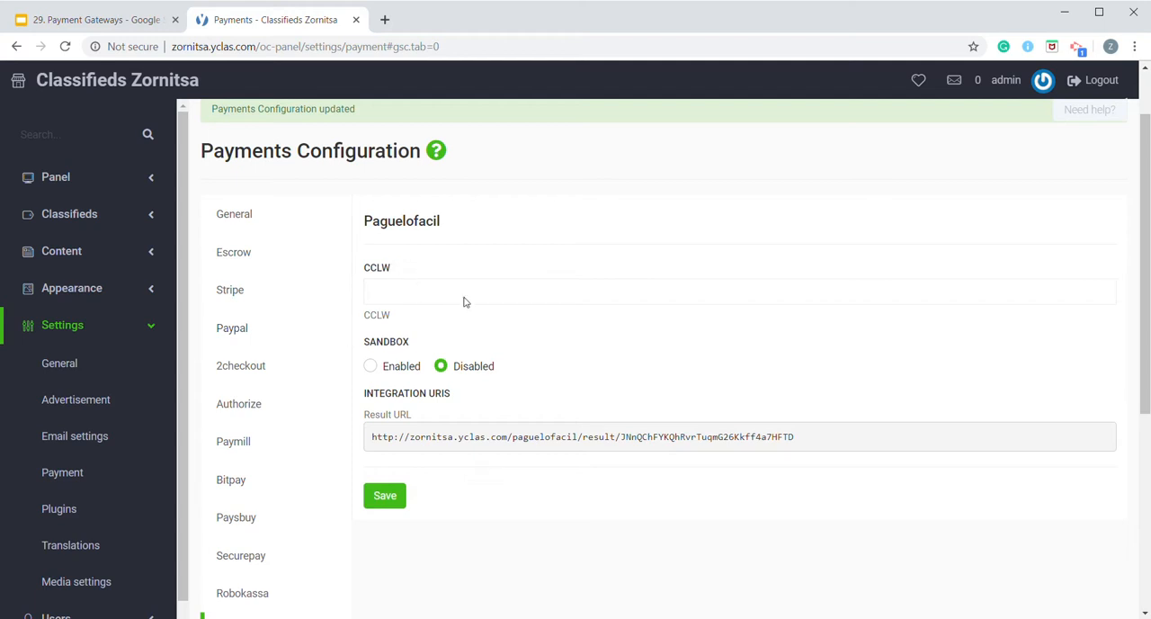
{"action": "mouse_move", "coordinate": [421, 264]}
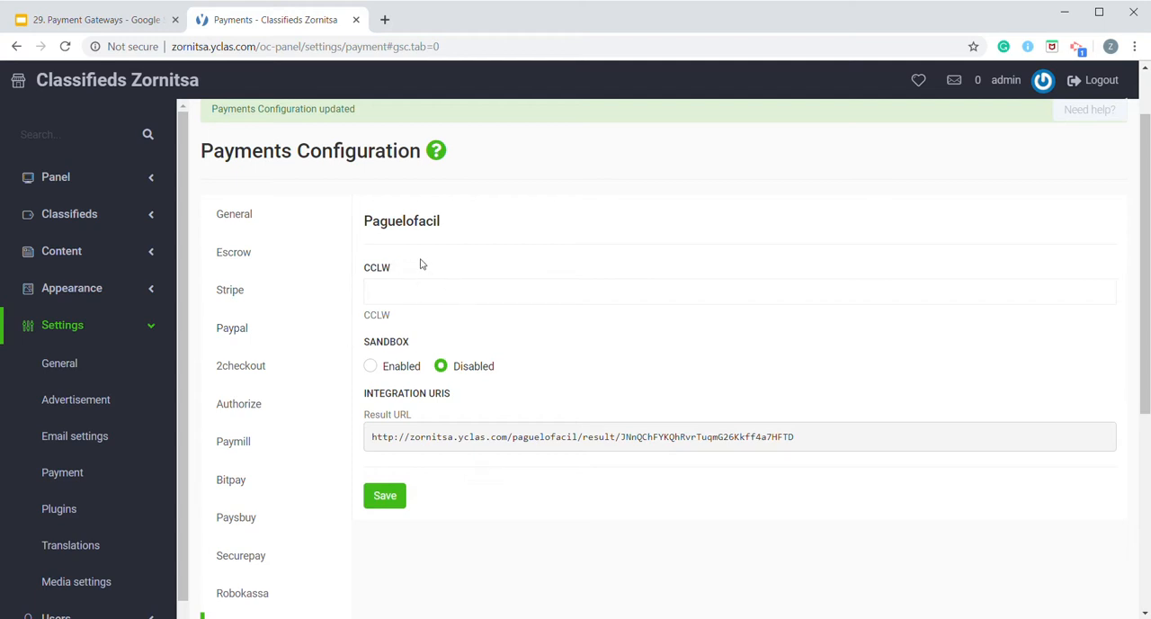
{"action": "mouse_move", "coordinate": [543, 415]}
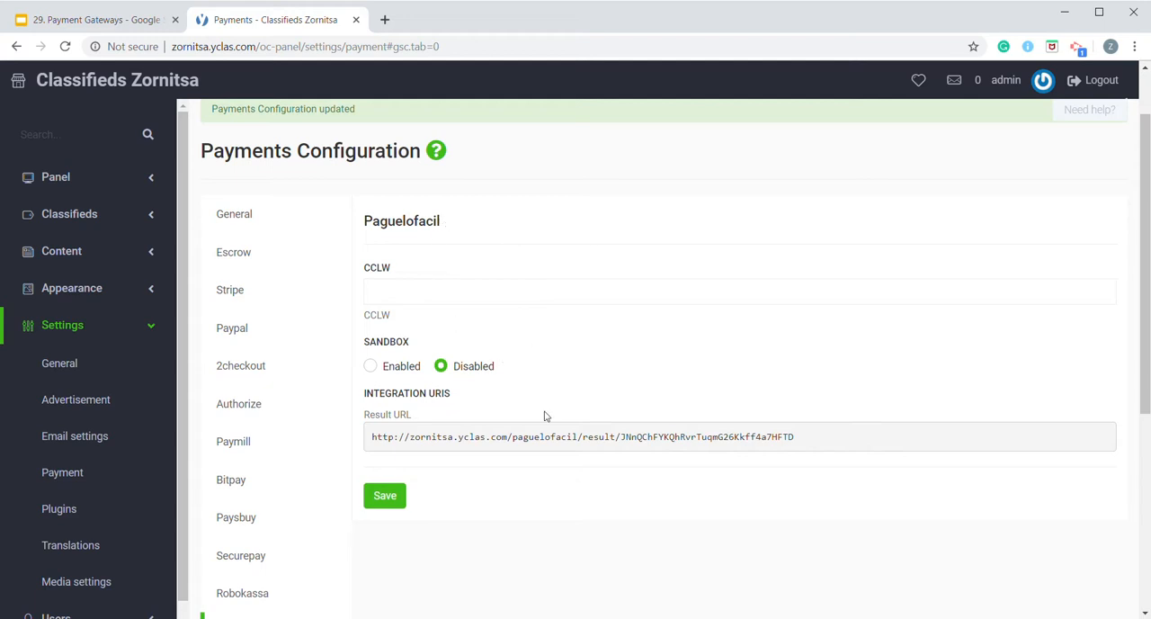
{"action": "mouse_move", "coordinate": [572, 327]}
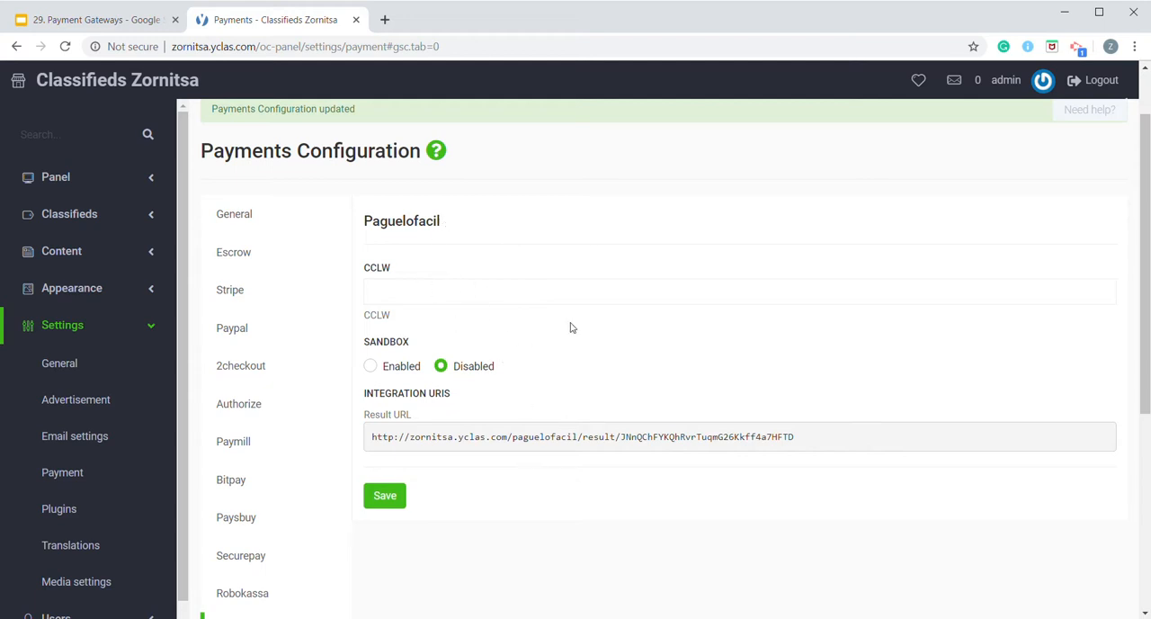
{"action": "scroll", "scroll_direction": "down", "scroll_amount": 3}
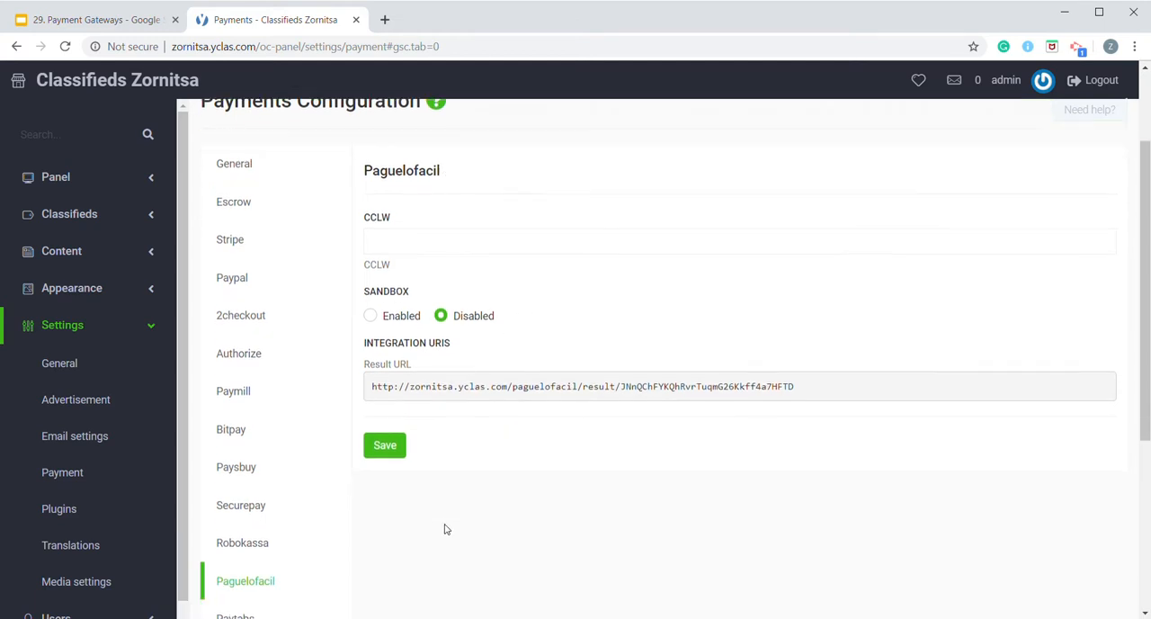
{"action": "scroll", "scroll_direction": "down", "scroll_amount": 3}
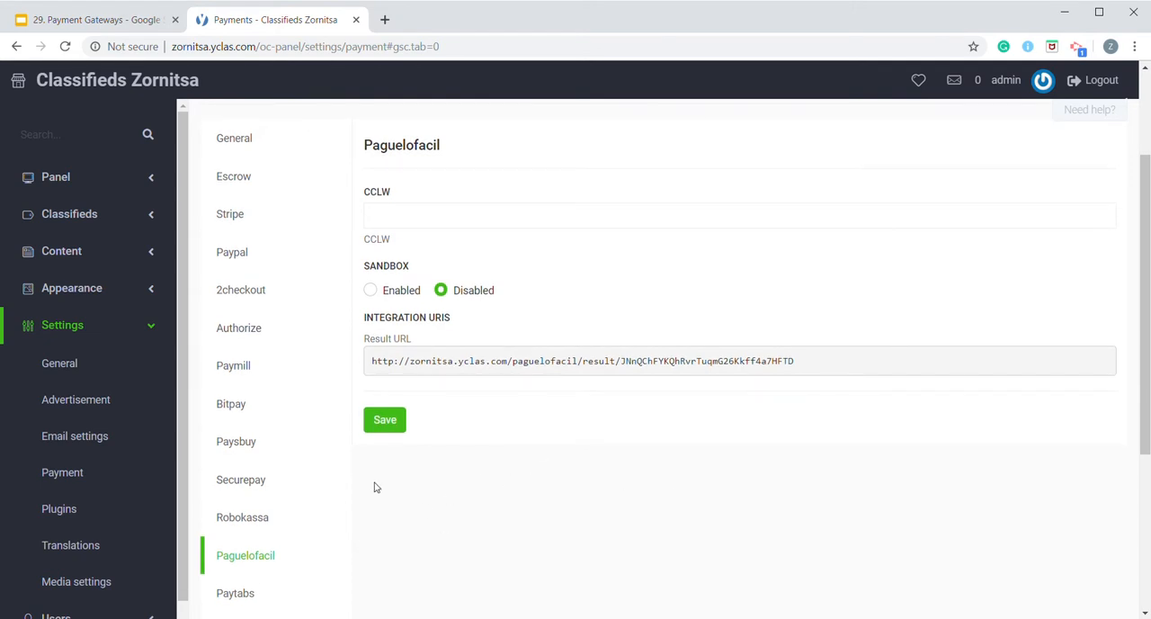
{"action": "scroll", "scroll_direction": "down", "scroll_amount": 3}
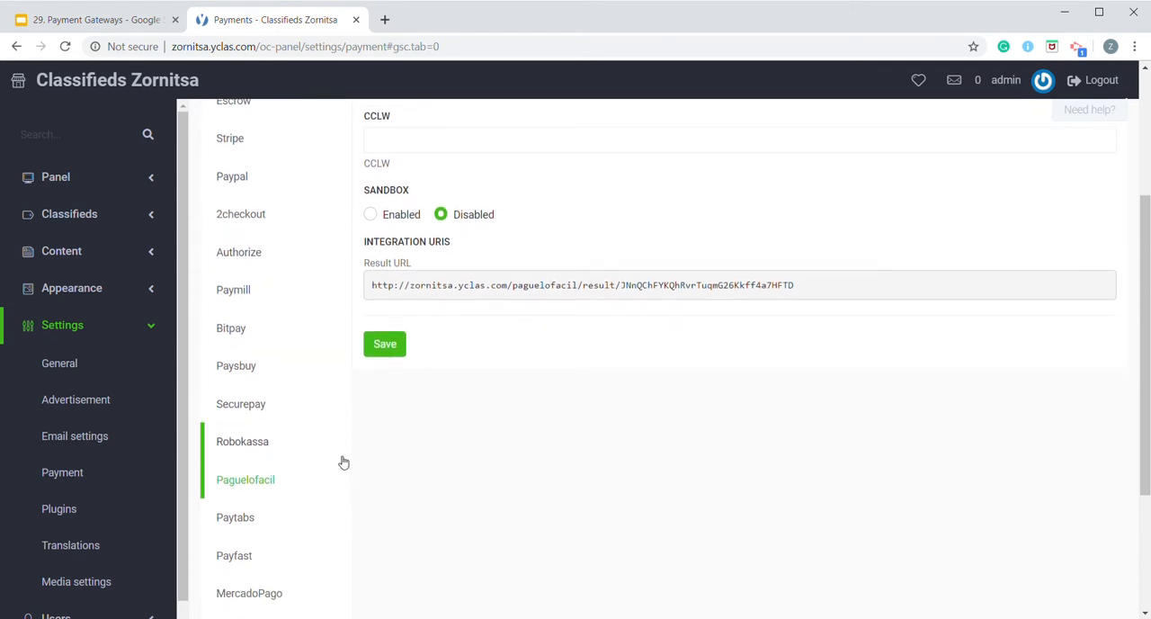
{"action": "scroll", "scroll_direction": "down", "scroll_amount": 3}
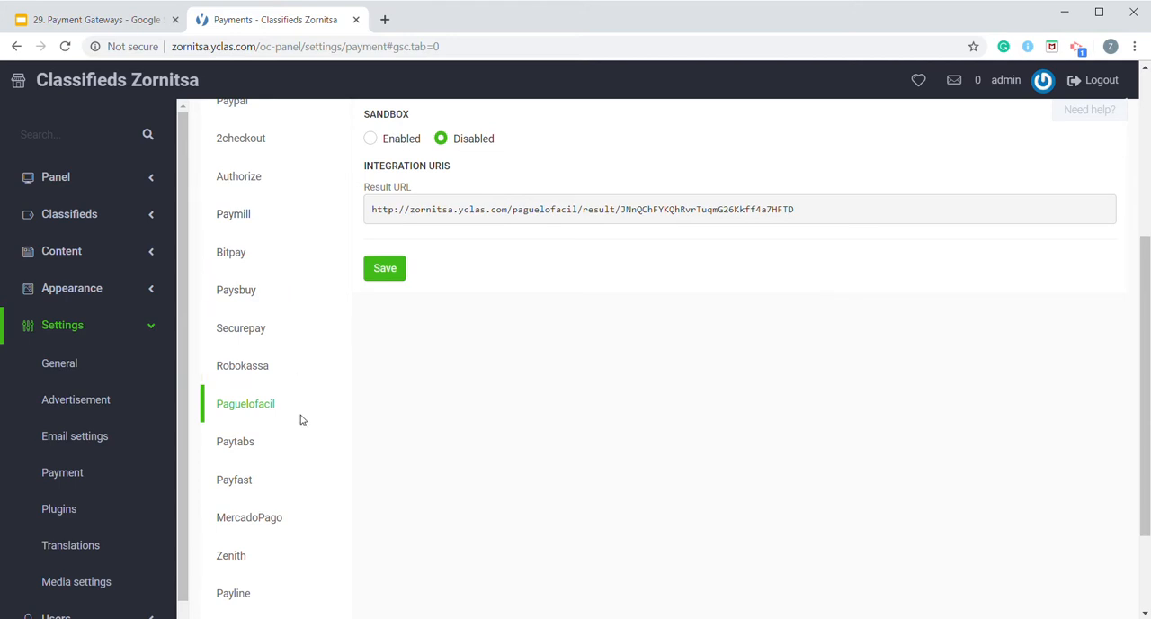
{"action": "scroll", "scroll_direction": "down", "scroll_amount": 3}
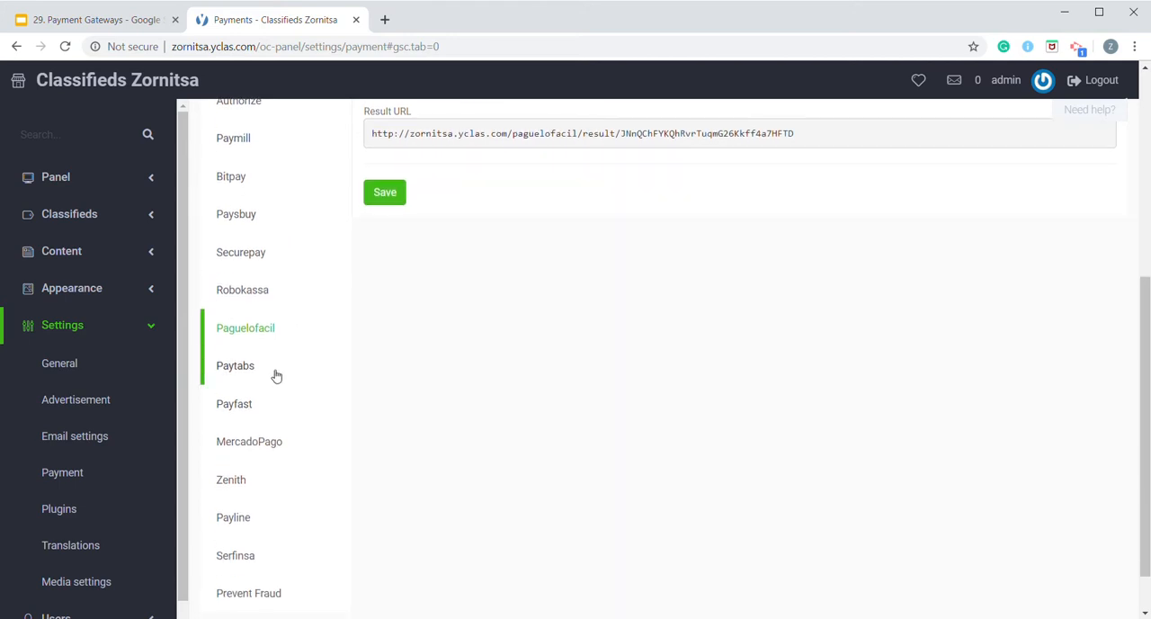
- Review the Paytabs gateway settings
{"action": "left_click", "coordinate": [234, 365]}
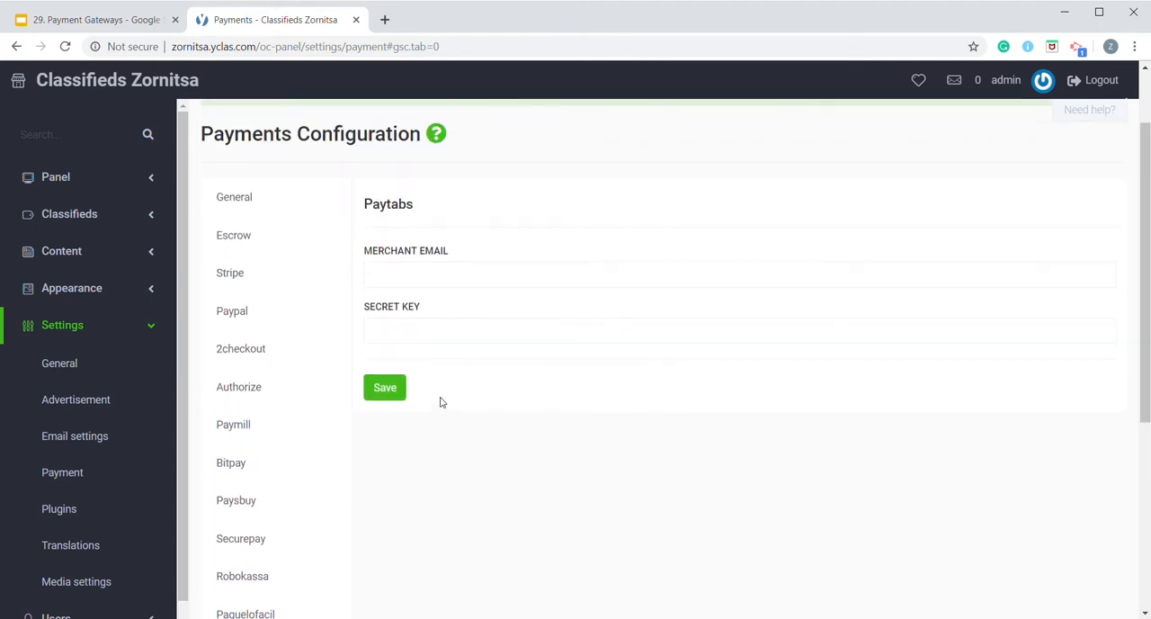
{"action": "left_click", "coordinate": [385, 386]}
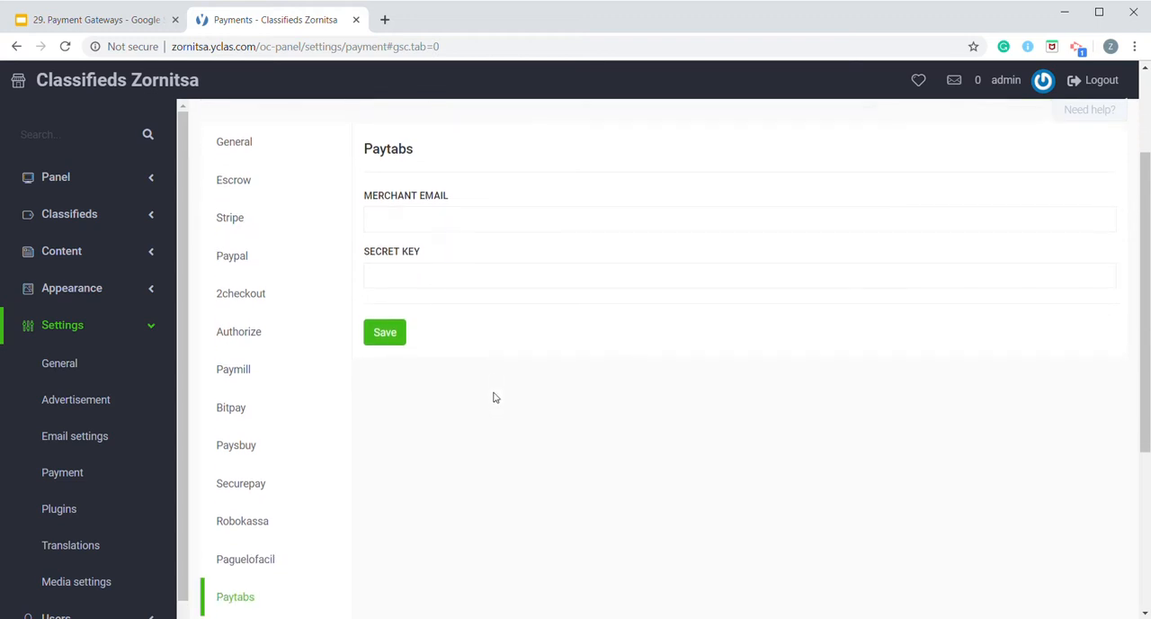
{"action": "scroll", "scroll_direction": "down", "scroll_amount": 3}
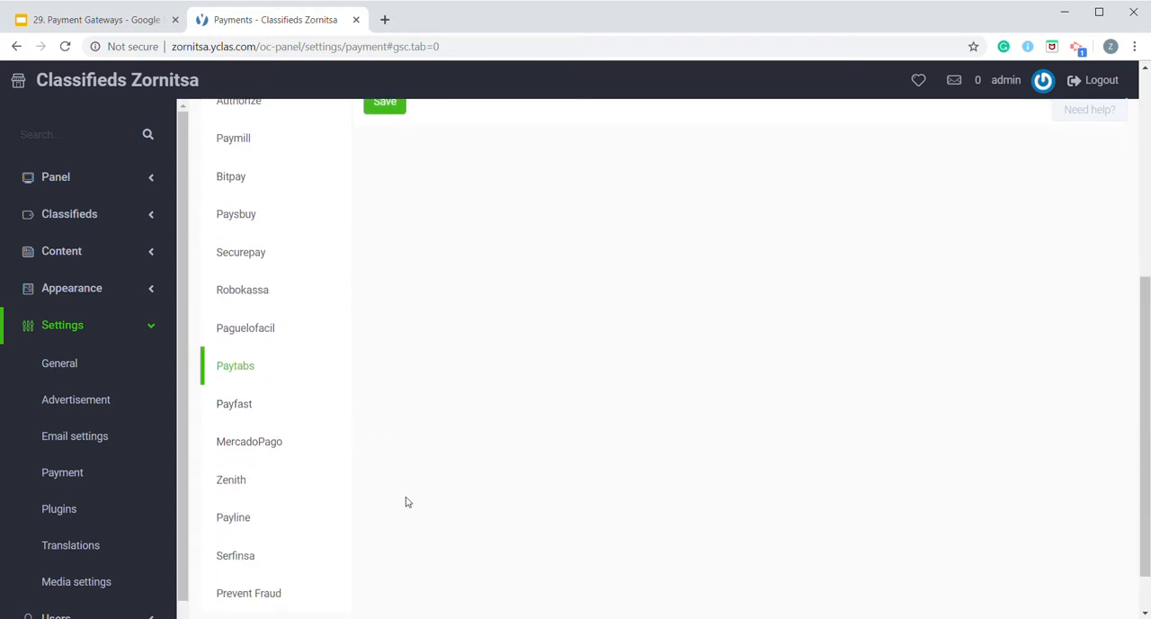
- Review MercadoPago's client ID and client secret fields
{"action": "left_click", "coordinate": [248, 440]}
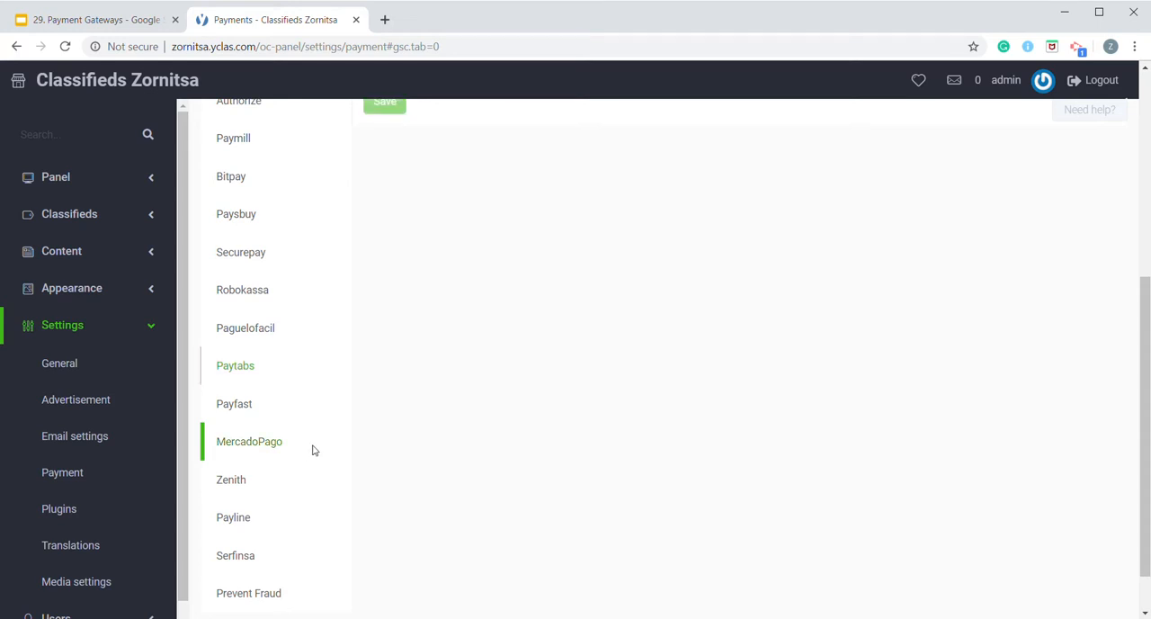
{"action": "left_click", "coordinate": [248, 441]}
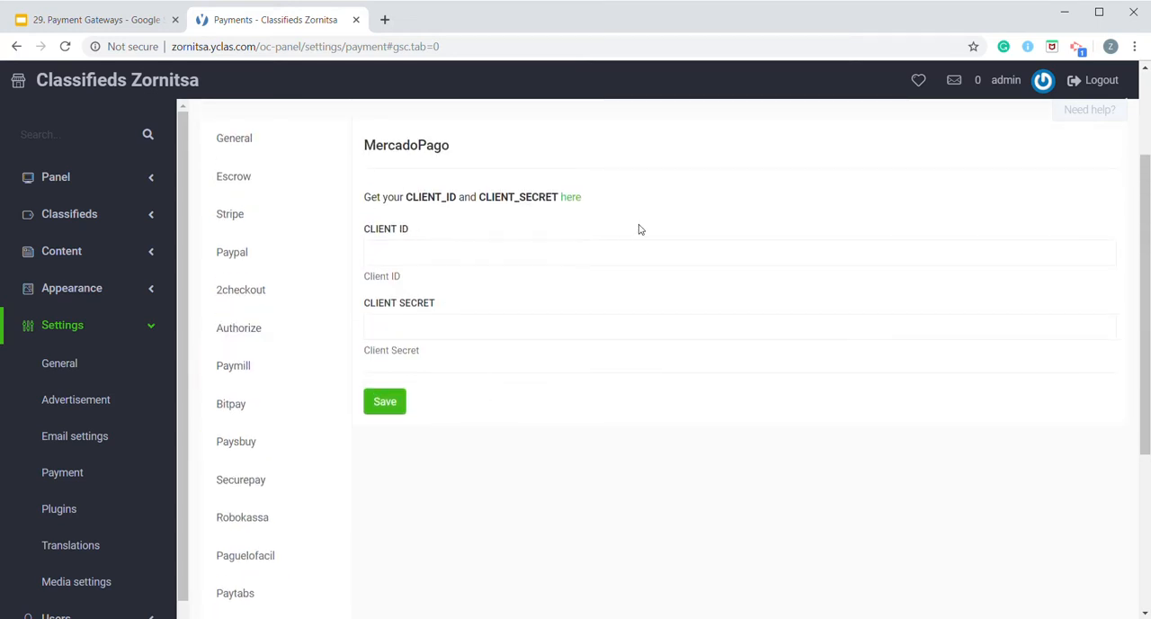
{"action": "mouse_move", "coordinate": [576, 214]}
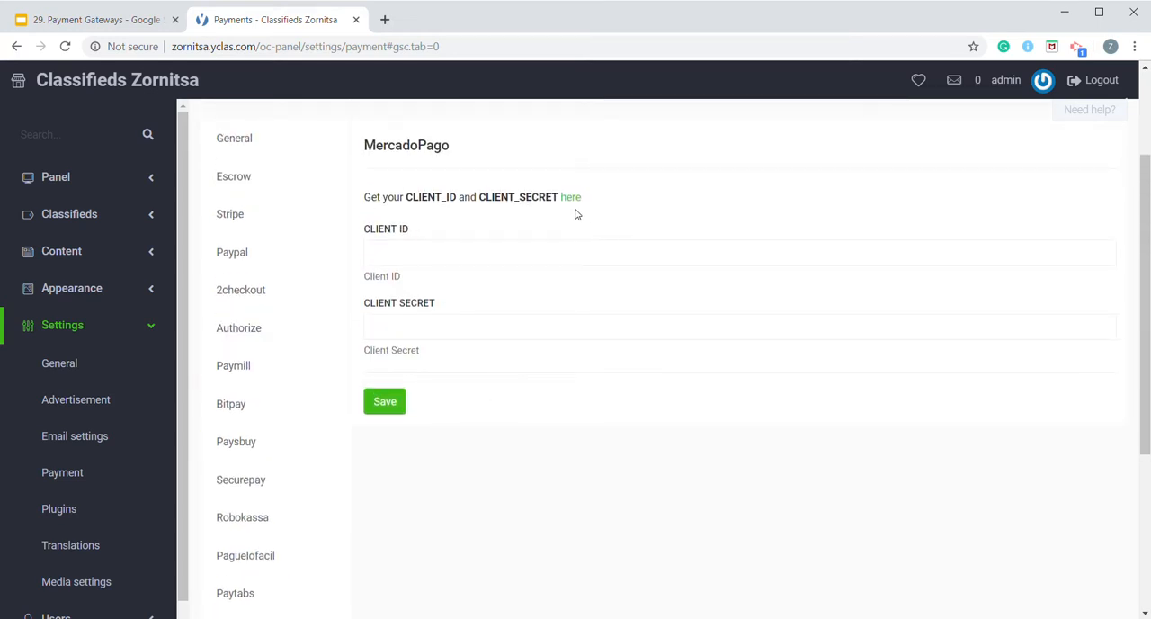
{"action": "mouse_move", "coordinate": [471, 320]}
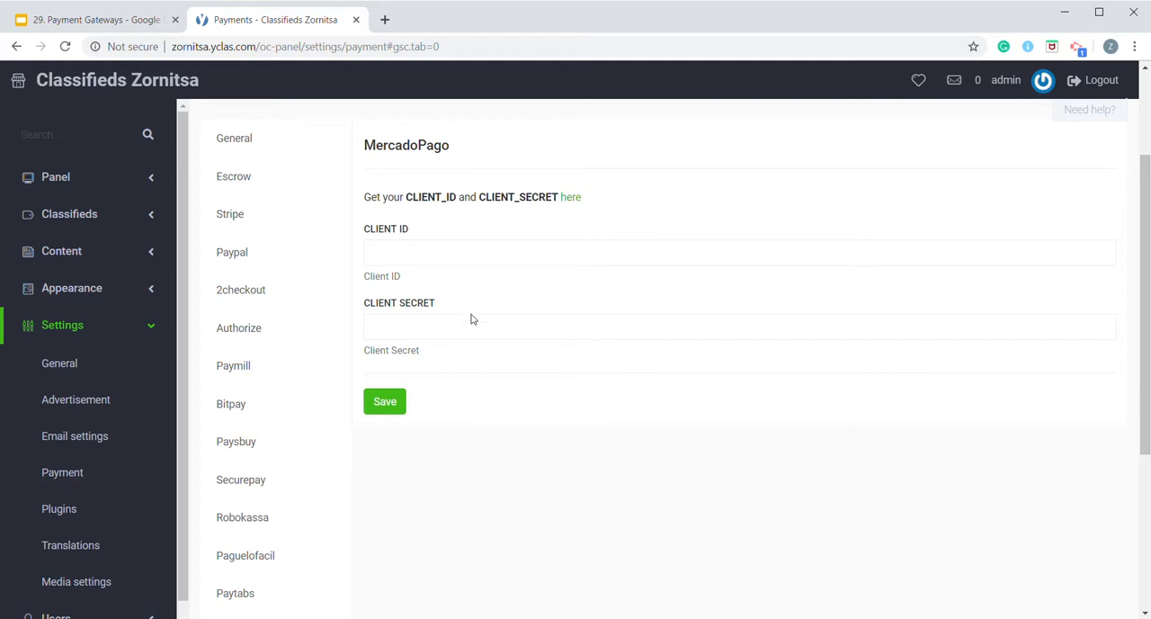
{"action": "scroll", "scroll_direction": "down", "scroll_amount": 3}
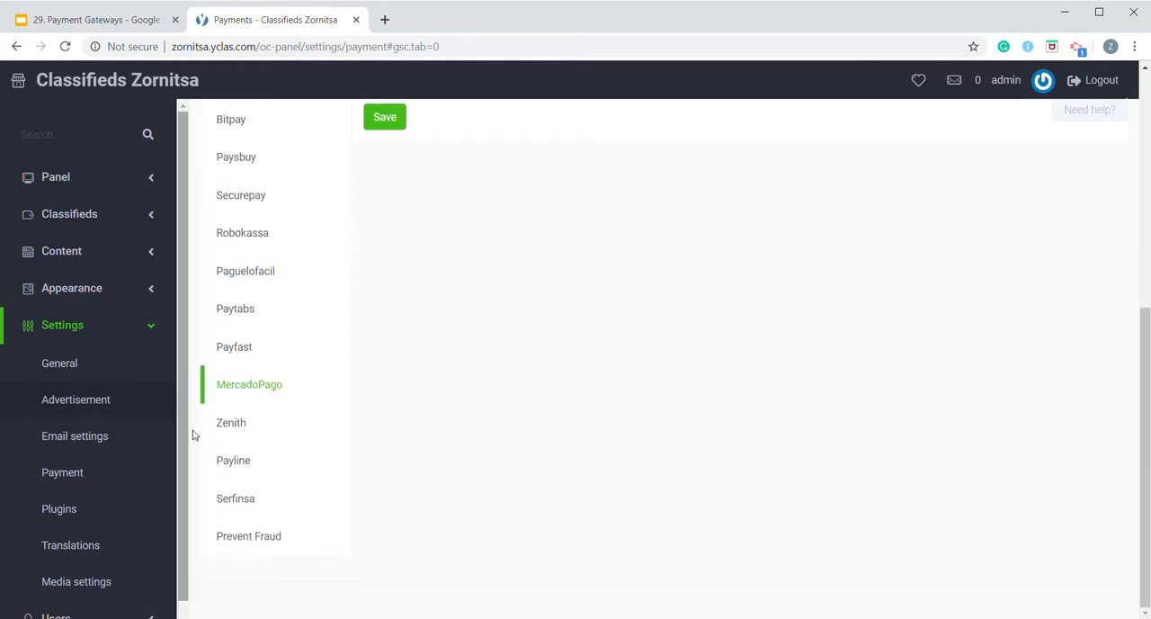
- Review the Zenith gateway settings fields
{"action": "left_click", "coordinate": [385, 115]}
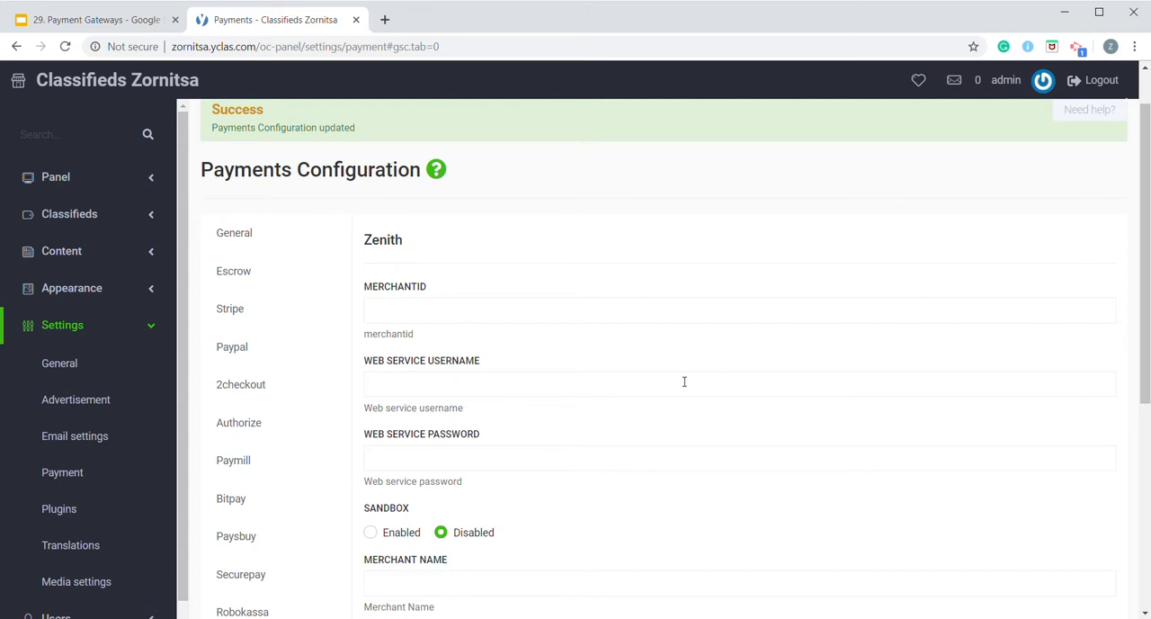
{"action": "scroll", "scroll_direction": "down", "scroll_amount": 3}
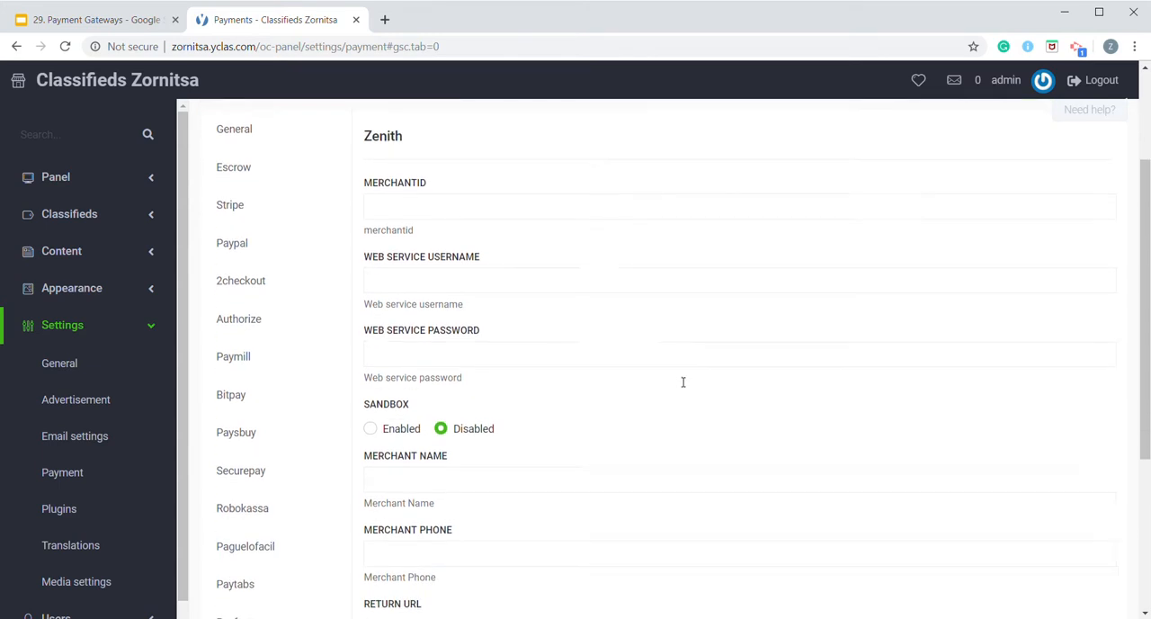
{"action": "scroll", "scroll_direction": "down", "scroll_amount": 3}
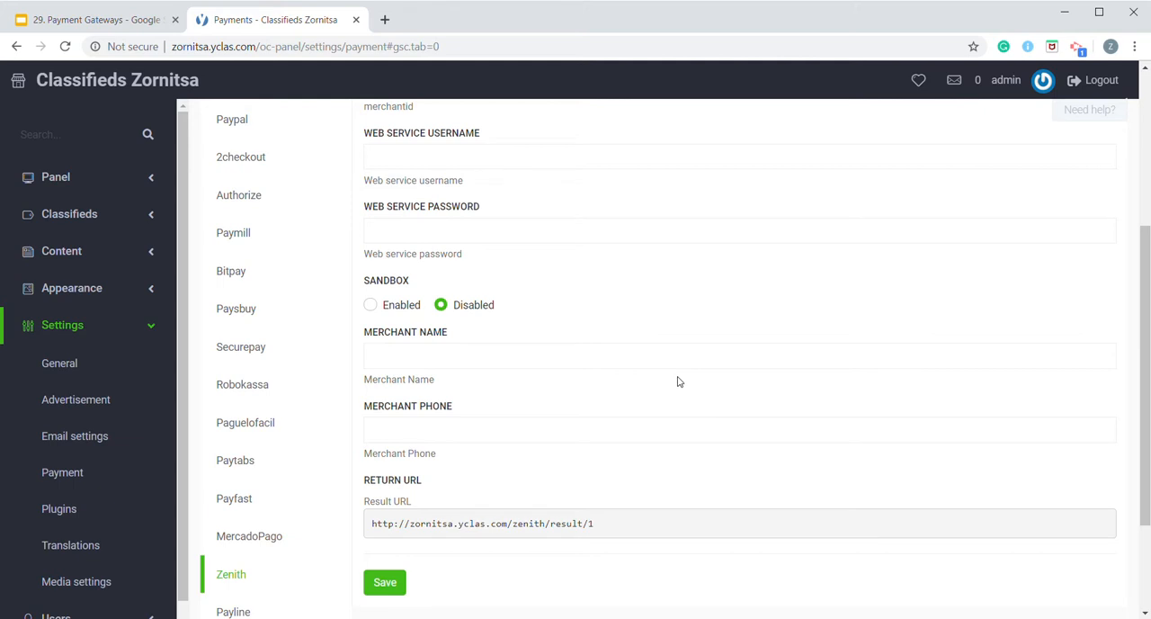
{"action": "scroll", "scroll_direction": "down", "scroll_amount": 3}
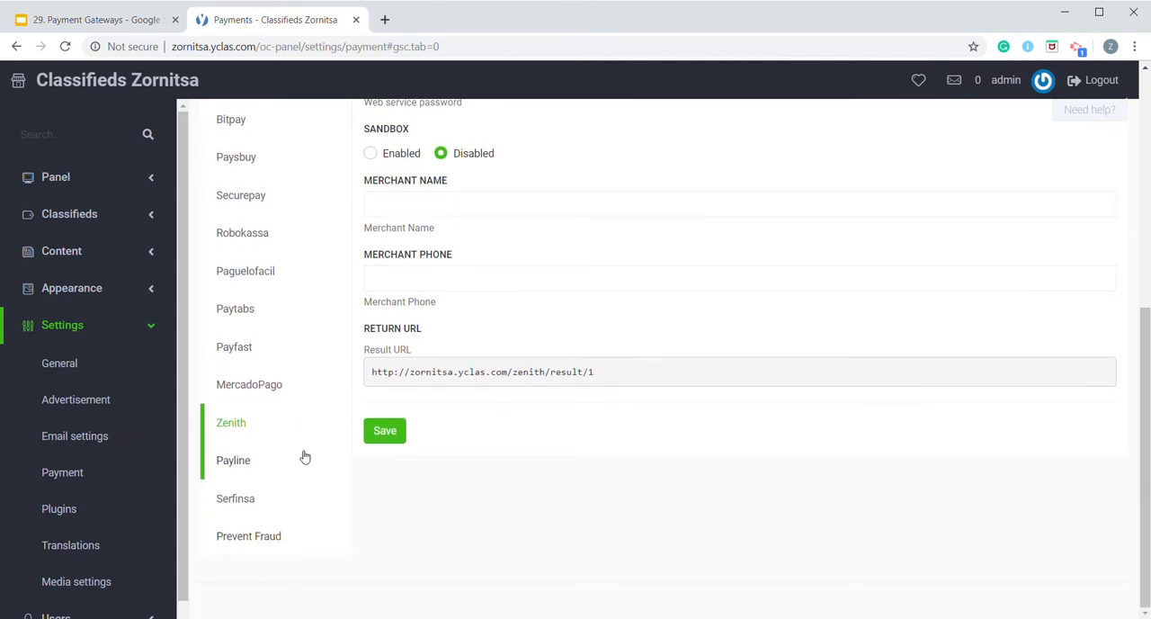
- Review Payline's sandbox setting and result URL
{"action": "left_click", "coordinate": [234, 460]}
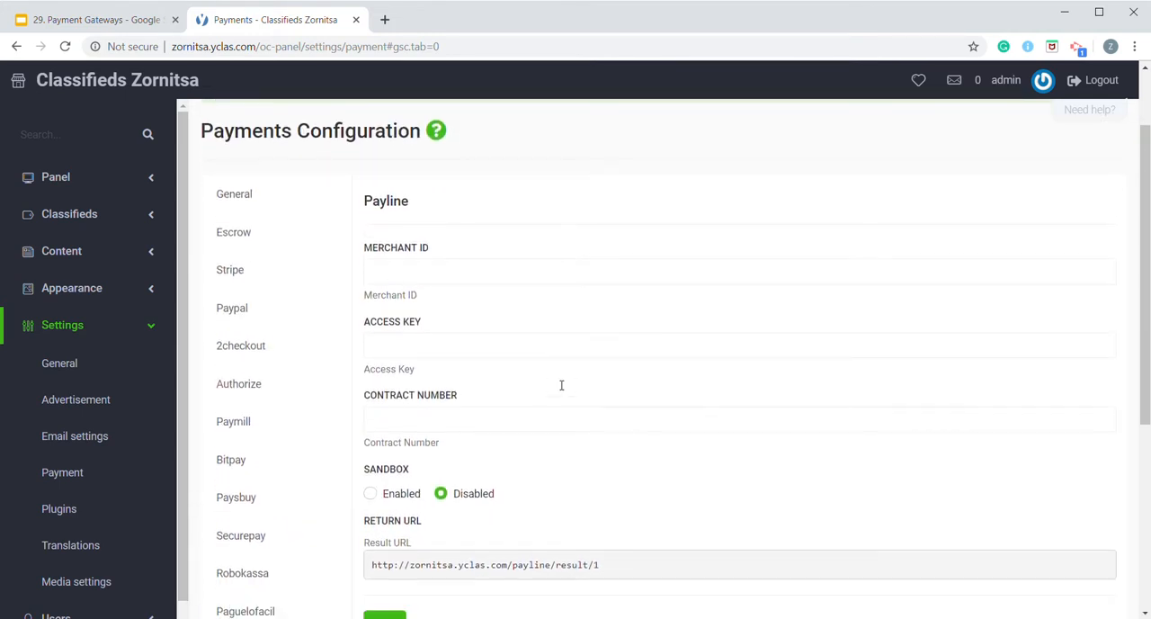
{"action": "scroll", "scroll_direction": "down", "scroll_amount": 3}
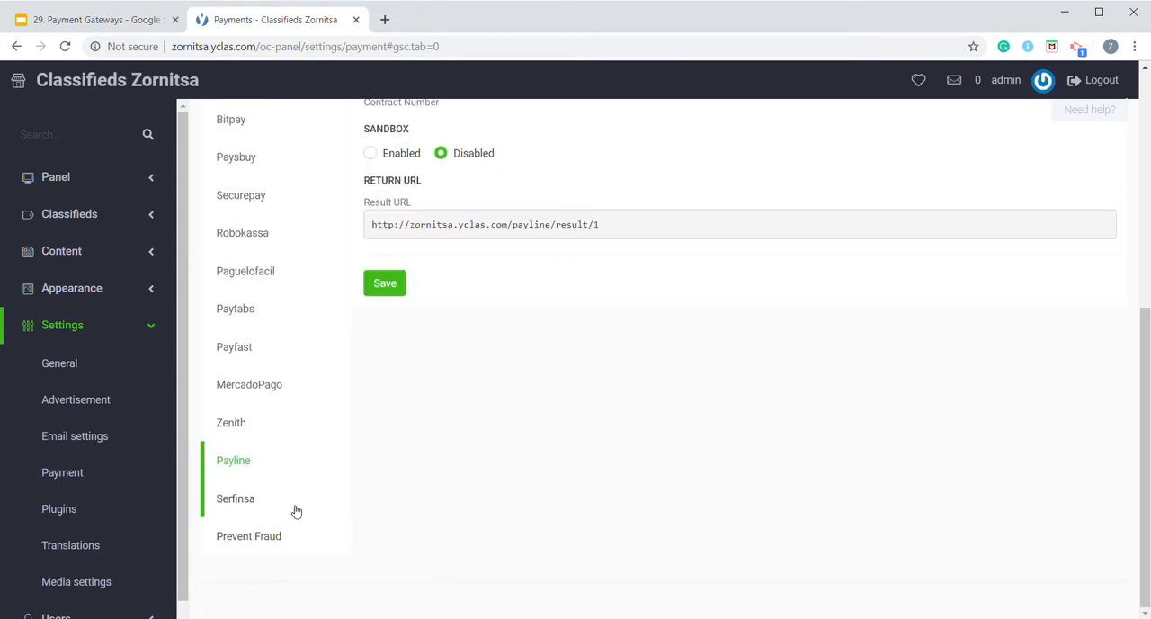
- Review the Serfinsa gateway and Prevent Fraud settings with the FraudLabsPro API key field
{"action": "left_click", "coordinate": [236, 498]}
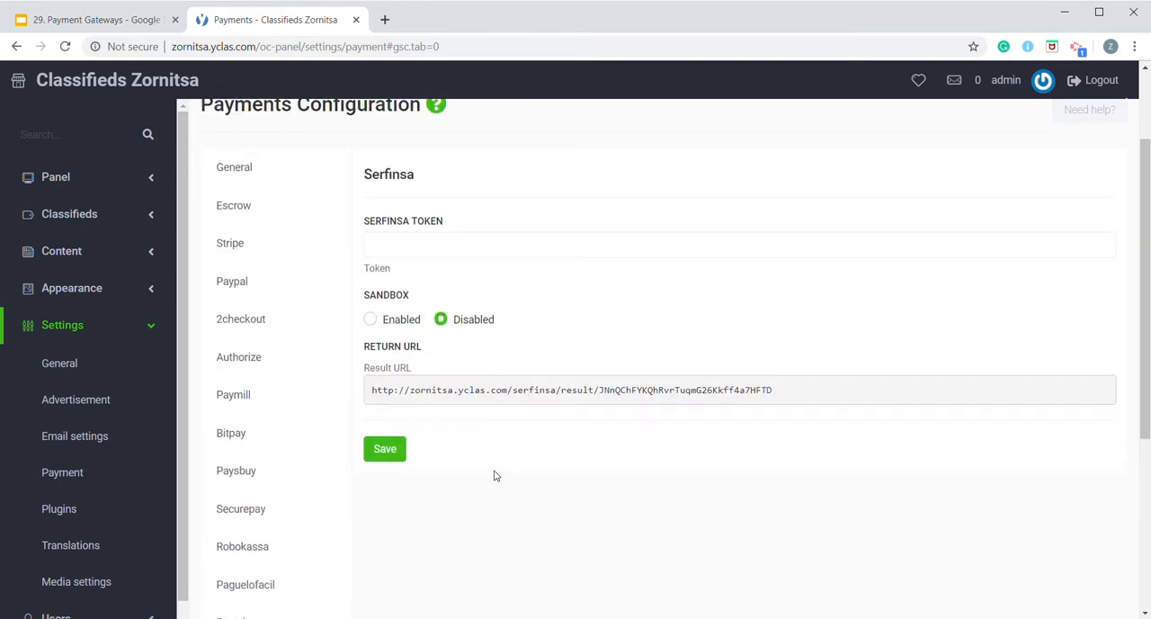
{"action": "left_click", "coordinate": [384, 448]}
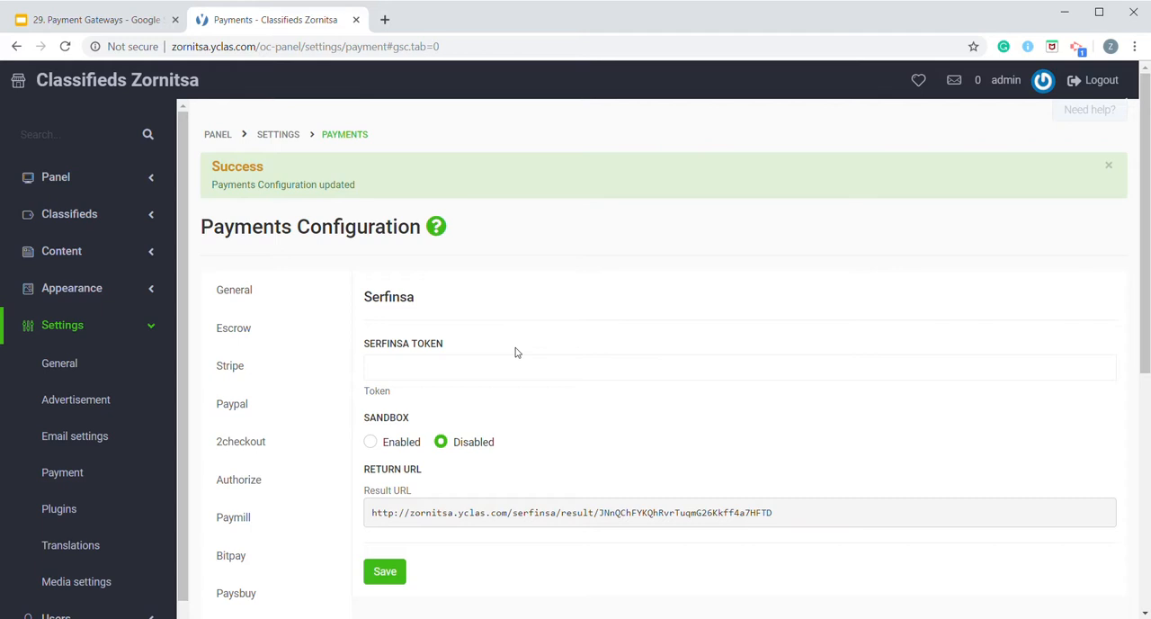
{"action": "scroll", "scroll_direction": "down", "scroll_amount": 3}
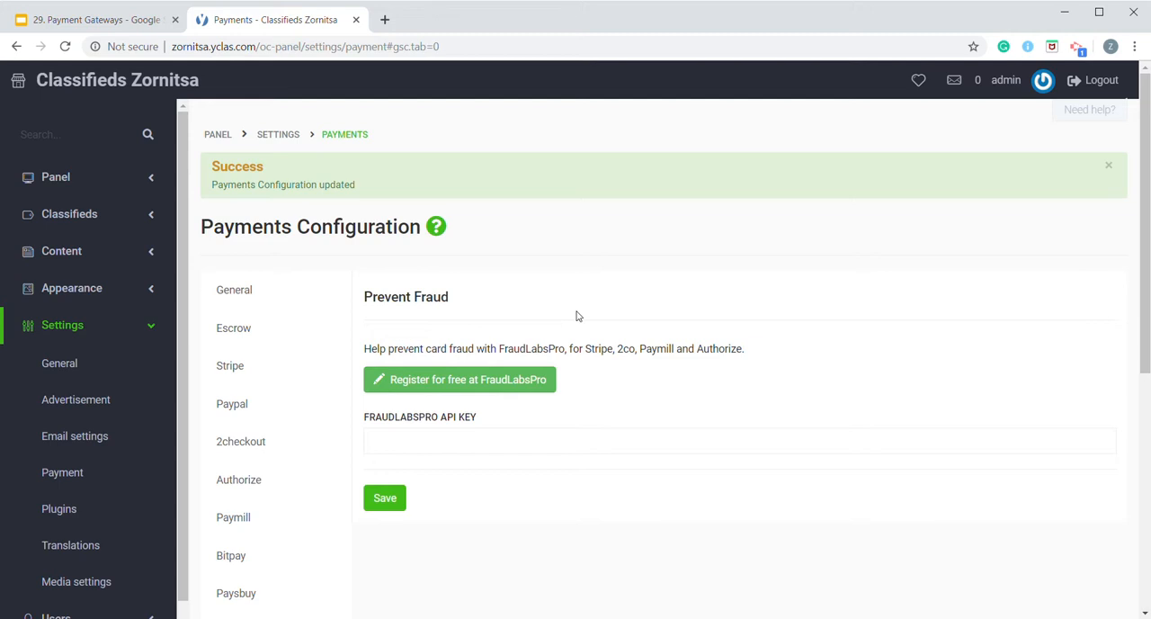
{"action": "mouse_move", "coordinate": [864, 267]}
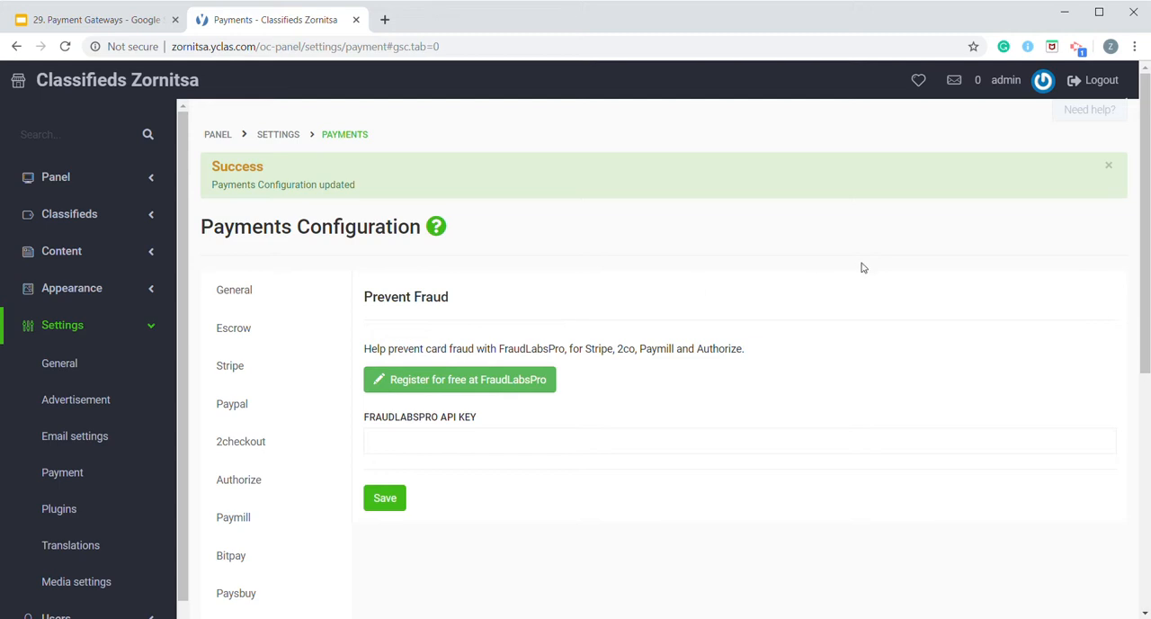
{"action": "mouse_move", "coordinate": [466, 548]}
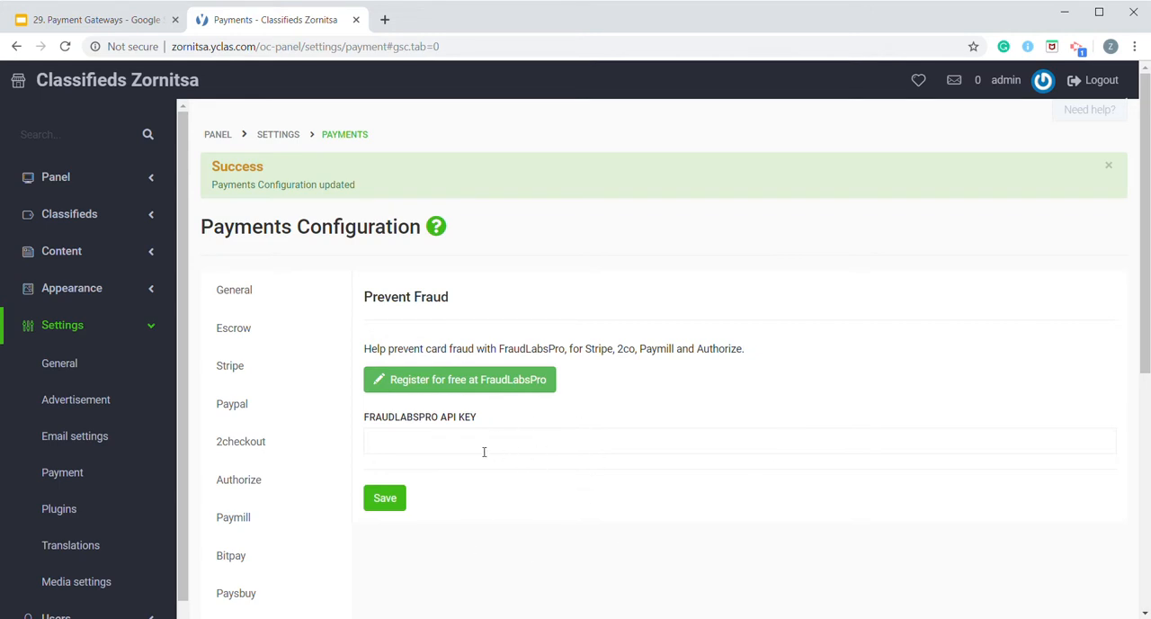
{"action": "mouse_move", "coordinate": [486, 514]}
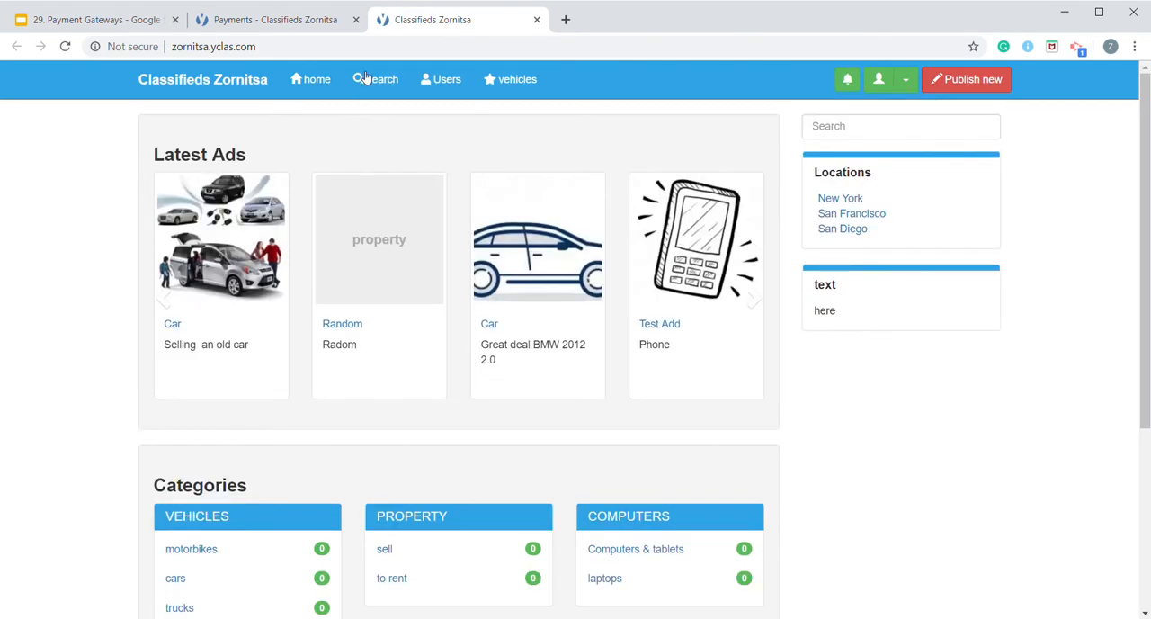
- Run an empty Advanced Search to list all classified ads, including featured ones
{"action": "left_click", "coordinate": [374, 79]}
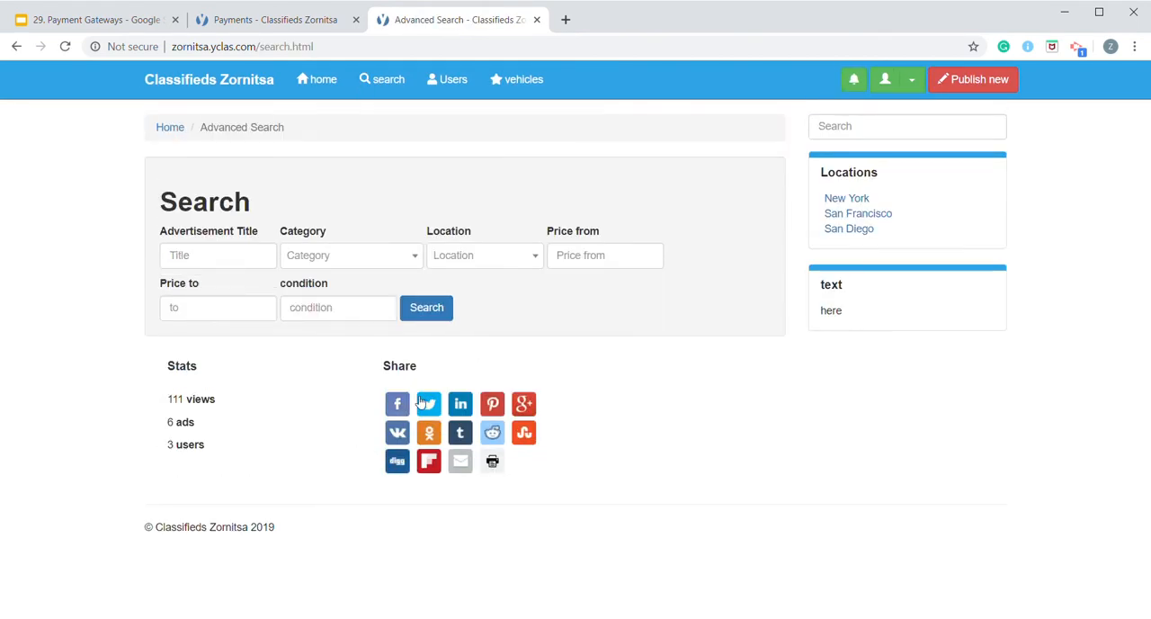
{"action": "left_click", "coordinate": [426, 305]}
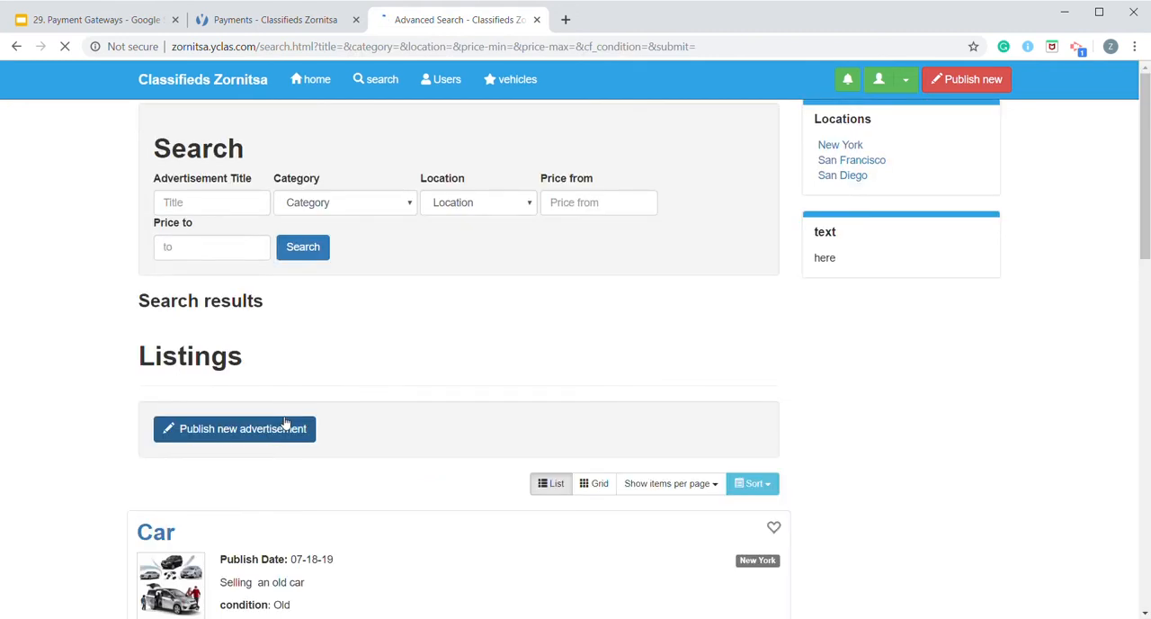
{"action": "scroll", "scroll_direction": "down", "scroll_amount": 3}
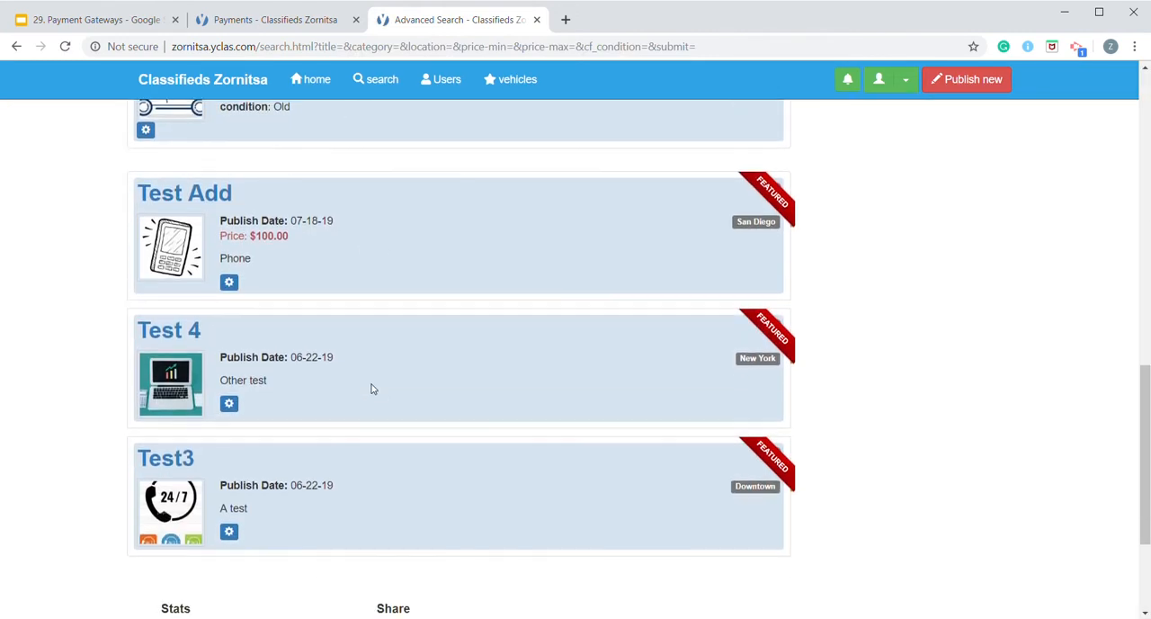
{"action": "scroll", "scroll_direction": "up", "scroll_amount": 3}
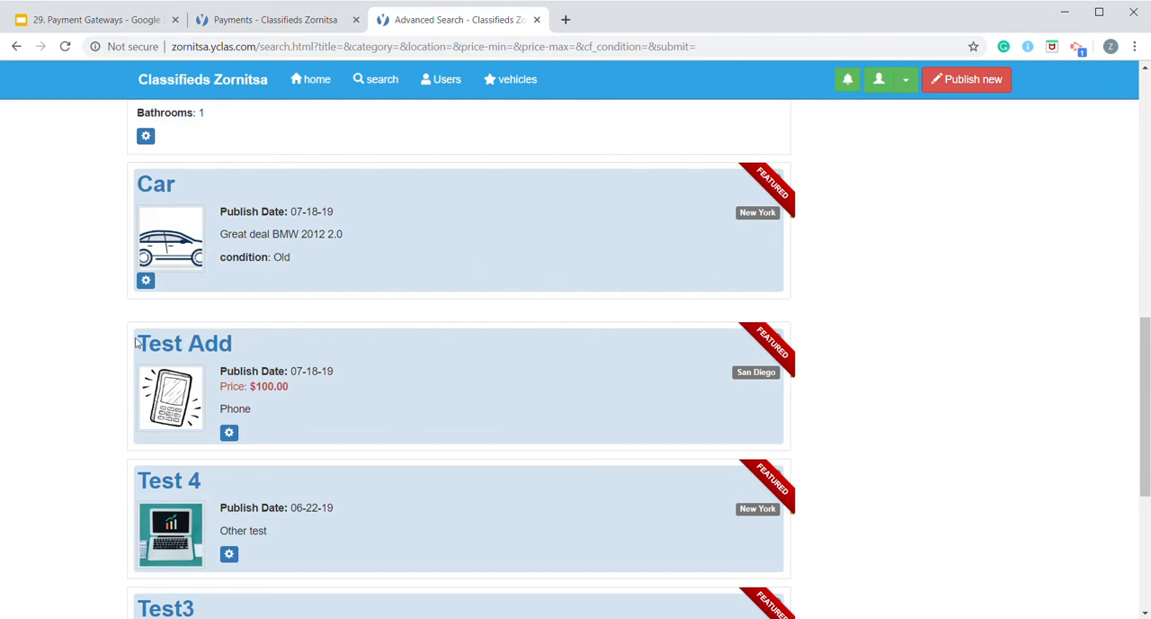
{"action": "scroll", "scroll_direction": "down", "scroll_amount": 3}
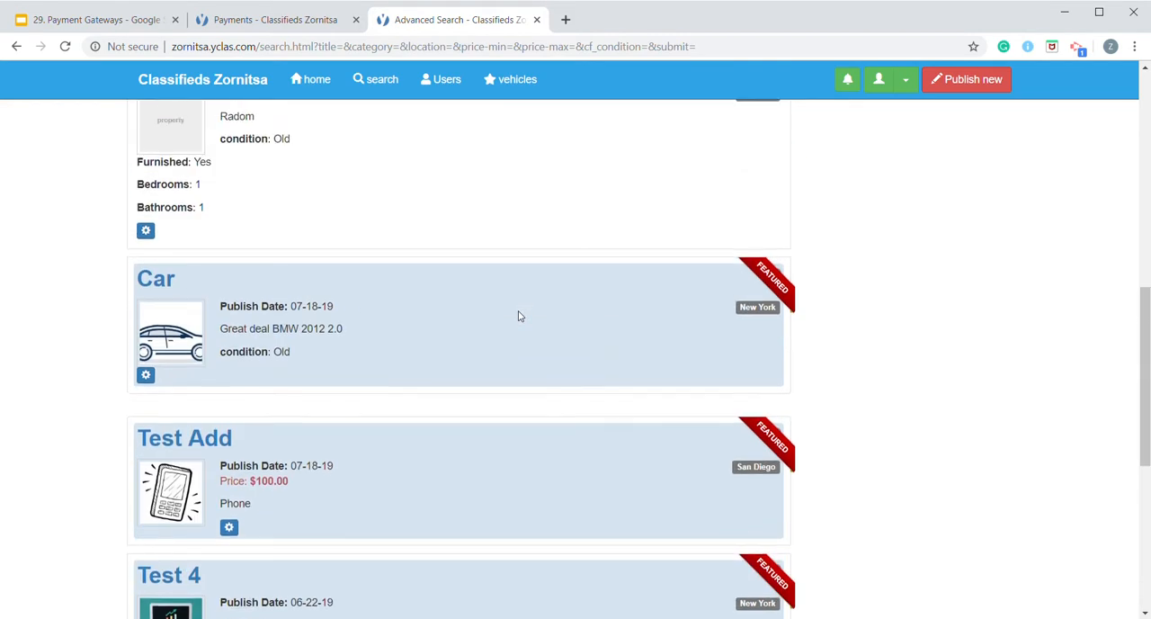
{"action": "scroll", "scroll_direction": "up", "scroll_amount": 3}
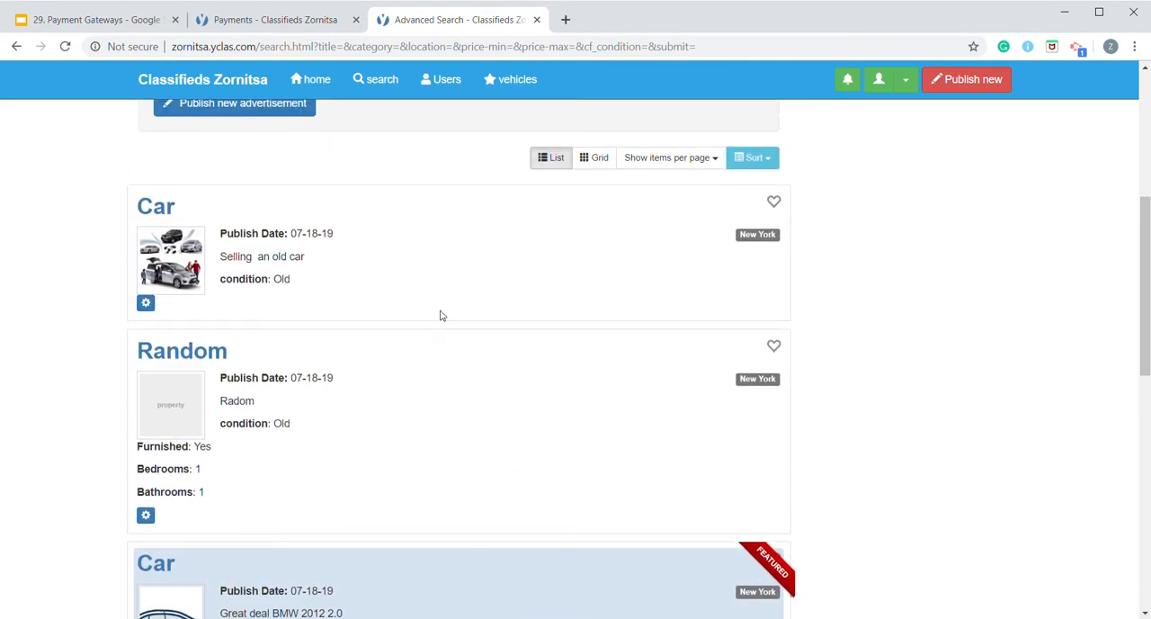
{"action": "mouse_move", "coordinate": [490, 356]}
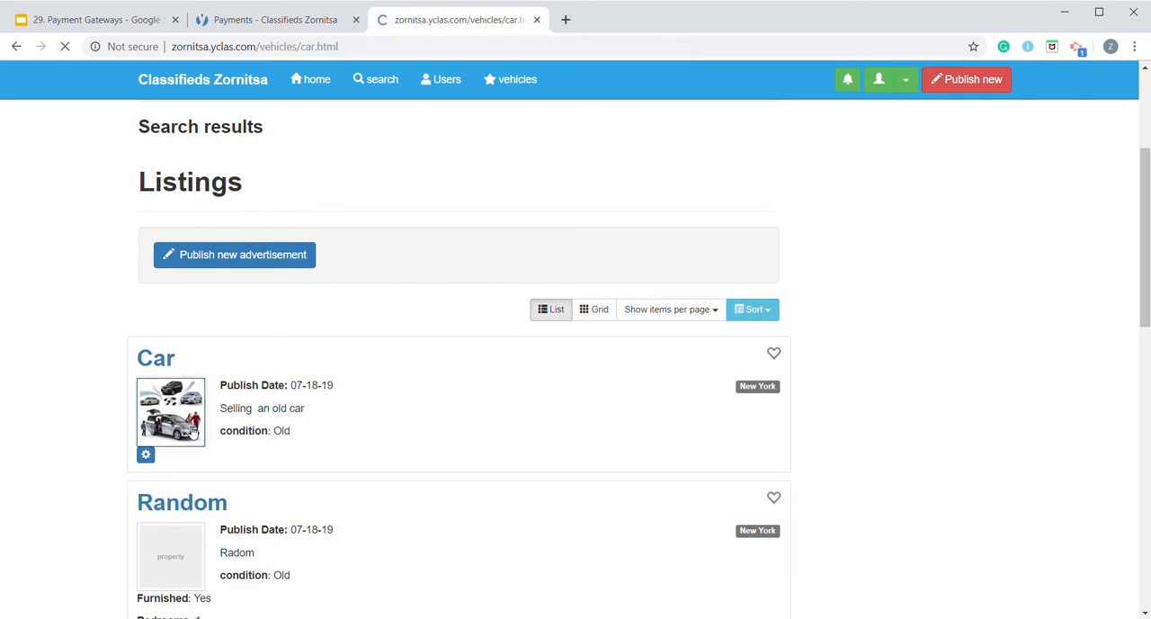
- From the Car ad page, choose the $5 'Go Top!' placement
{"action": "left_click", "coordinate": [155, 357]}
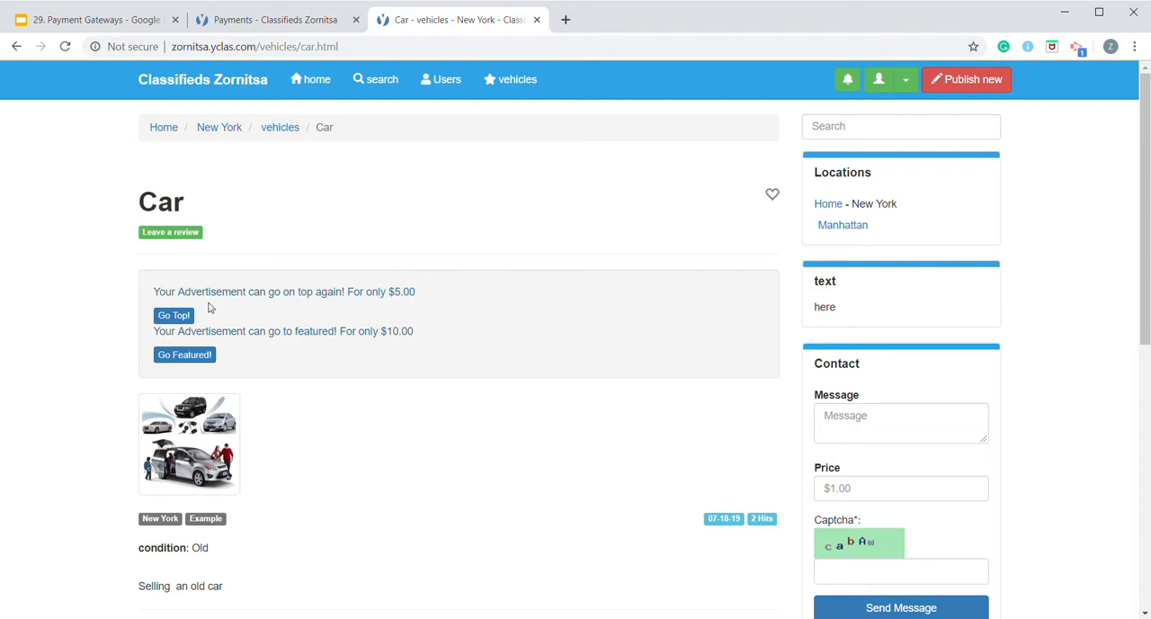
{"action": "mouse_move", "coordinate": [230, 374]}
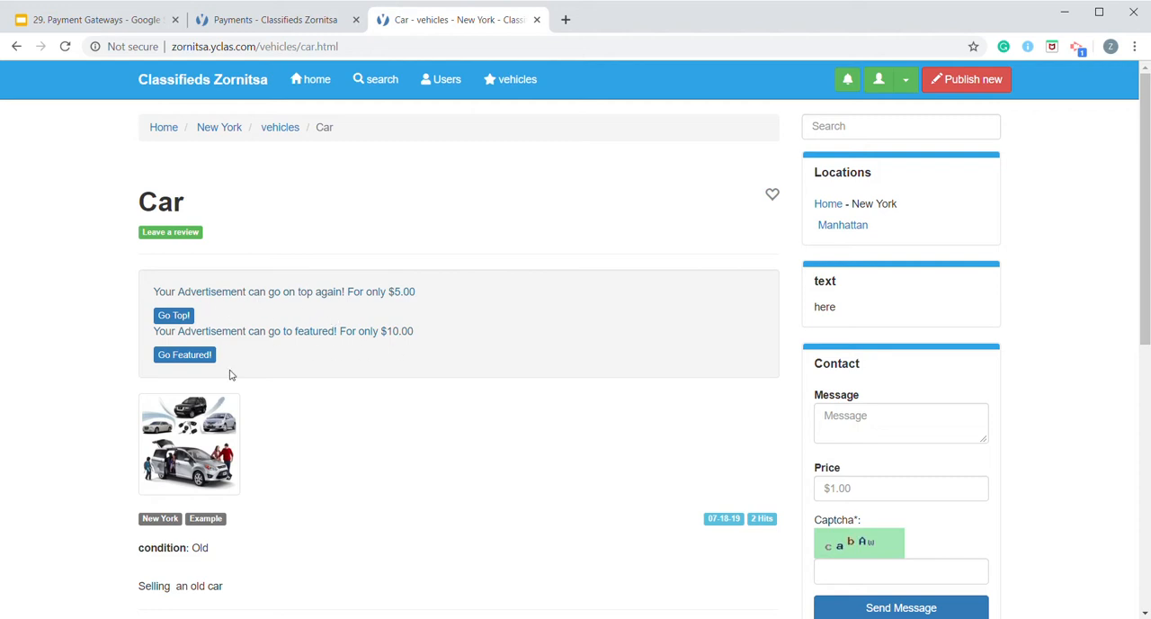
{"action": "mouse_move", "coordinate": [331, 406]}
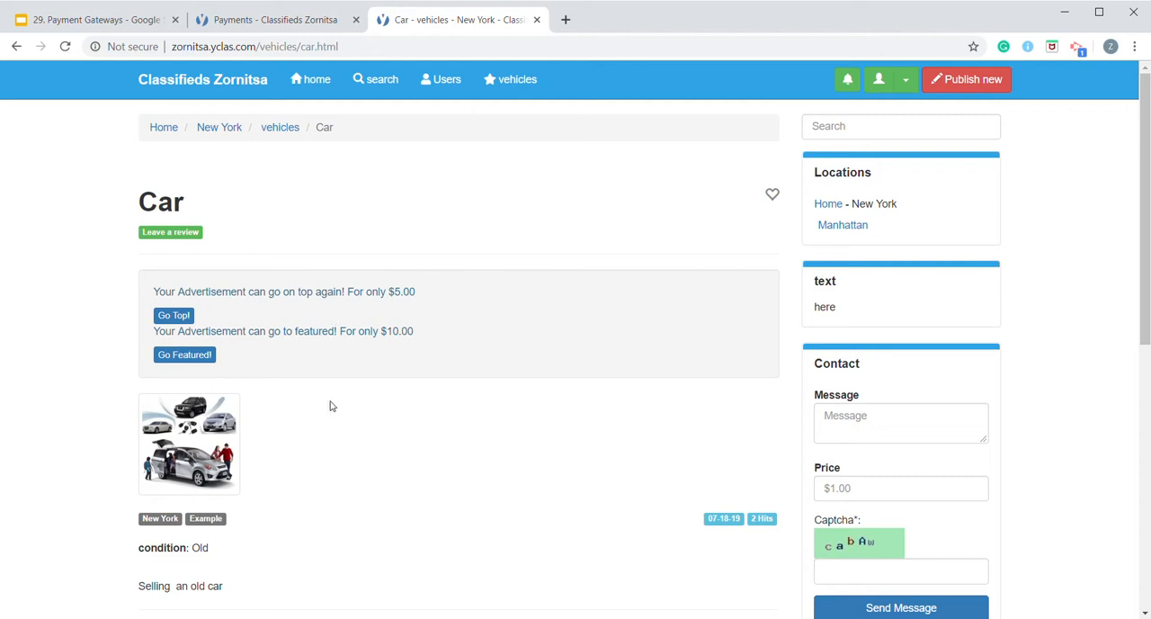
{"action": "scroll", "scroll_direction": "down", "scroll_amount": 3}
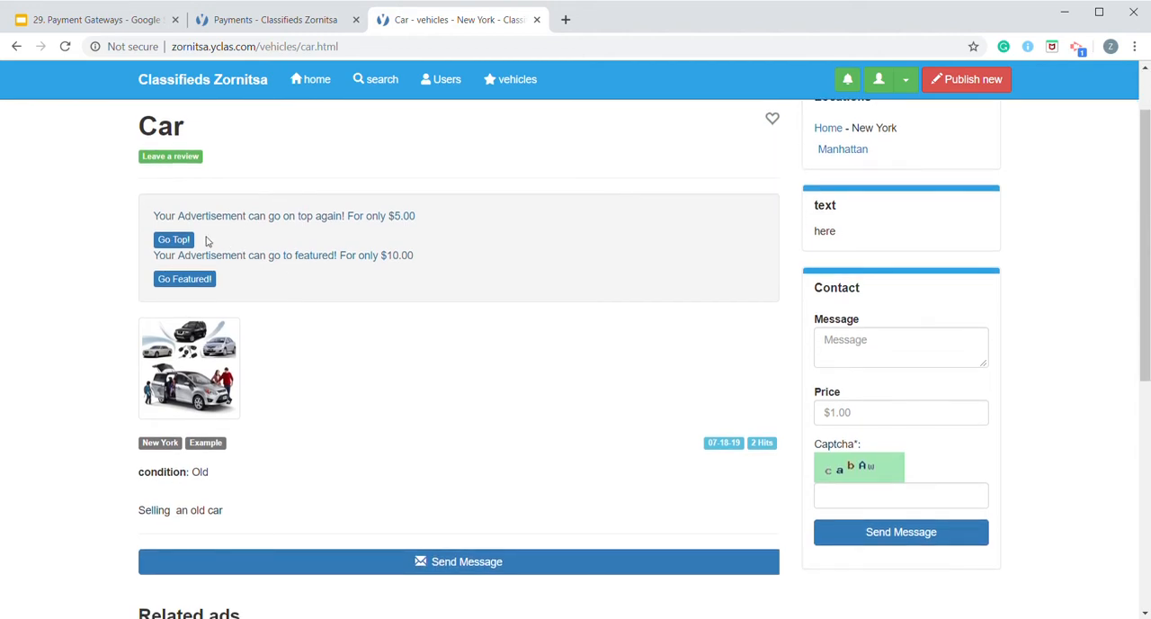
{"action": "left_click", "coordinate": [173, 239]}
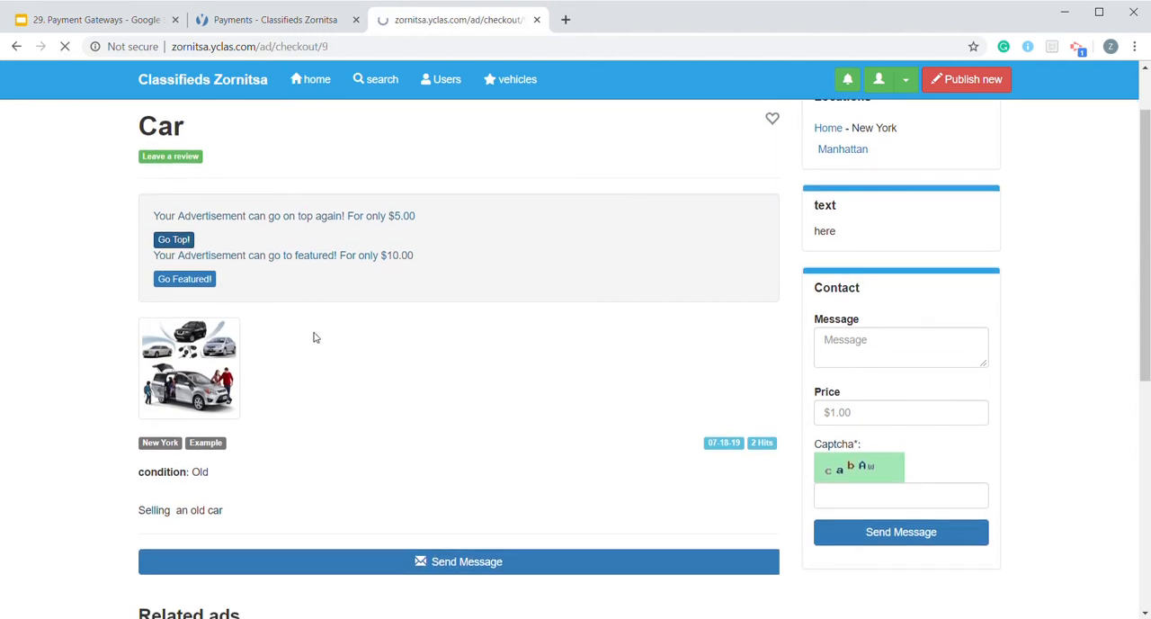
- Check the checkout's payment options and conditions, then mark the $5 top-up as paid
{"action": "left_click", "coordinate": [173, 239]}
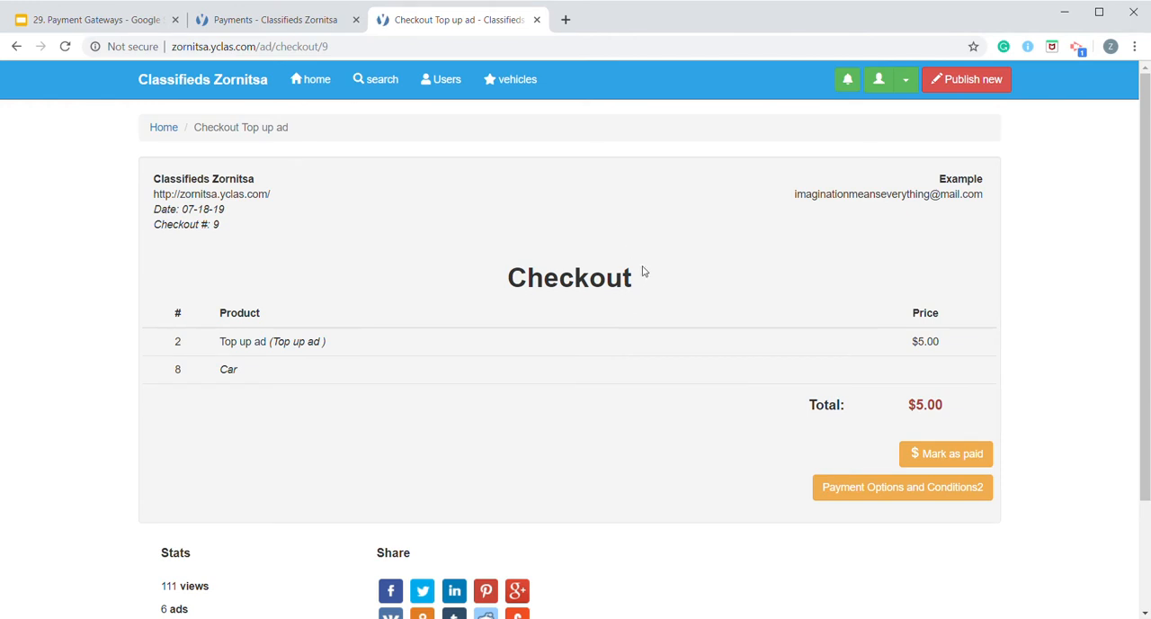
{"action": "mouse_move", "coordinate": [542, 313]}
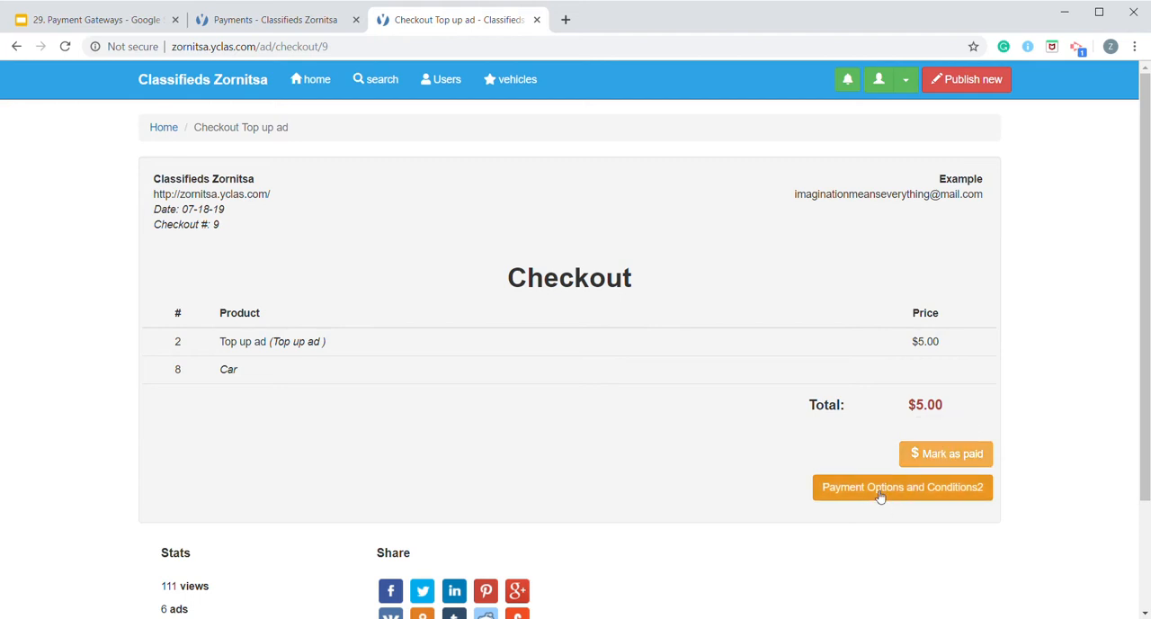
{"action": "mouse_move", "coordinate": [881, 493]}
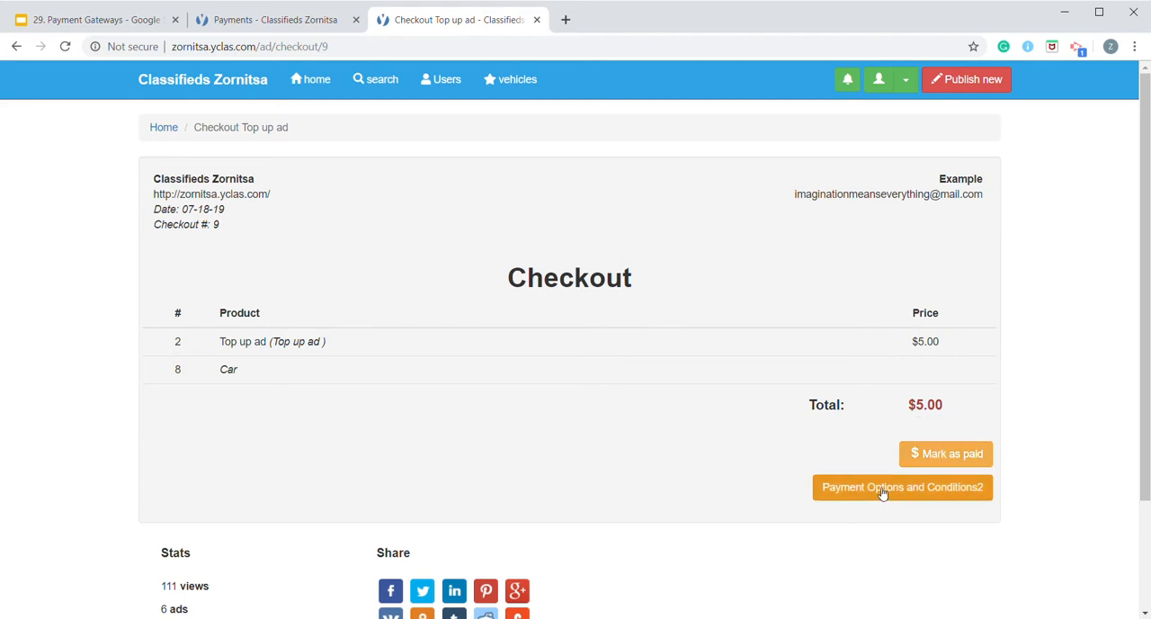
{"action": "left_click", "coordinate": [903, 485]}
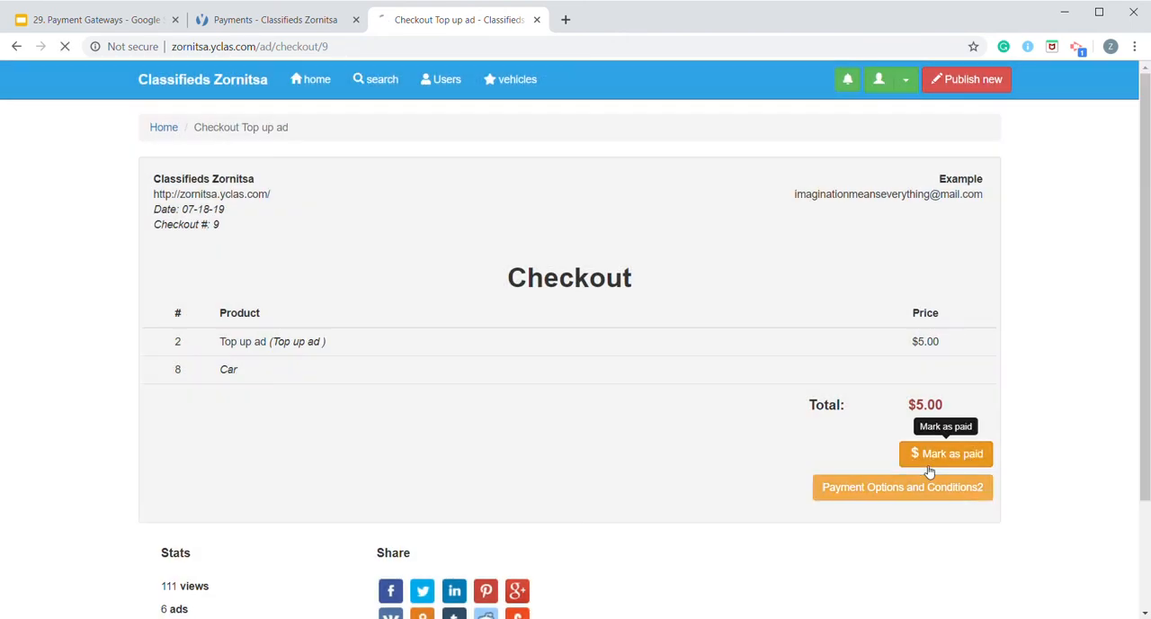
{"action": "left_click", "coordinate": [946, 454]}
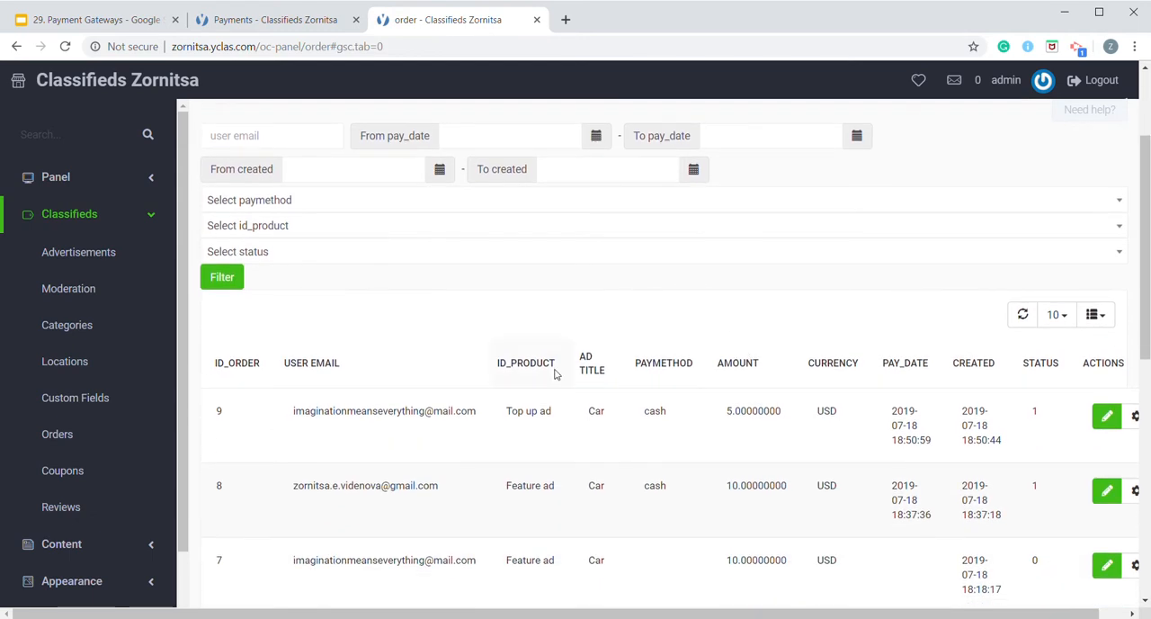
- Check order 9's pay date and status in Orders, then go to the admin Advertisements list
{"action": "scroll", "scroll_direction": "down", "scroll_amount": 3}
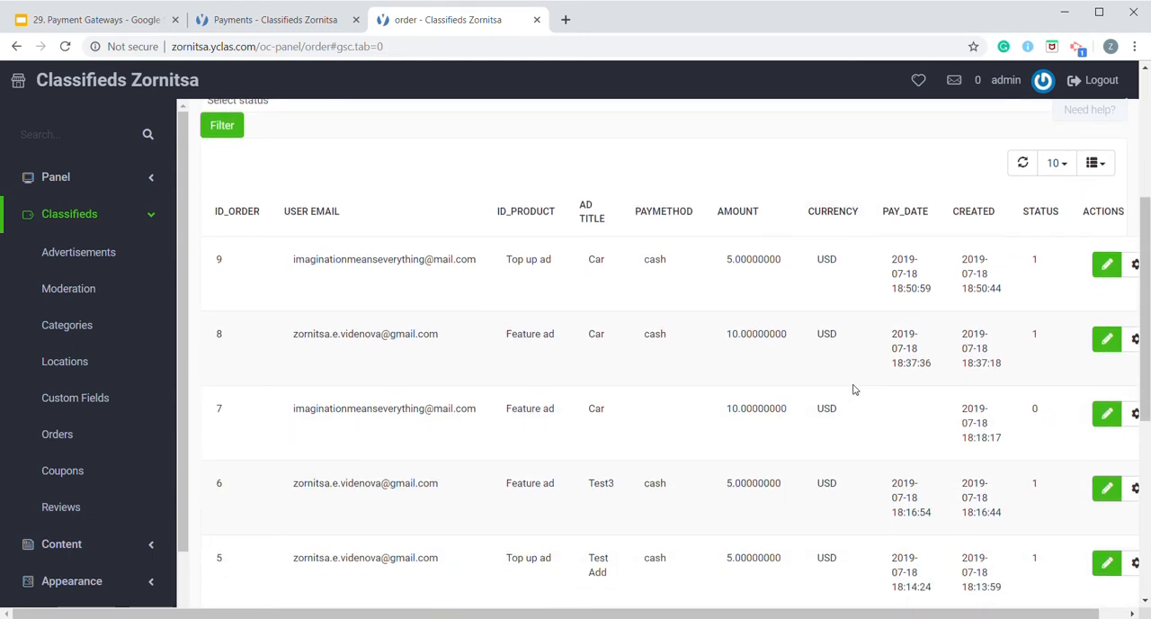
{"action": "scroll", "scroll_direction": "down", "scroll_amount": 3}
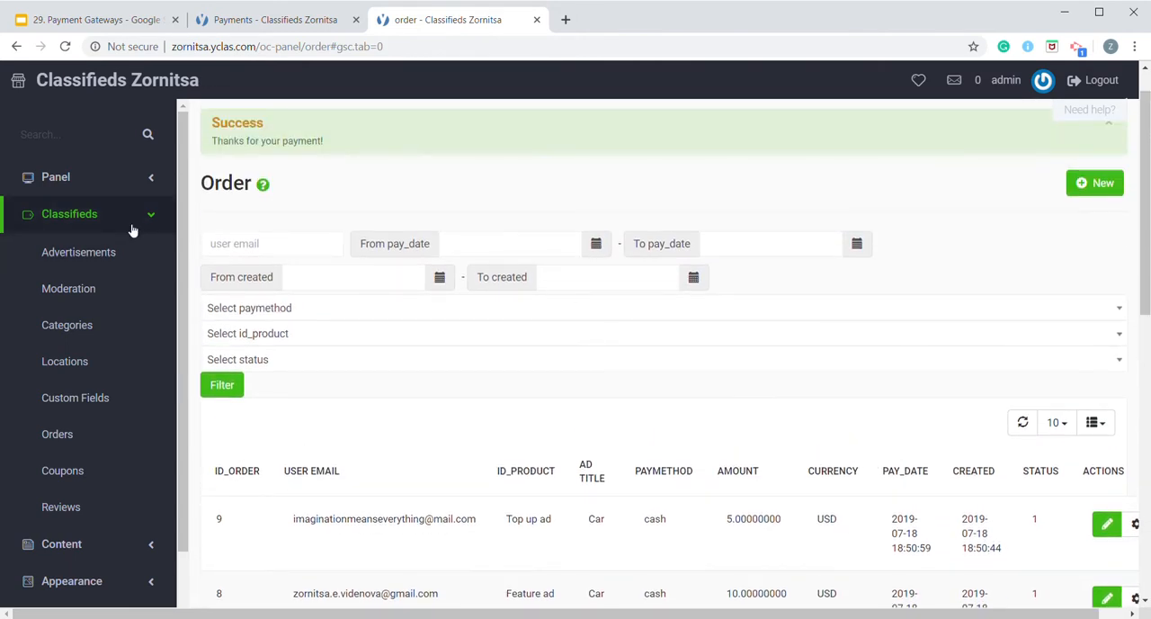
{"action": "left_click", "coordinate": [79, 252]}
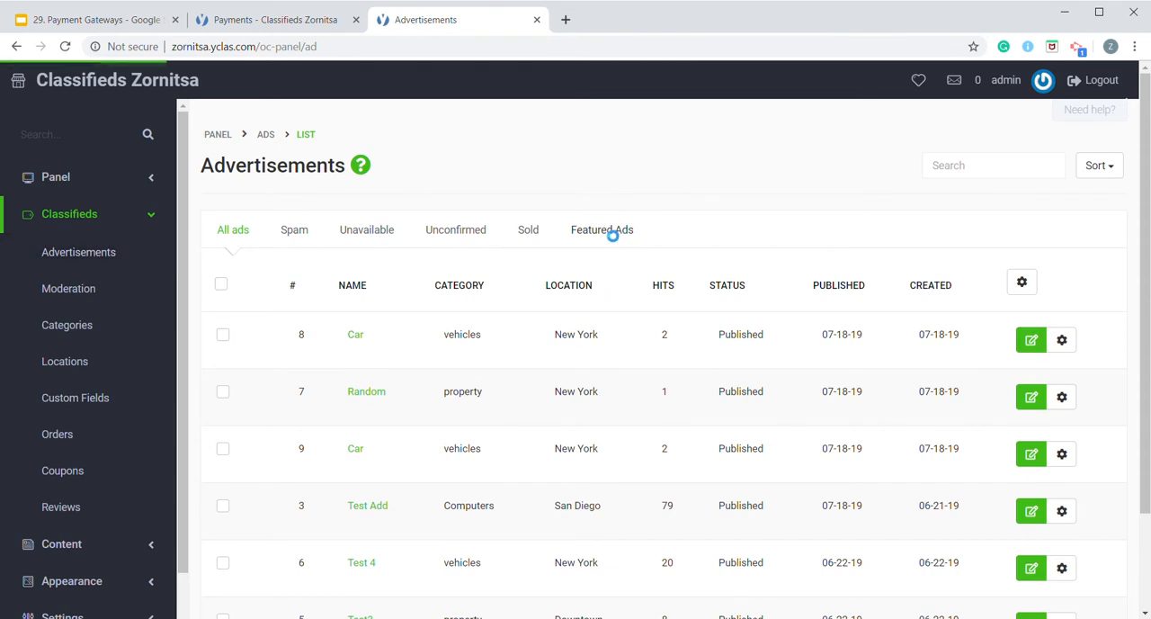
- Filter to Featured Ads and bring up the Car ad's action menu
{"action": "left_click", "coordinate": [600, 230]}
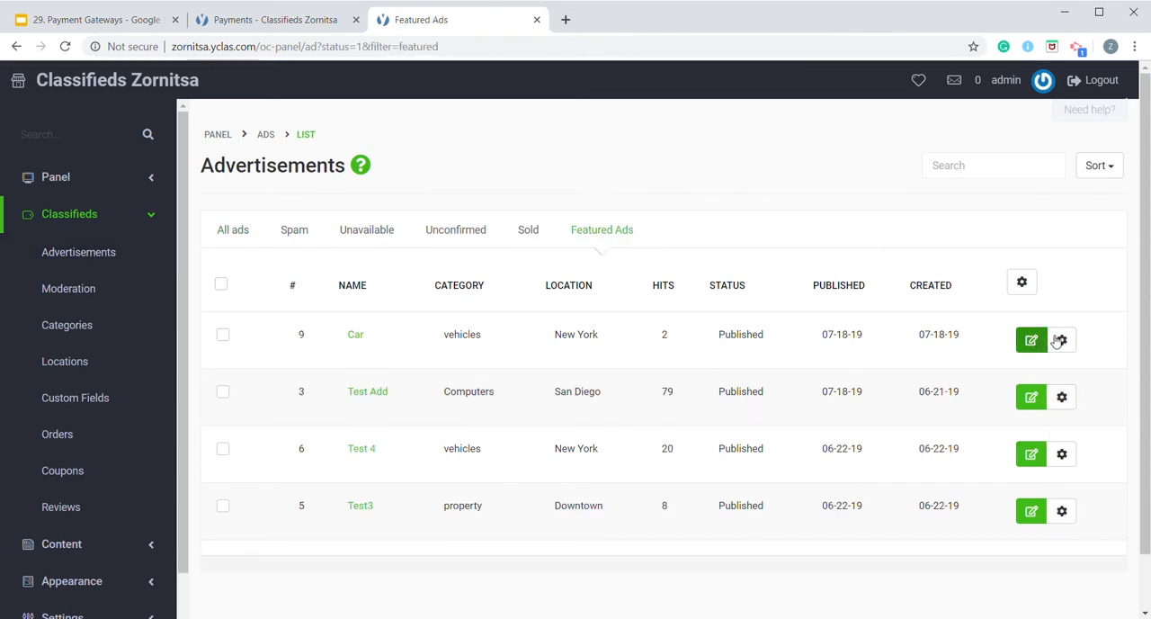
{"action": "left_click", "coordinate": [1061, 340]}
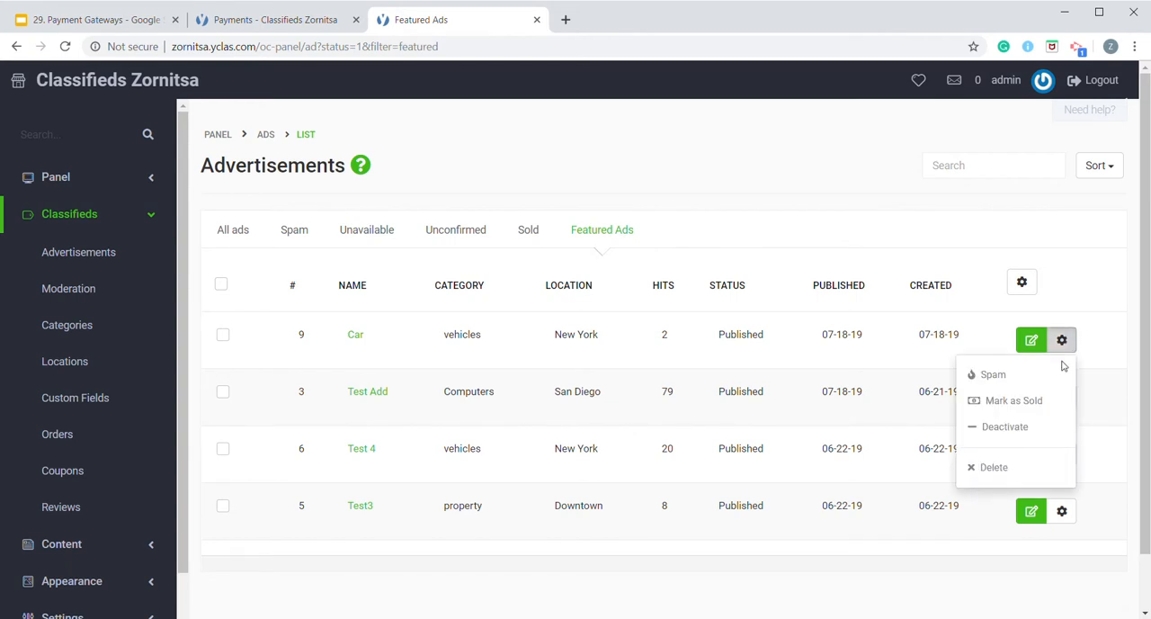
{"action": "mouse_move", "coordinate": [904, 281]}
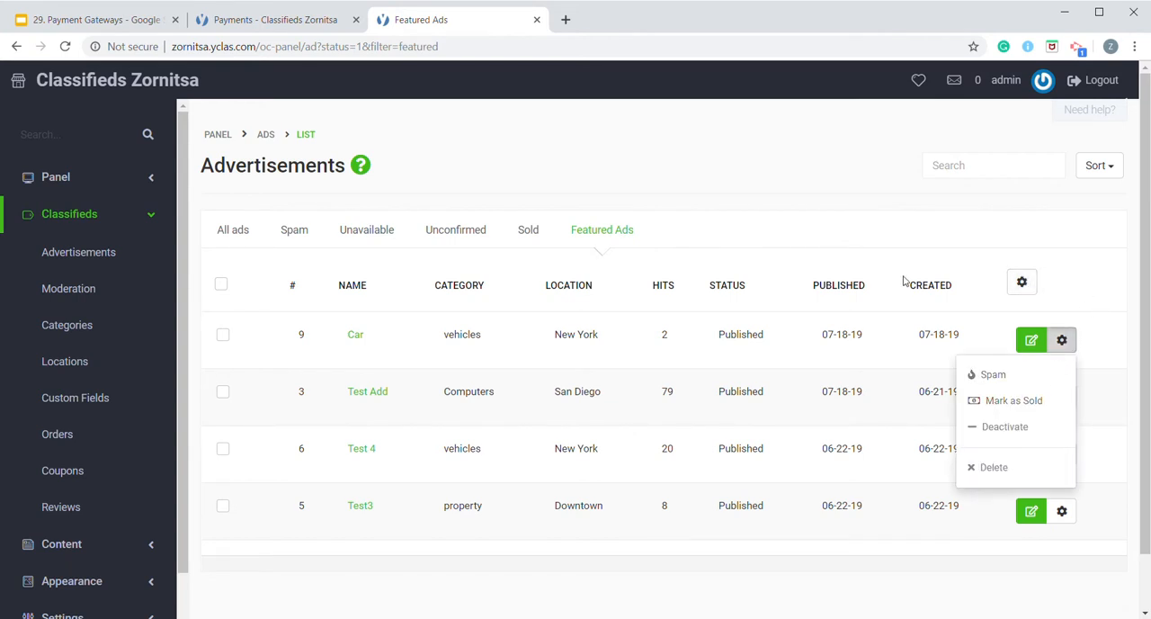
{"action": "mouse_move", "coordinate": [327, 18]}
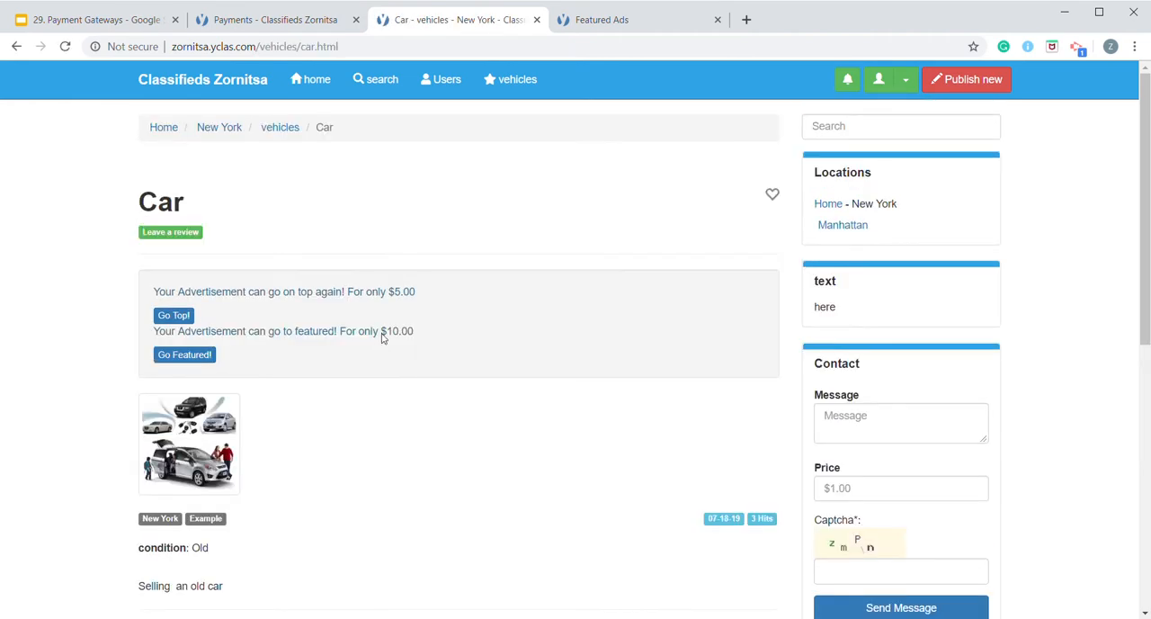
- Buy the $10 featured upgrade for the Car ad and mark the checkout as paid
{"action": "left_click", "coordinate": [183, 353]}
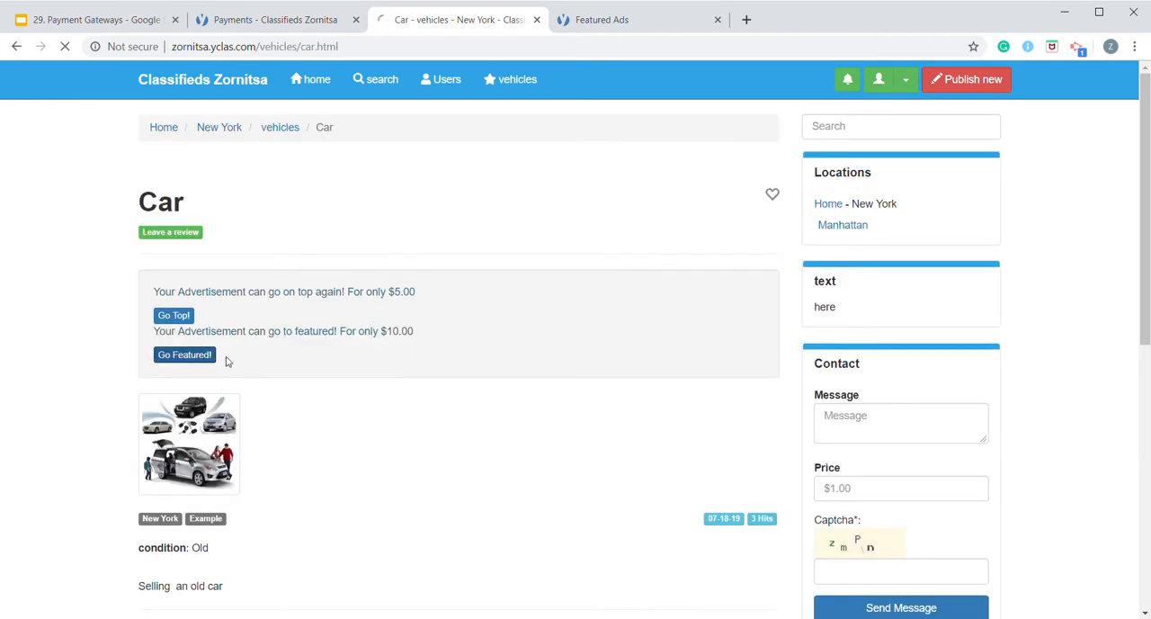
{"action": "left_click", "coordinate": [183, 354]}
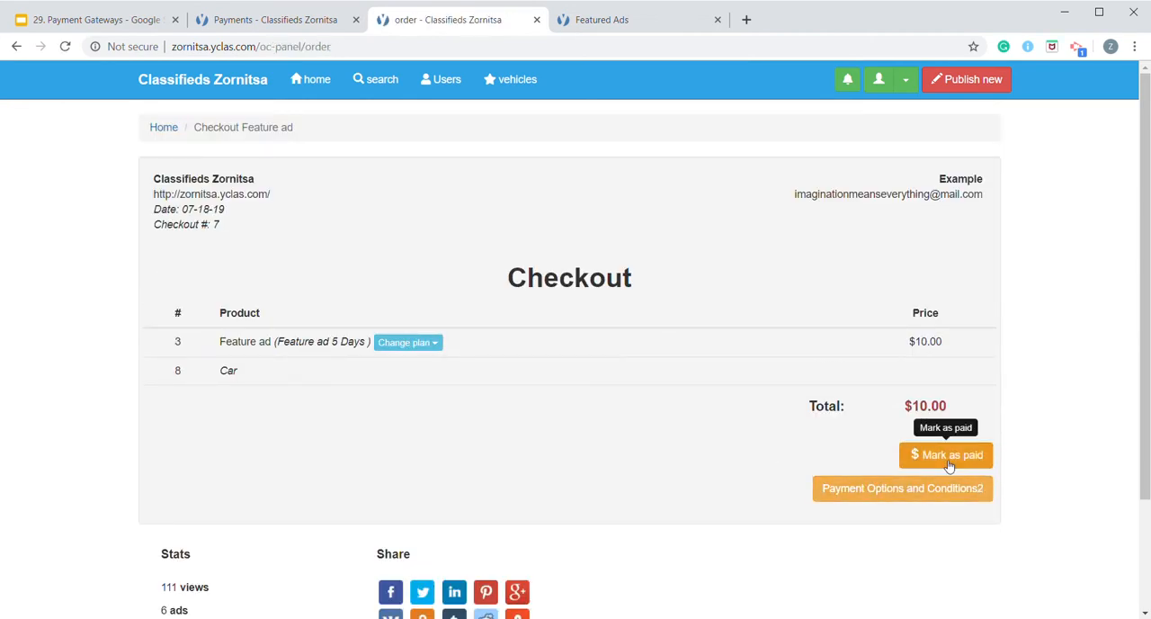
{"action": "left_click", "coordinate": [946, 453]}
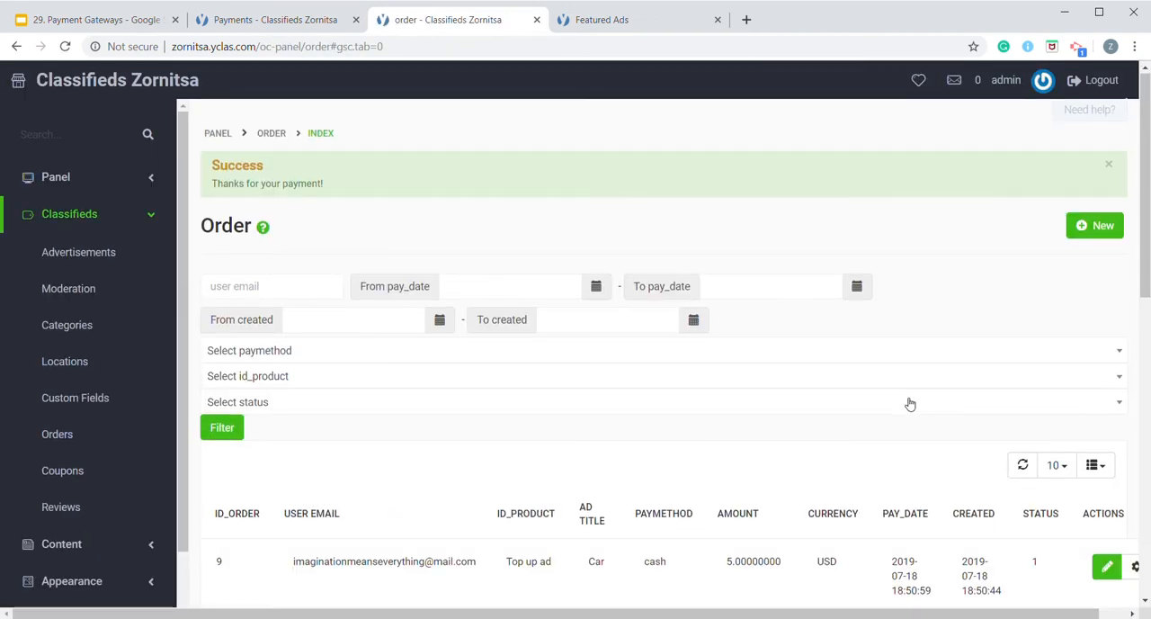
{"action": "scroll", "scroll_direction": "down", "scroll_amount": 3}
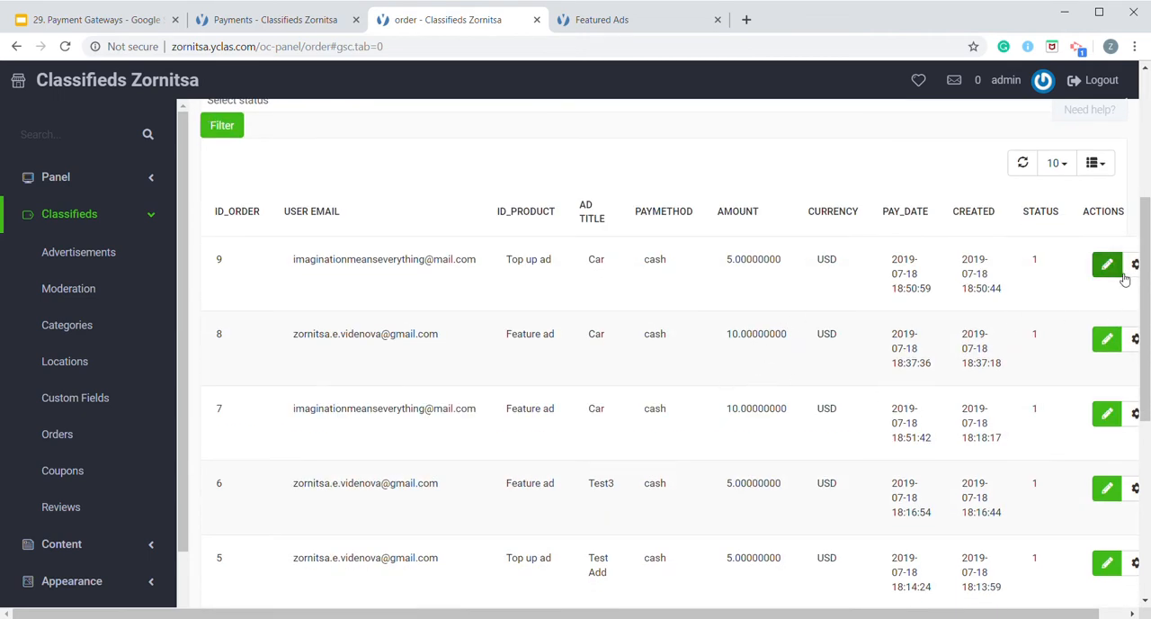
- Review order 9, the Car top-up paid in cash, in the admin Orders list
{"action": "left_click", "coordinate": [1134, 264]}
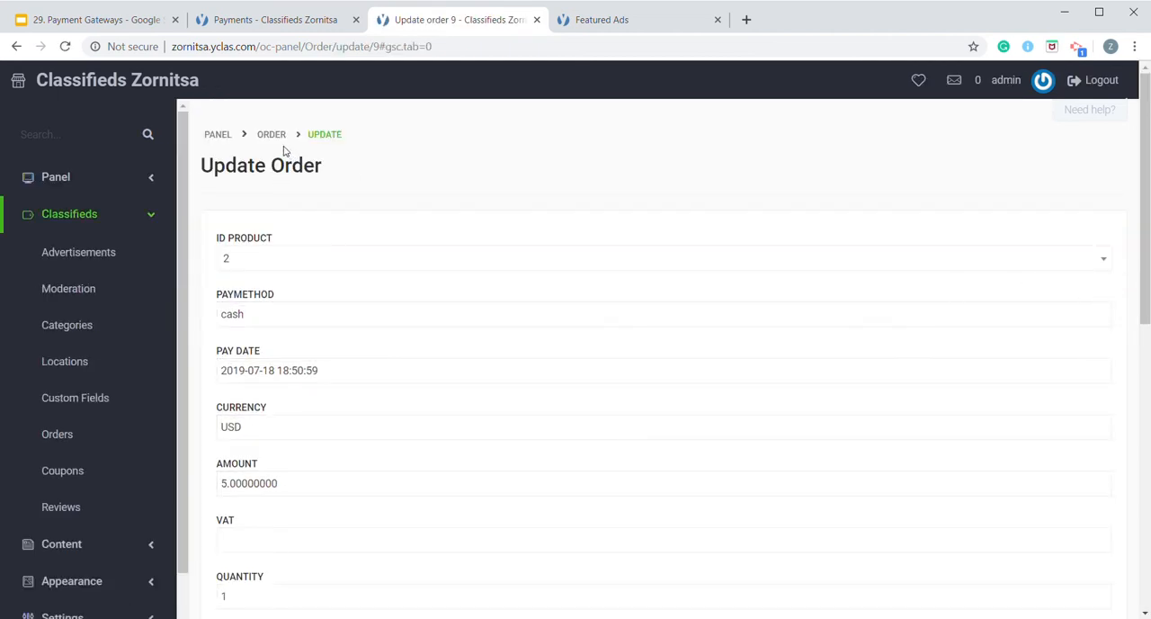
{"action": "left_click", "coordinate": [270, 133]}
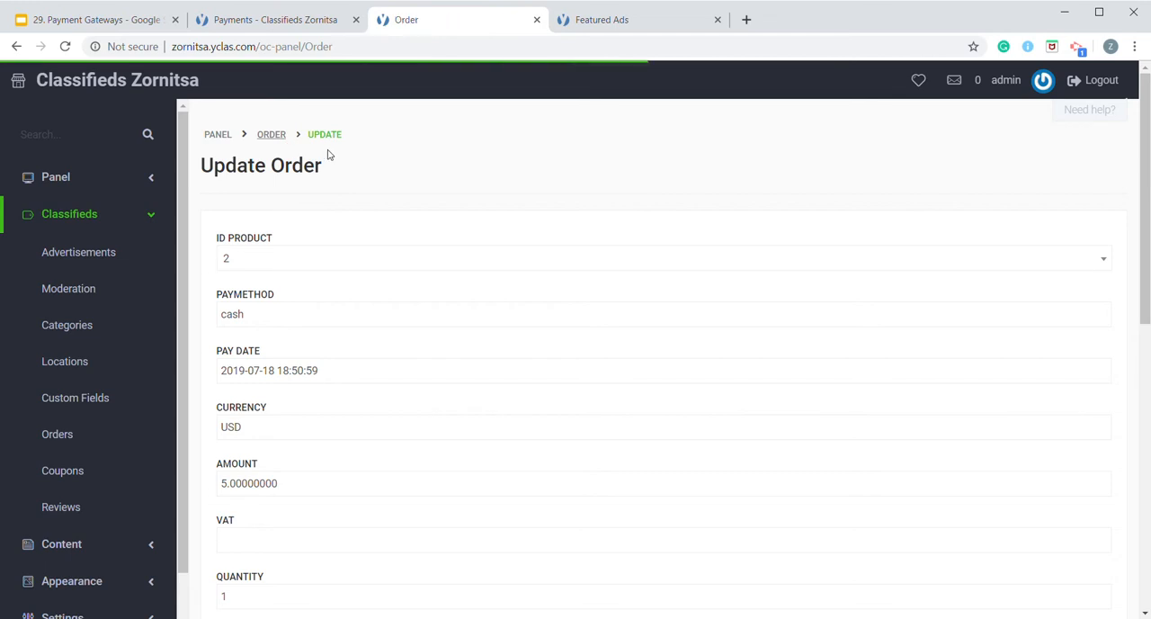
{"action": "left_click", "coordinate": [270, 134]}
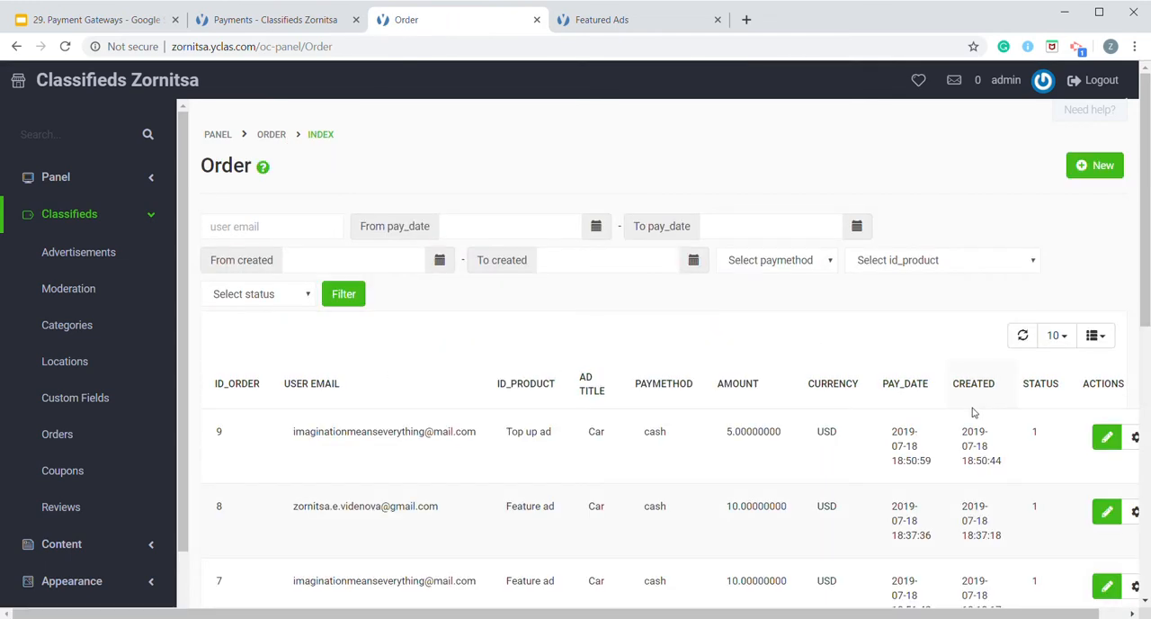
{"action": "scroll", "scroll_direction": "down", "scroll_amount": 3}
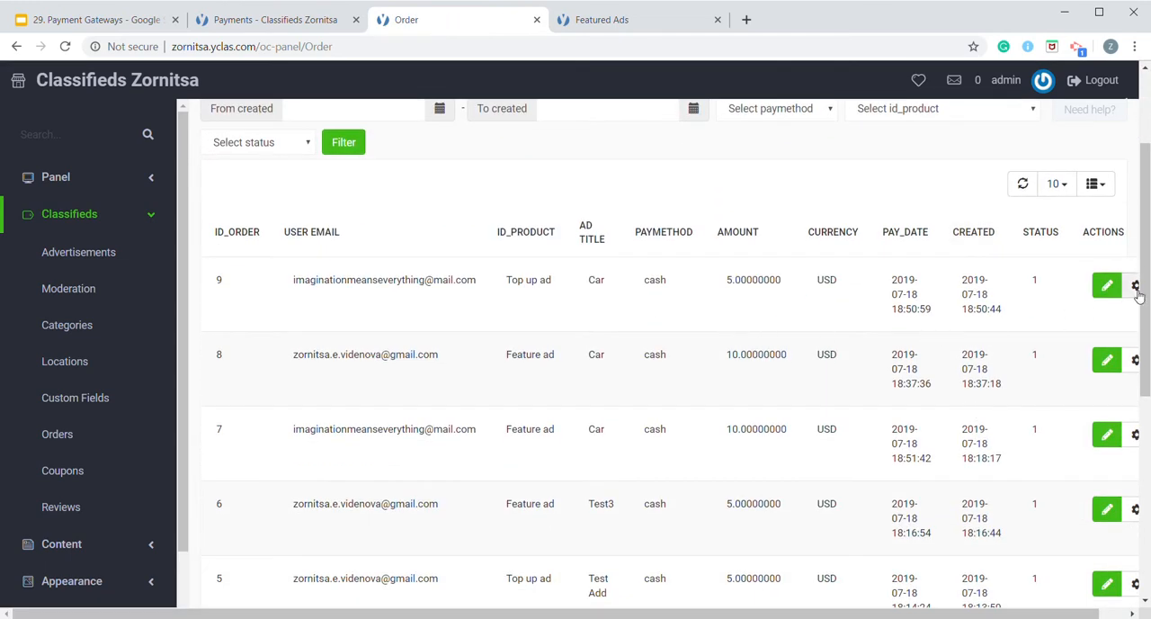
{"action": "left_click", "coordinate": [1135, 284]}
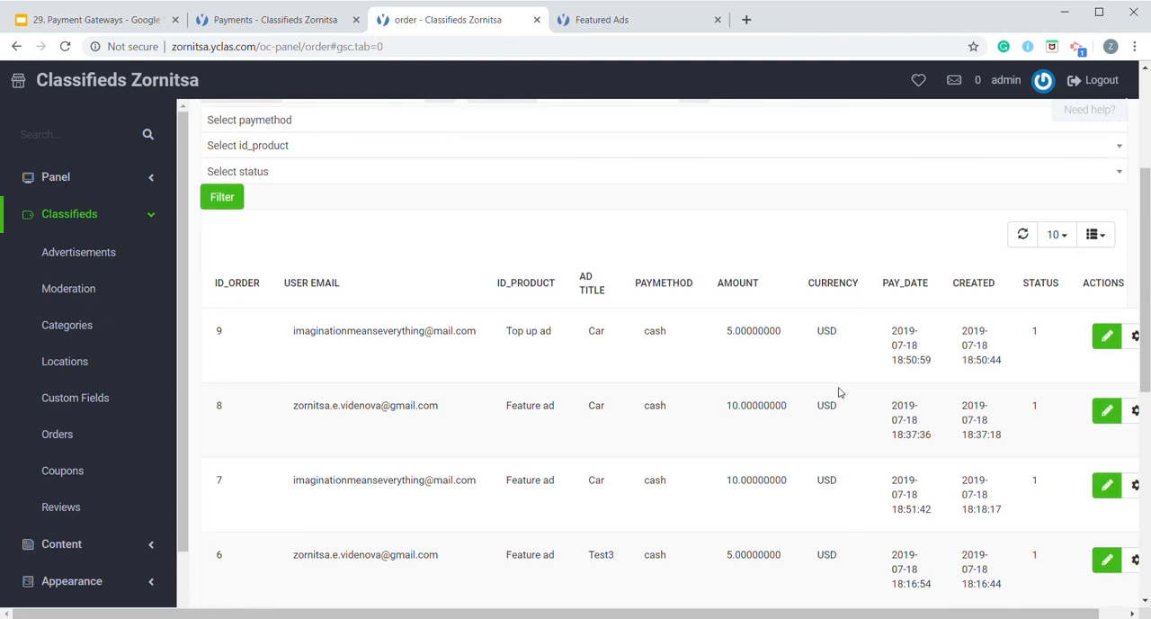
{"action": "scroll", "scroll_direction": "down", "scroll_amount": 3}
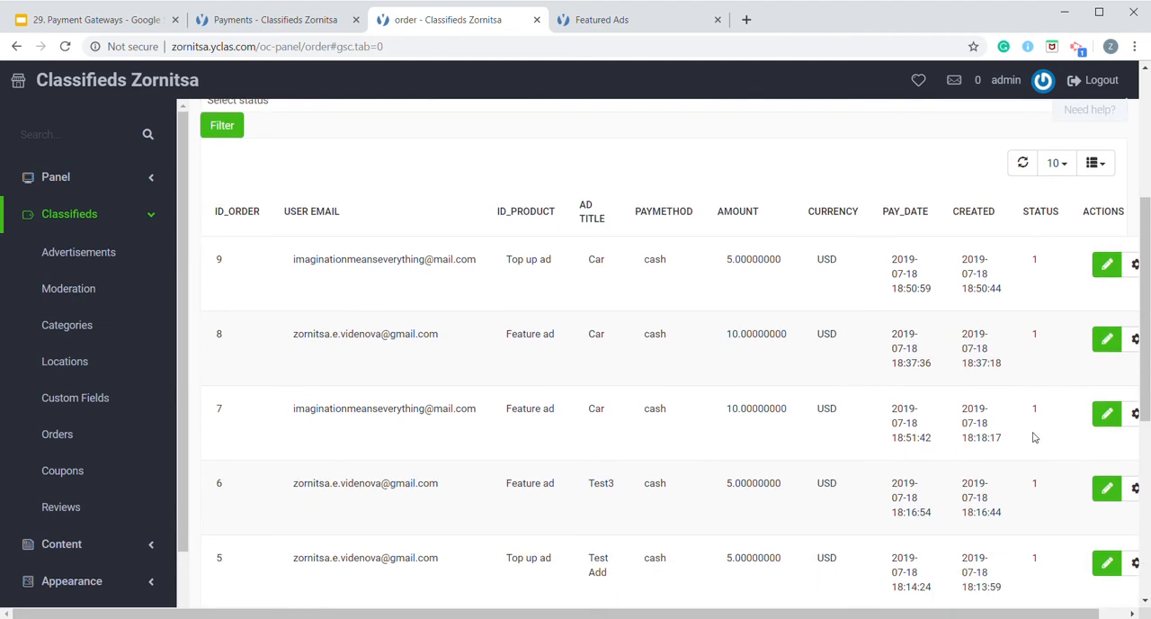
{"action": "scroll", "scroll_direction": "down", "scroll_amount": 3}
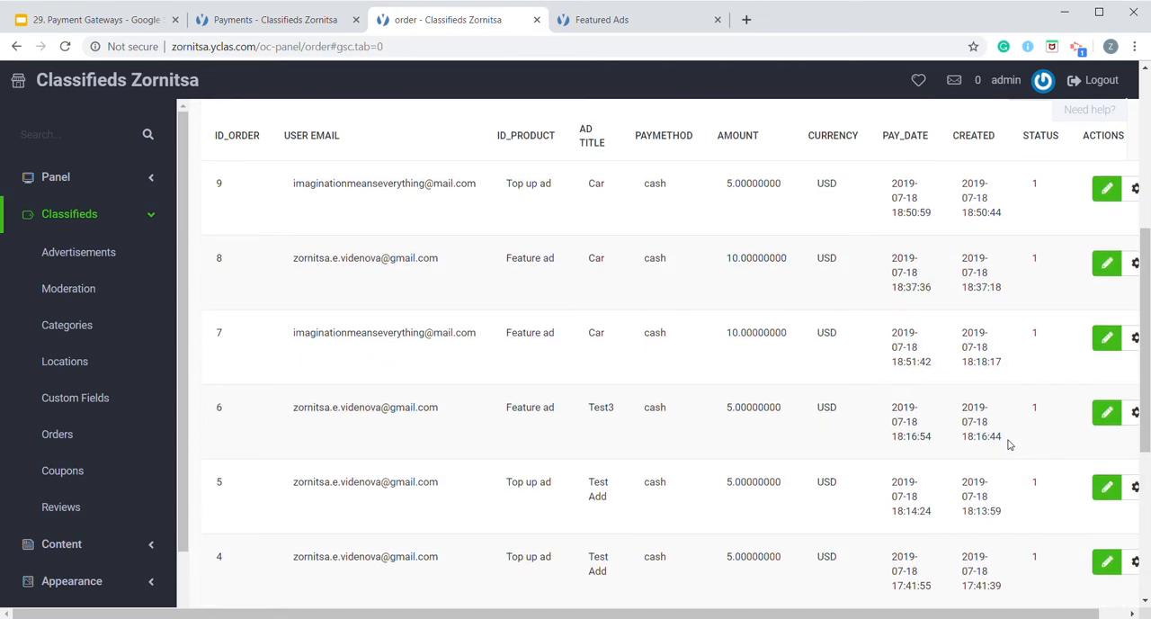
{"action": "mouse_move", "coordinate": [500, 212]}
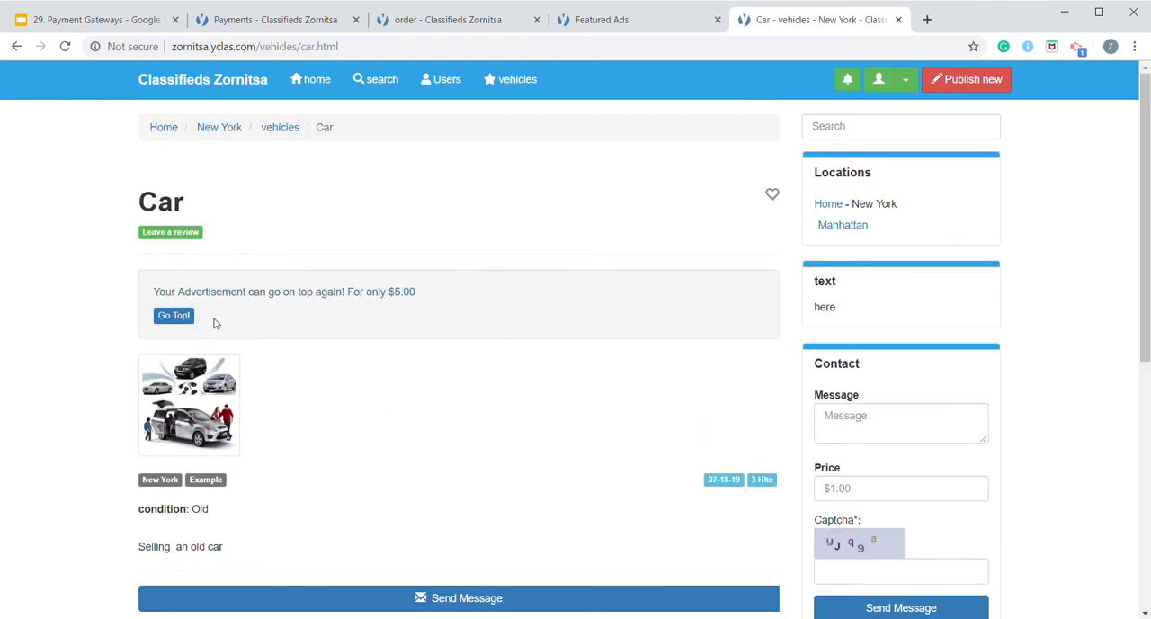
{"action": "mouse_move", "coordinate": [374, 97]}
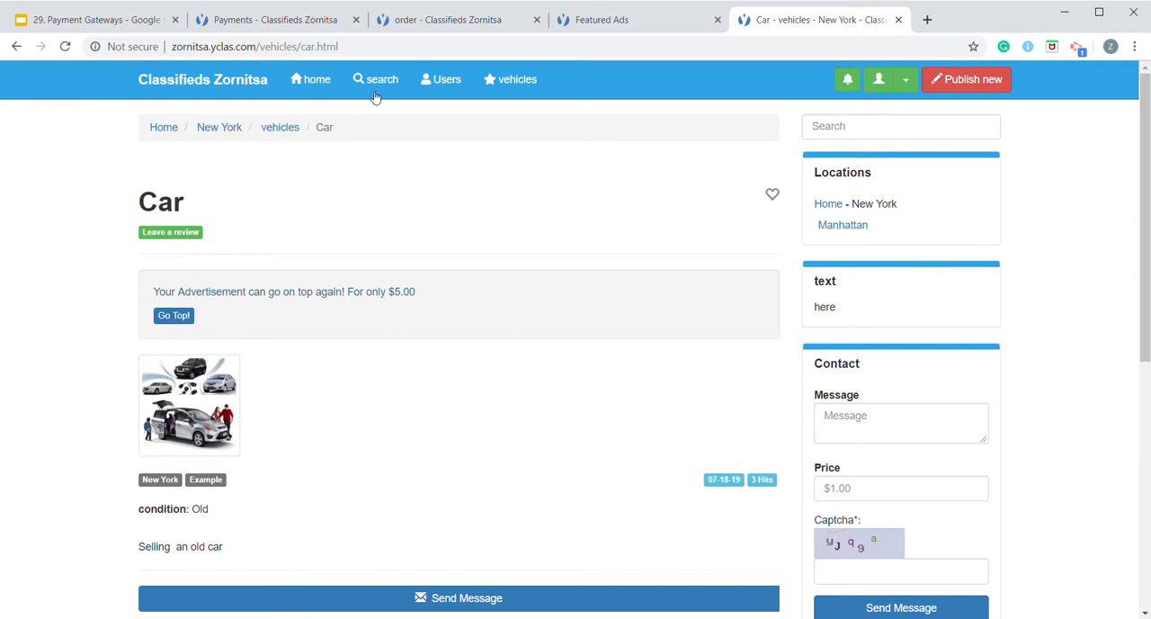
- Run an advanced search with all fields blank to list every ad, Car shown as featured
{"action": "left_click", "coordinate": [381, 79]}
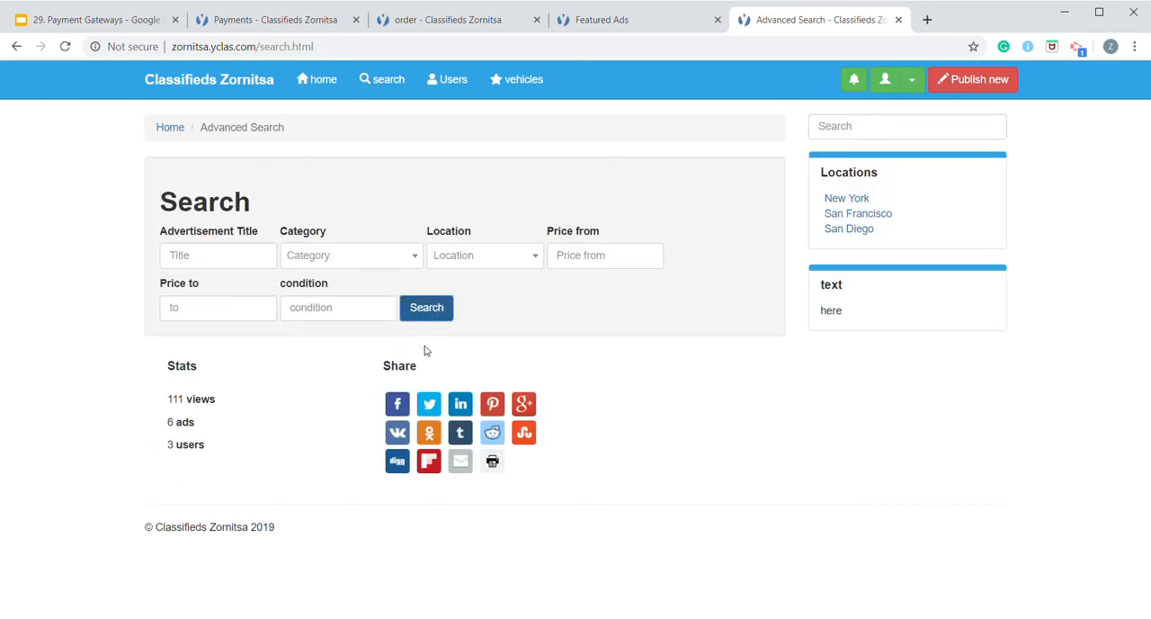
{"action": "left_click", "coordinate": [426, 308]}
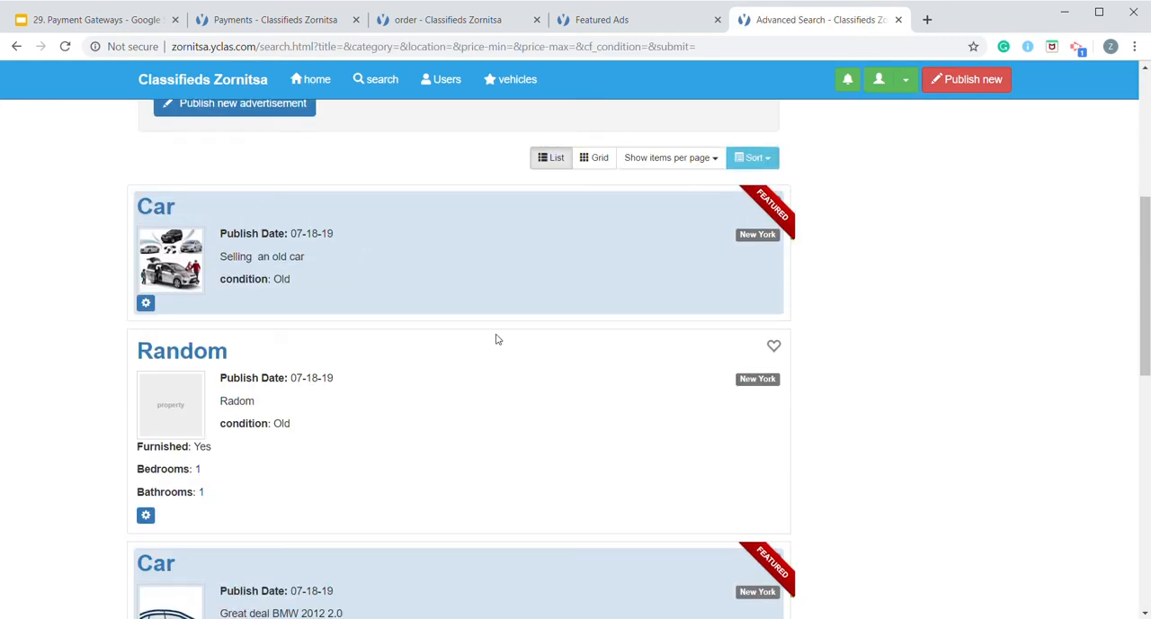
{"action": "mouse_move", "coordinate": [597, 345]}
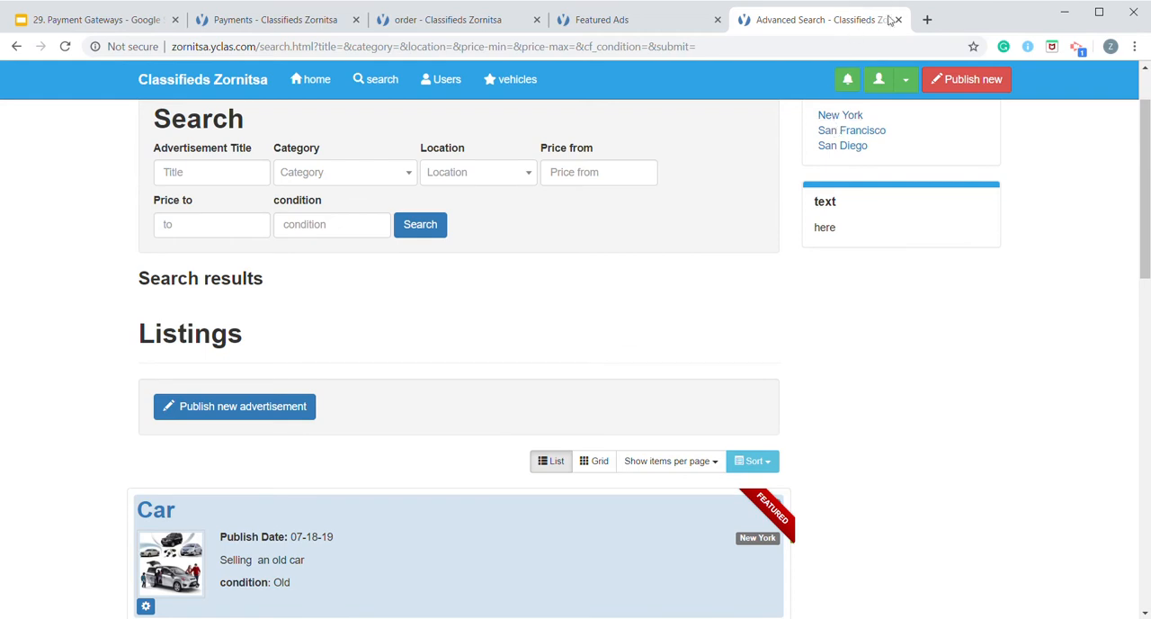
{"action": "mouse_move", "coordinate": [1050, 82]}
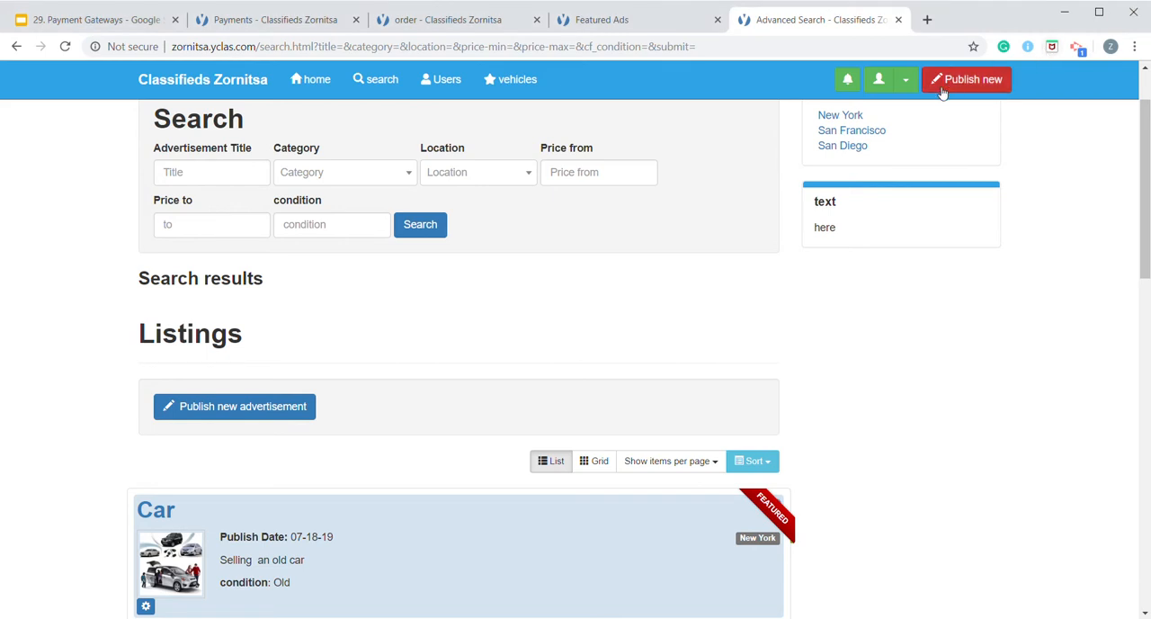
{"action": "left_click", "coordinate": [878, 79]}
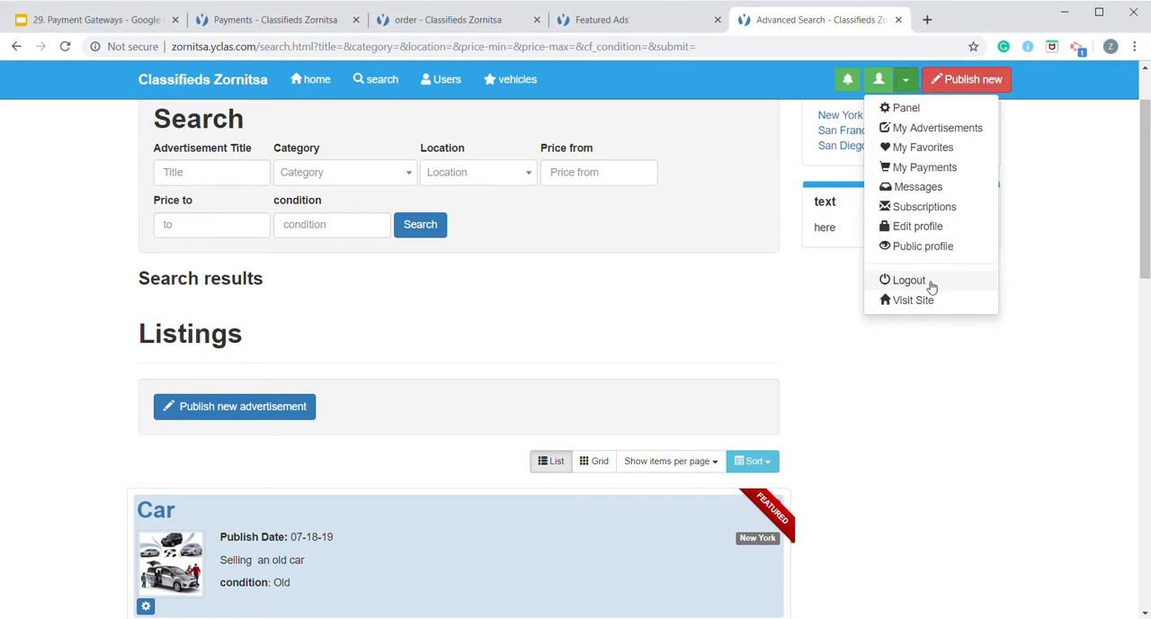
{"action": "left_click", "coordinate": [908, 280]}
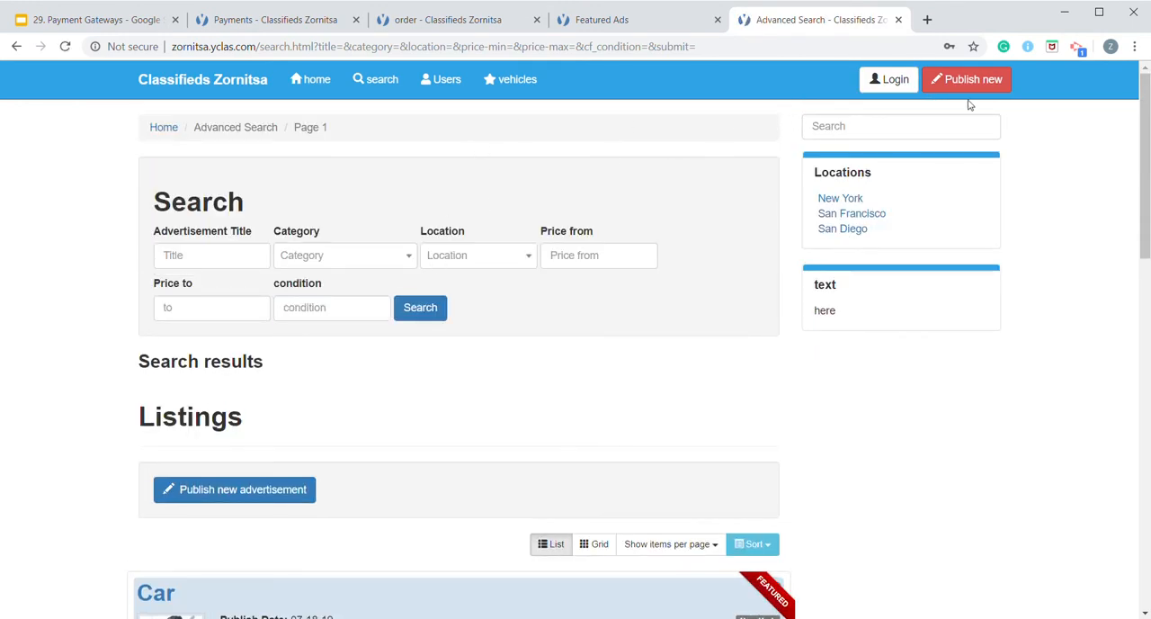
{"action": "left_click", "coordinate": [888, 80]}
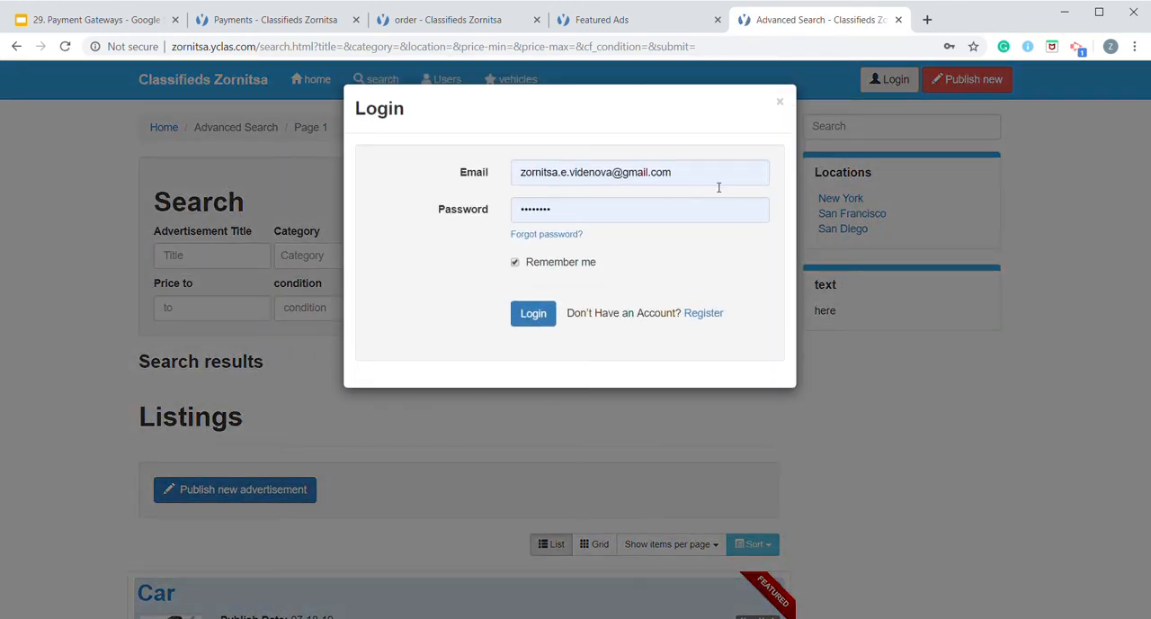
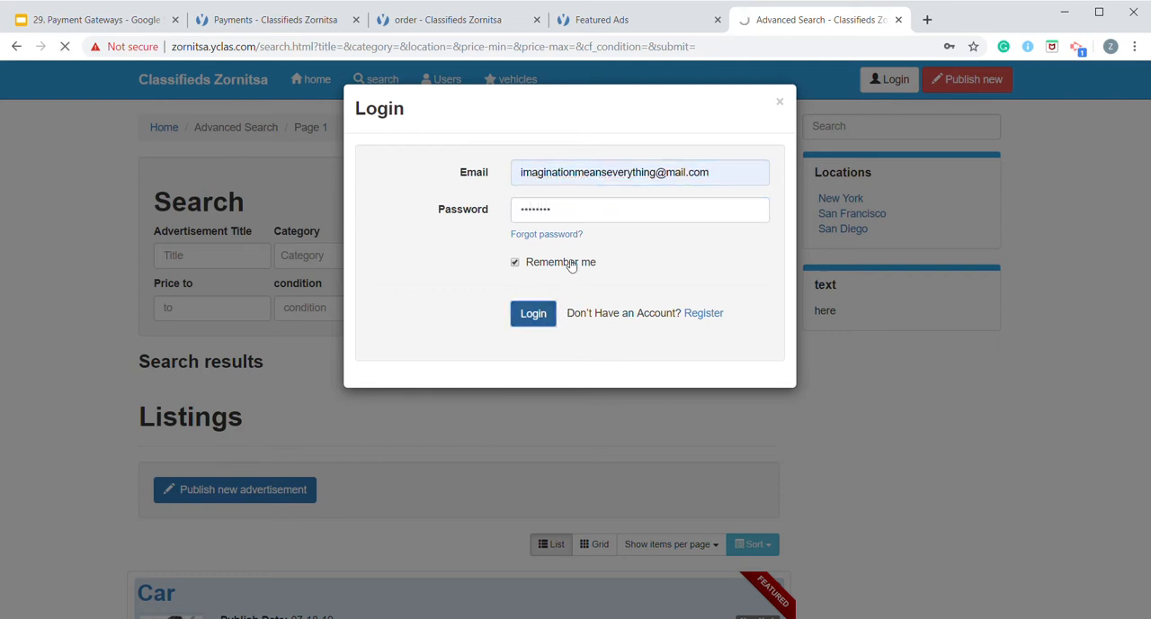
{"action": "left_click", "coordinate": [532, 313]}
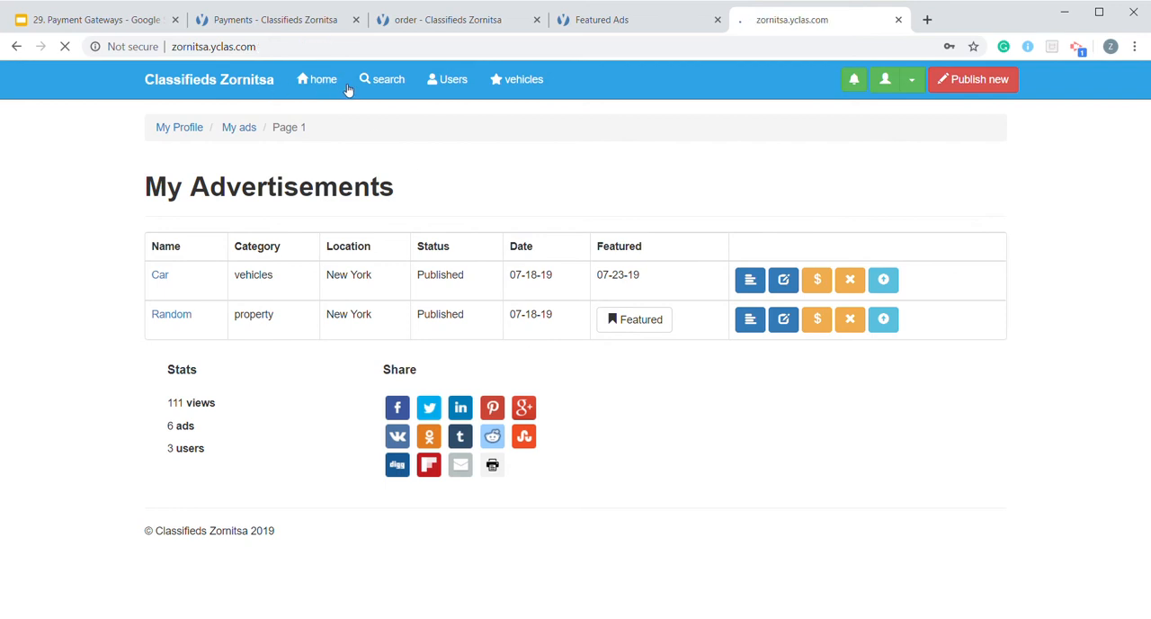
{"action": "left_click", "coordinate": [971, 79]}
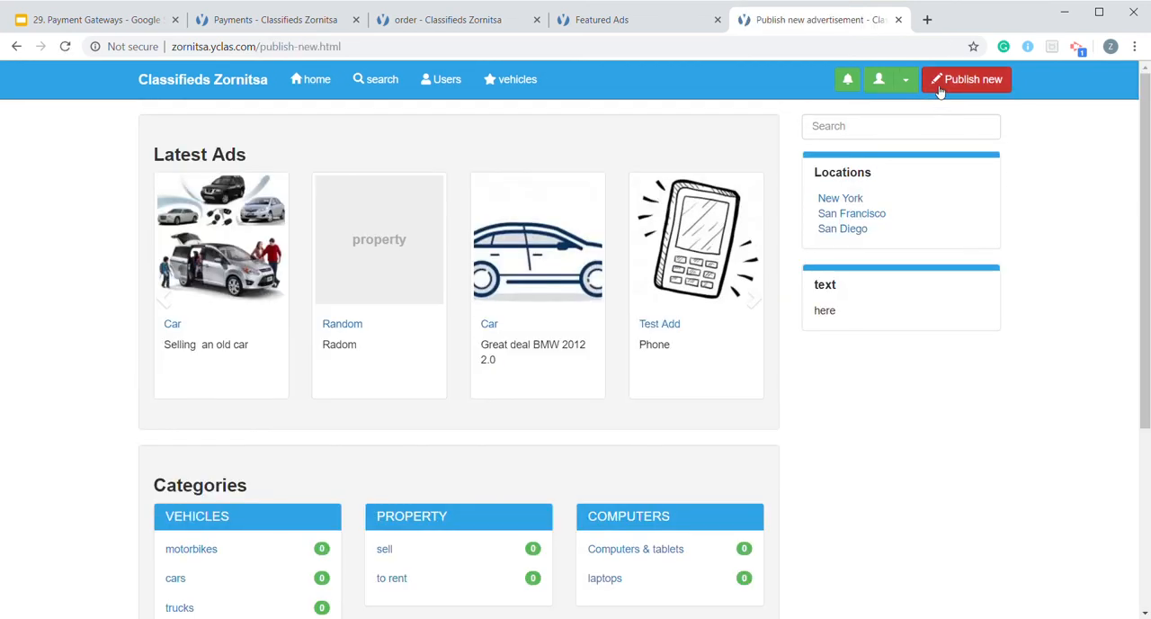
- Enter the title CARS in vehicles with description lines BMW, 1.6, Old, RED
{"action": "left_click", "coordinate": [966, 79]}
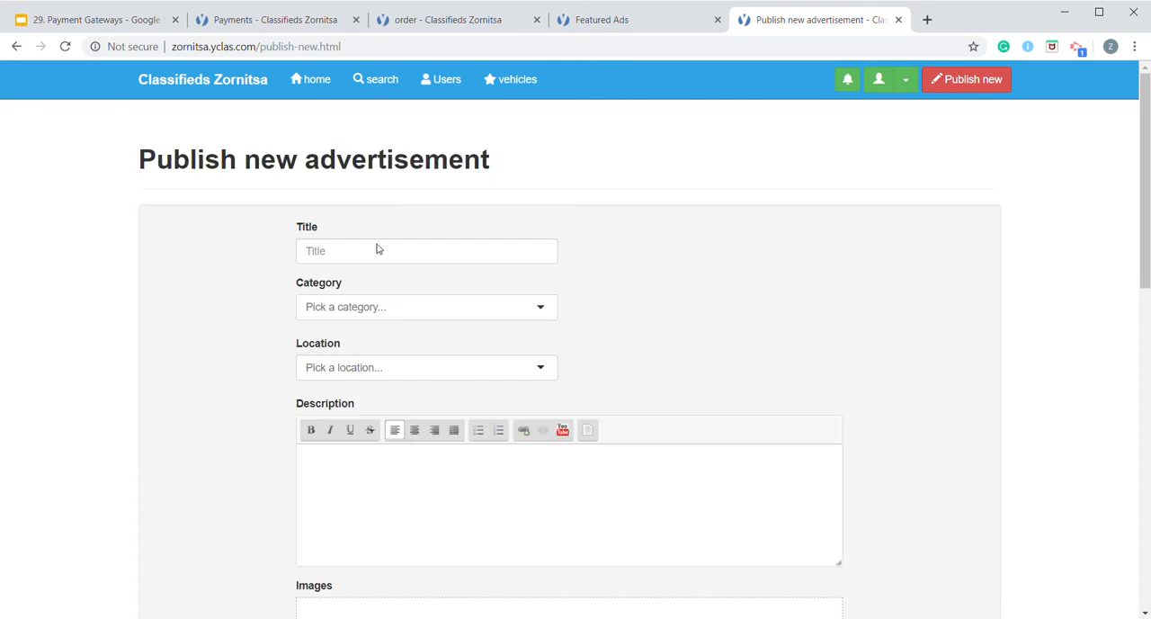
{"action": "type", "text": "CARS"}
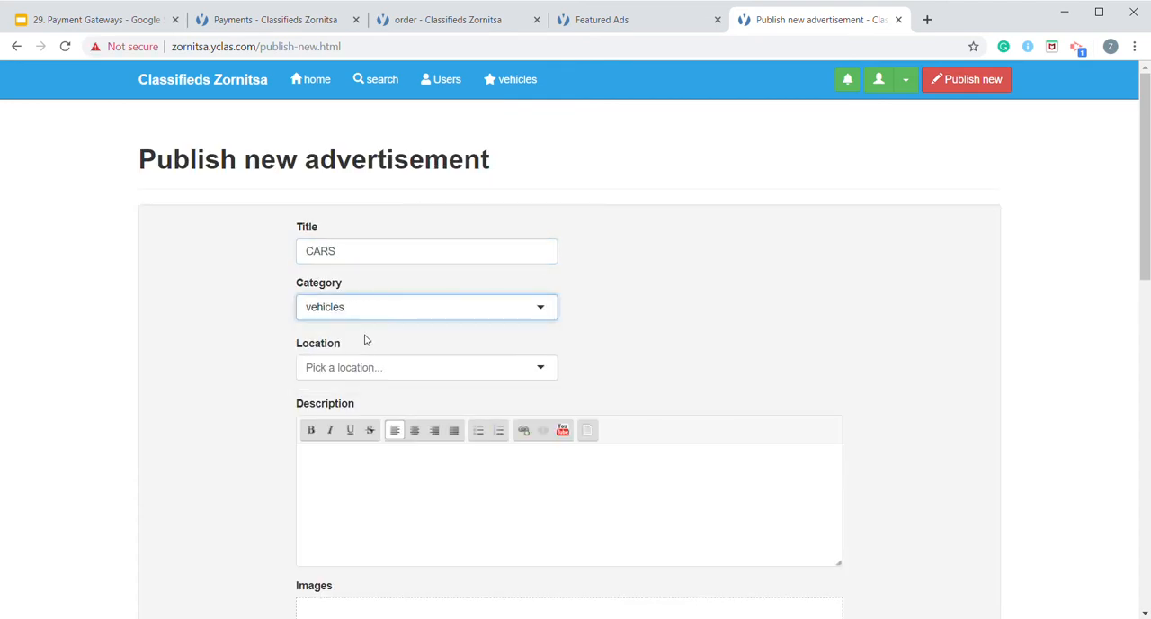
{"action": "scroll", "scroll_direction": "down", "scroll_amount": 3}
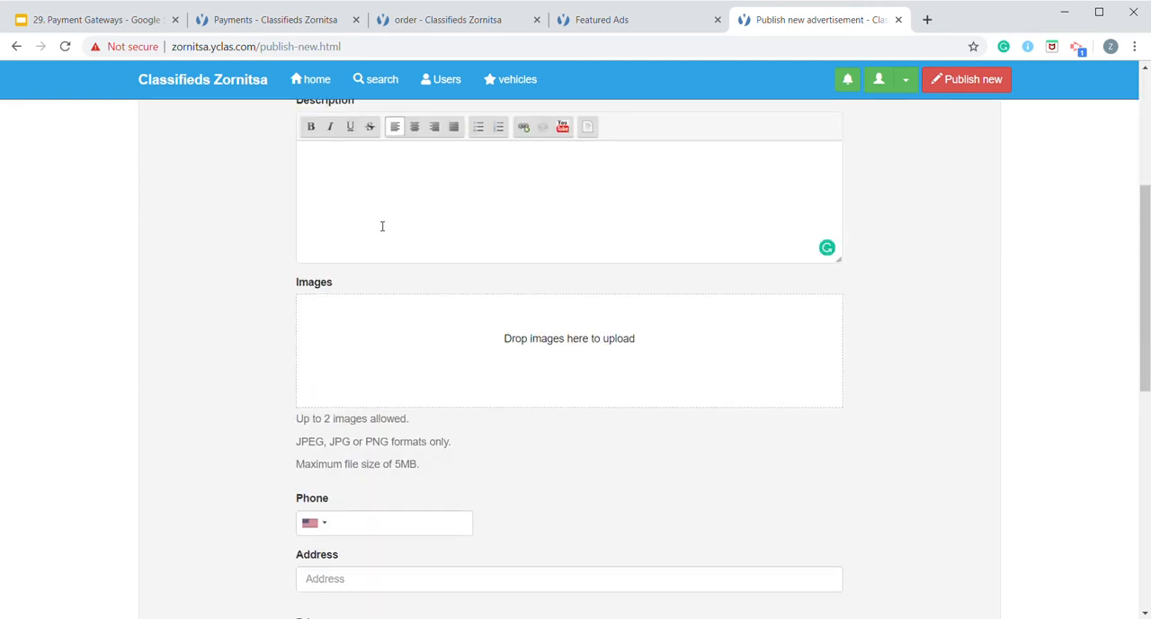
{"action": "type", "text": "BMW"}
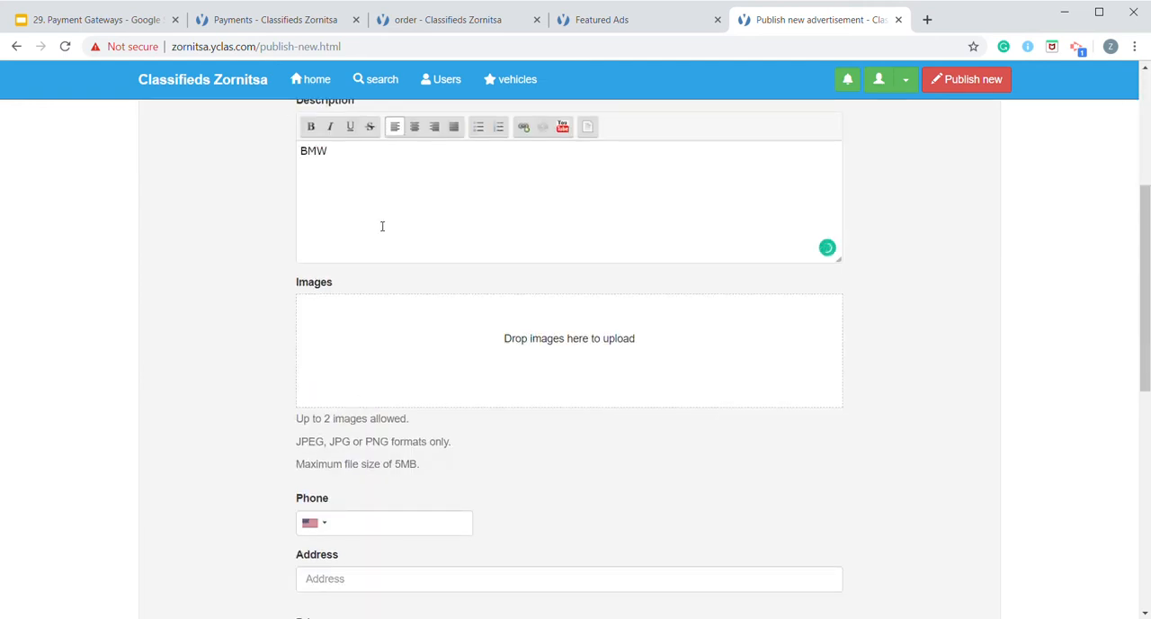
{"action": "type", "text": "1/6"}
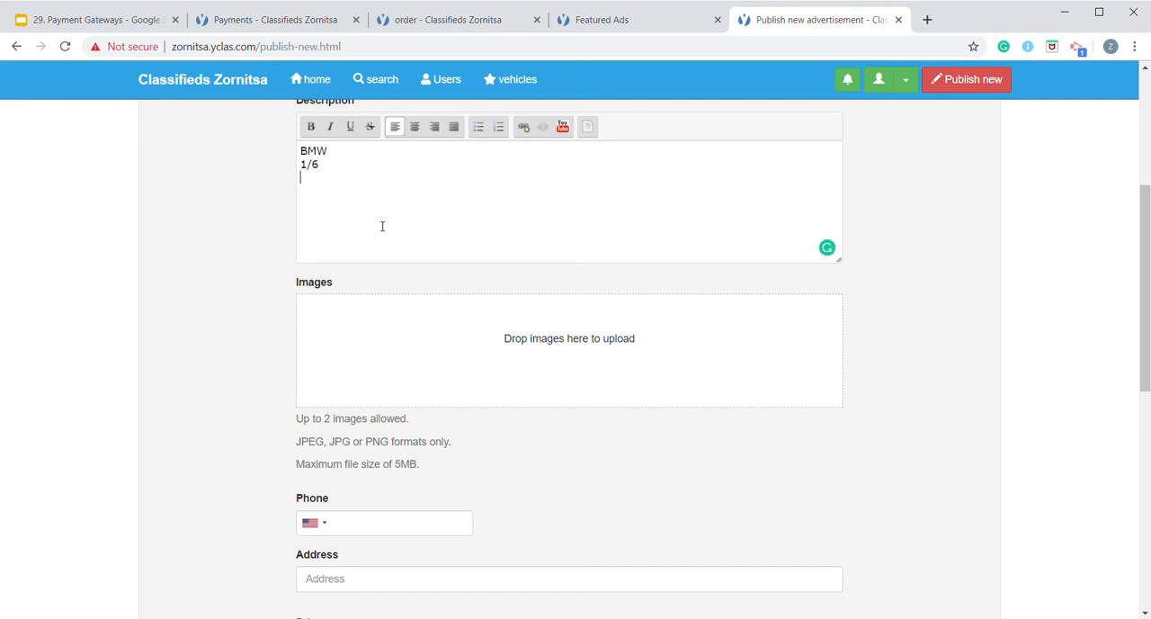
{"action": "type", "text": "Old"}
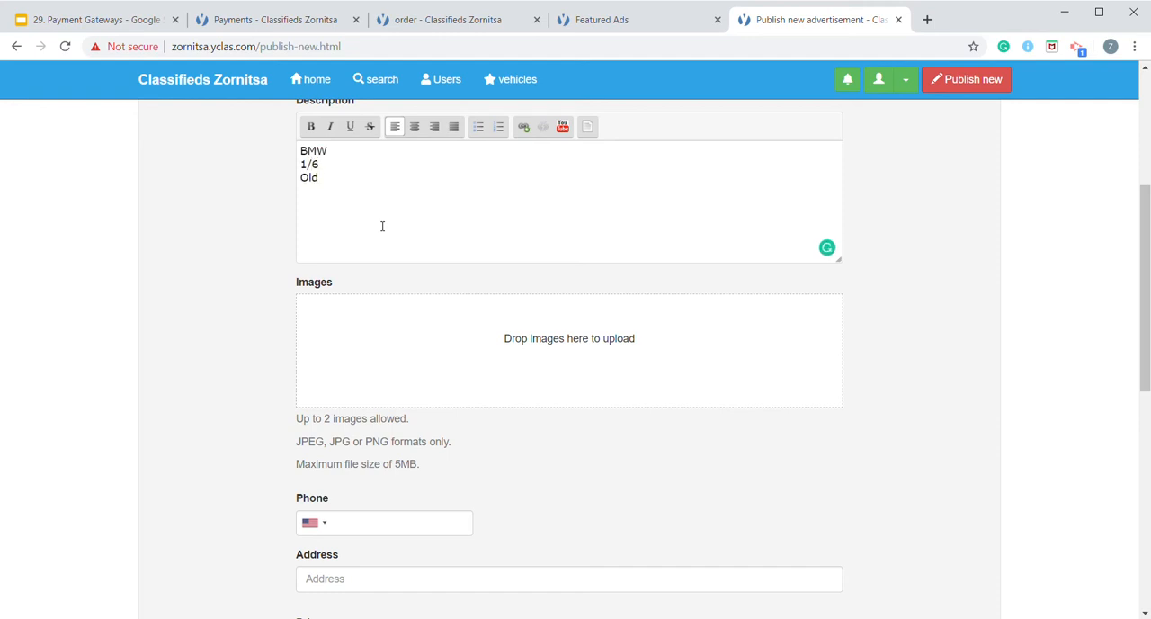
{"action": "type", "text": "1.6"}
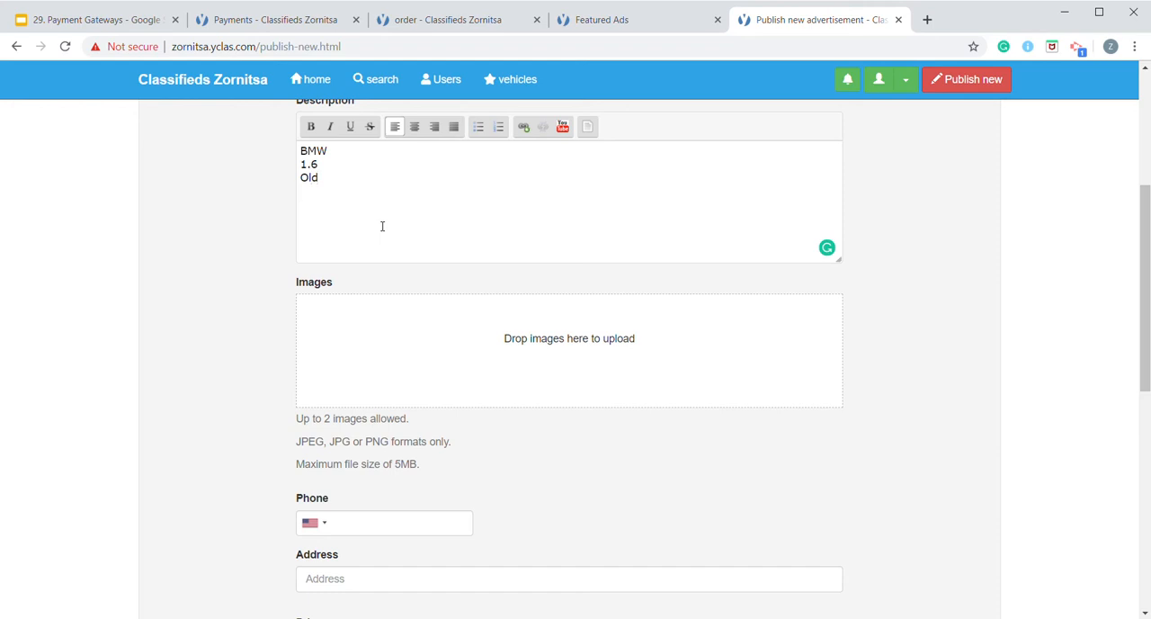
{"action": "type", "text": "RED"}
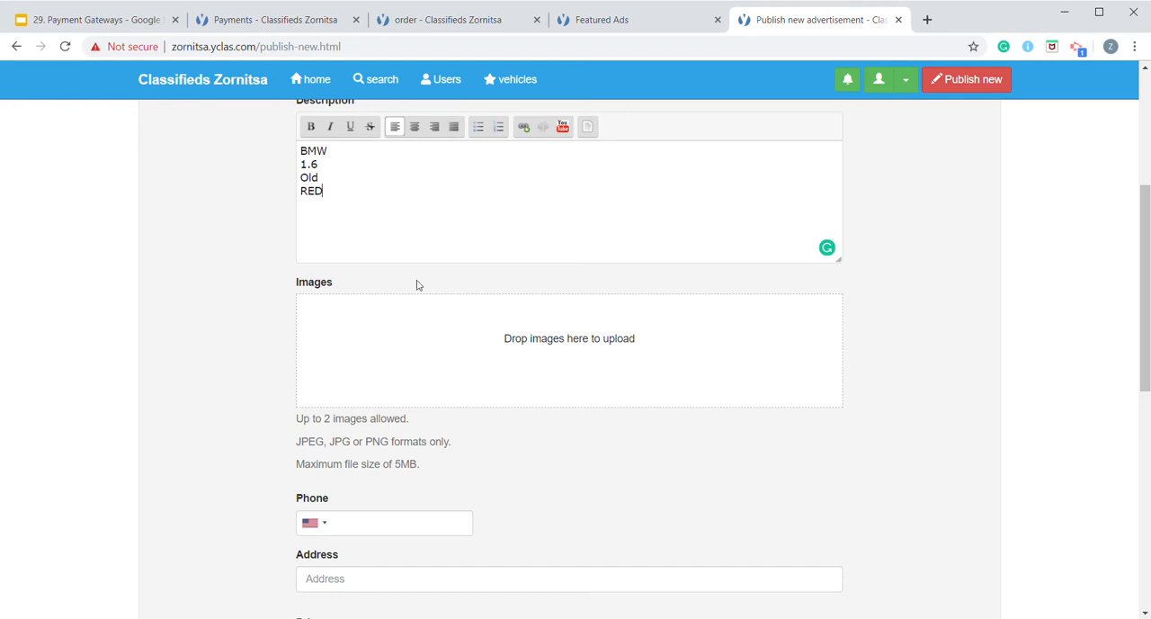
- Set condition 'old', accept the Terms of service and enter the captcha
{"action": "scroll", "scroll_direction": "down", "scroll_amount": 3}
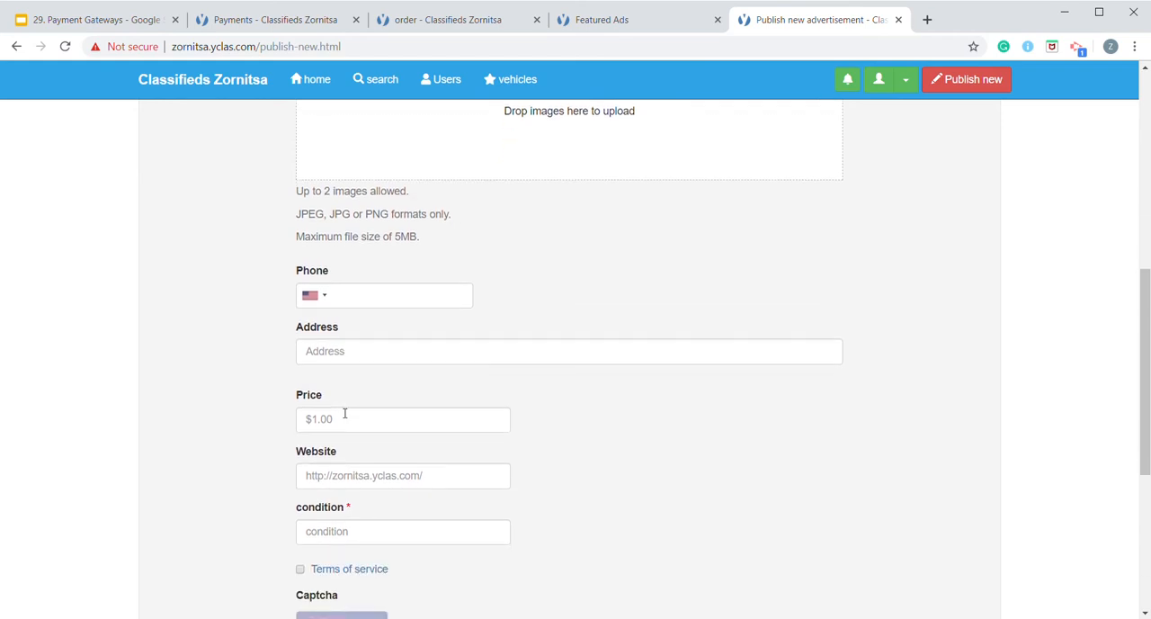
{"action": "scroll", "scroll_direction": "down", "scroll_amount": 3}
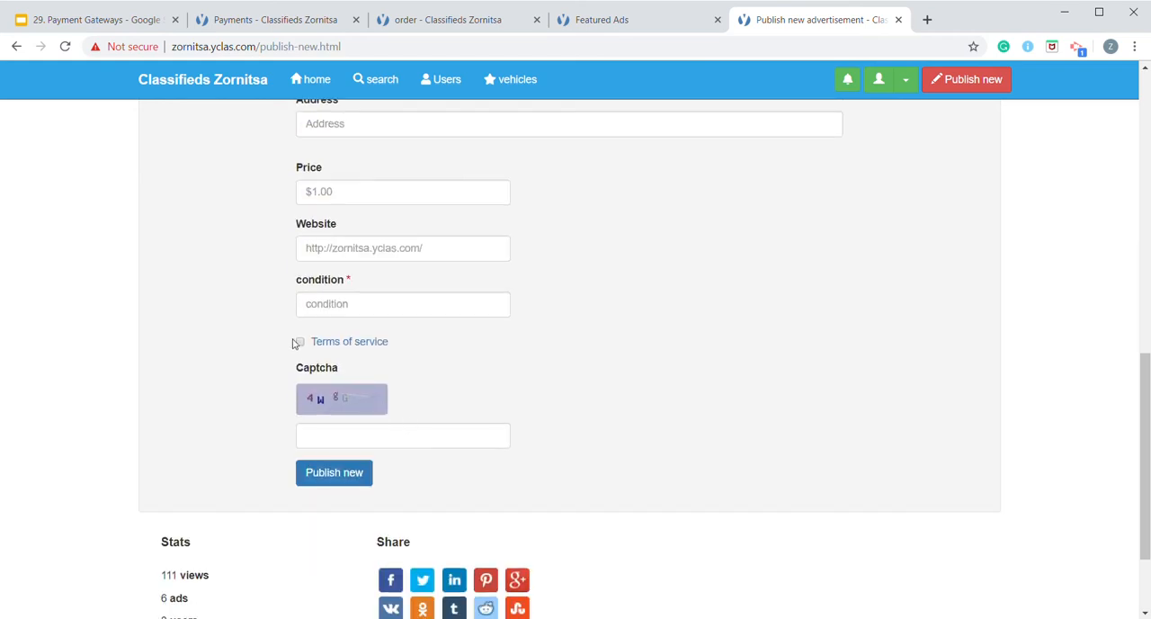
{"action": "type", "text": "old"}
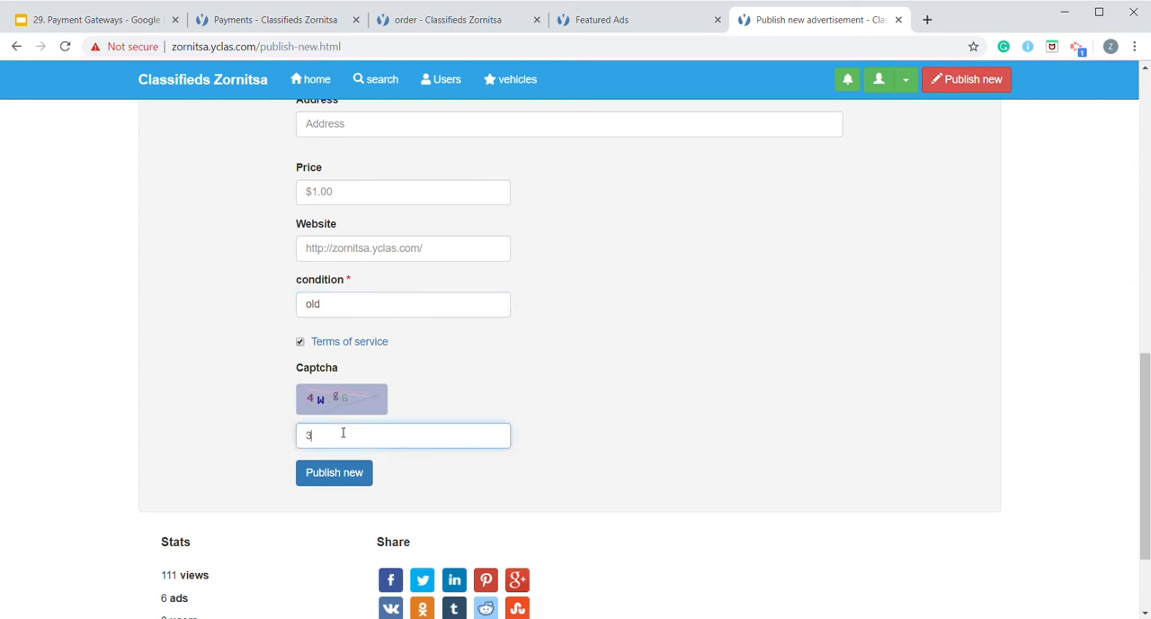
{"action": "type", "text": "4"}
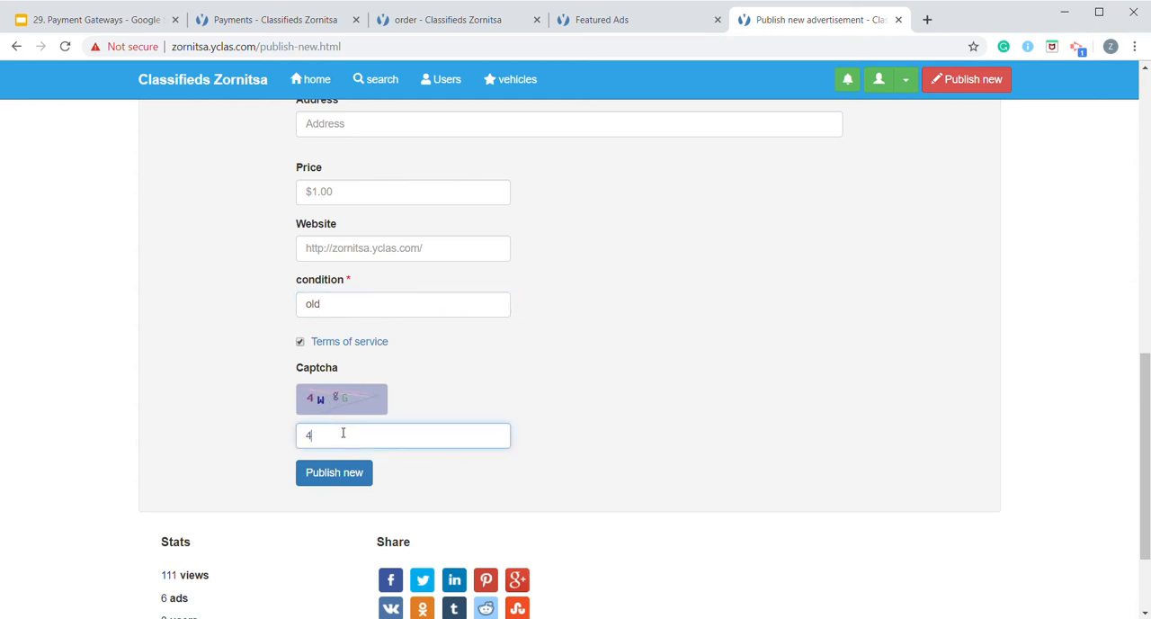
{"action": "type", "text": "WgG"}
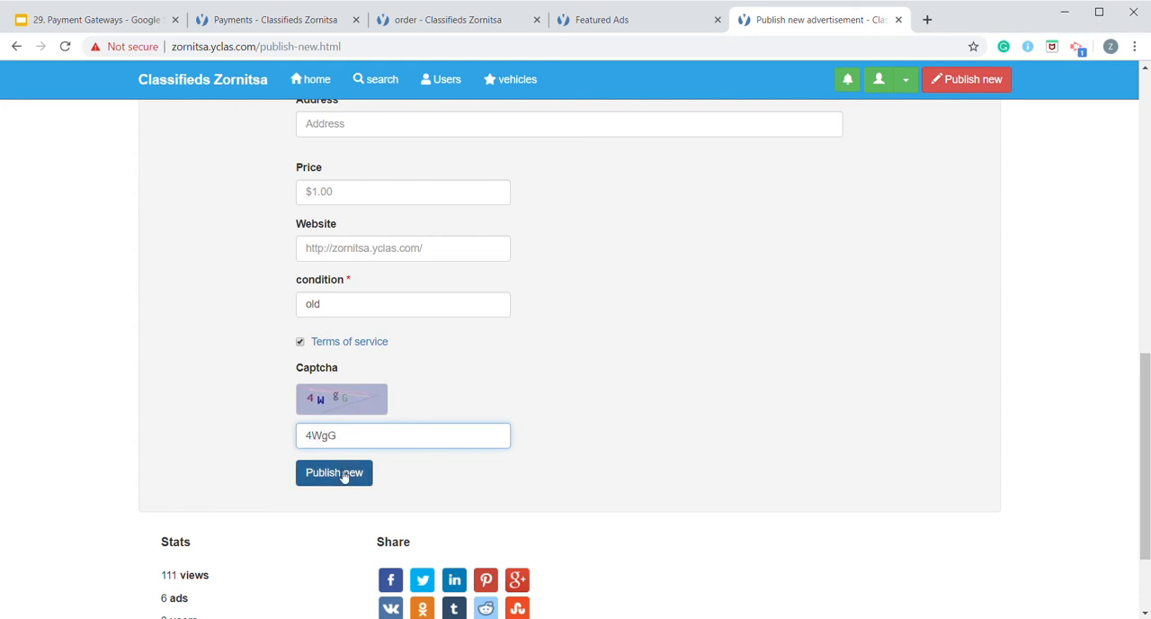
- Publish the CARS ad and start the 'Go Featured! $10.00' checkout, order 10
{"action": "left_click", "coordinate": [334, 471]}
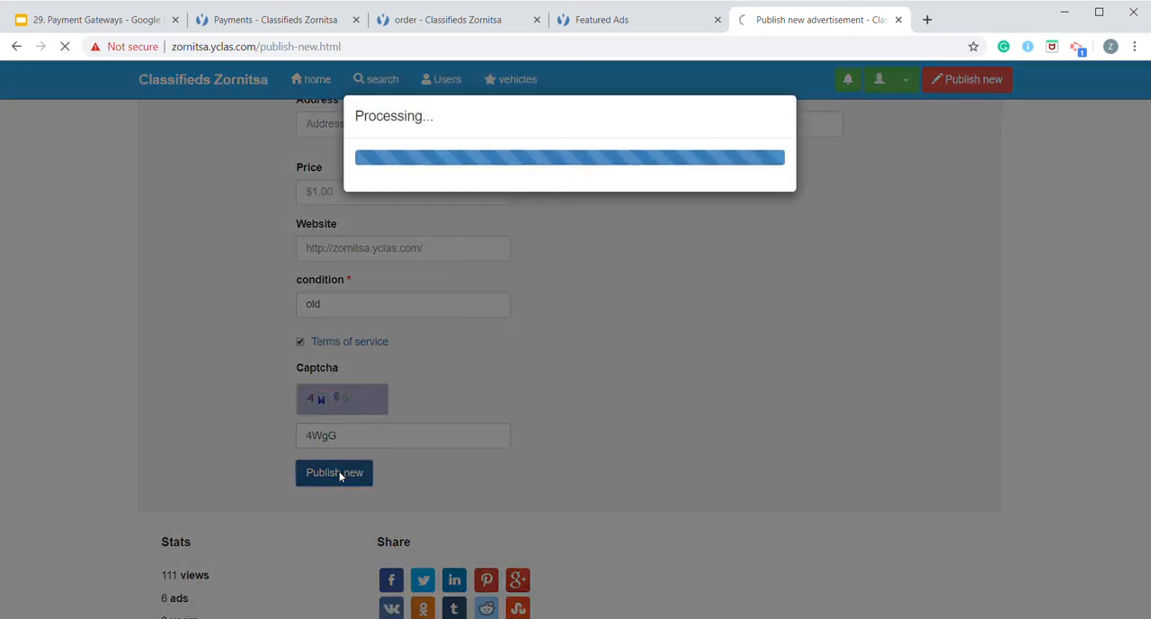
{"action": "left_click", "coordinate": [335, 471]}
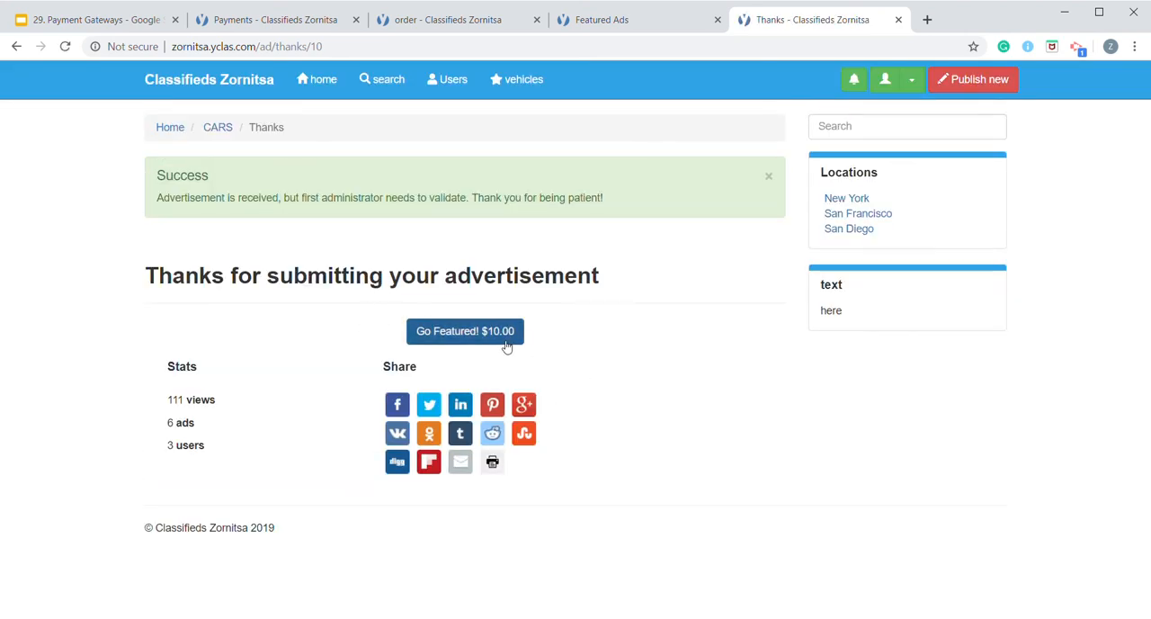
{"action": "mouse_move", "coordinate": [590, 379]}
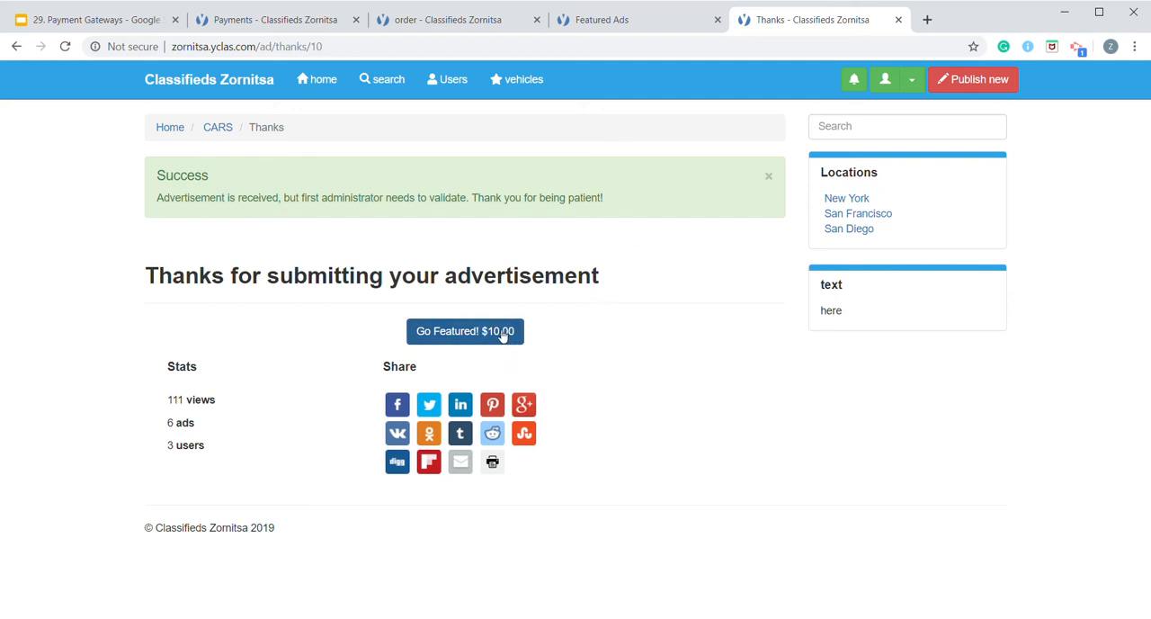
{"action": "left_click", "coordinate": [464, 331]}
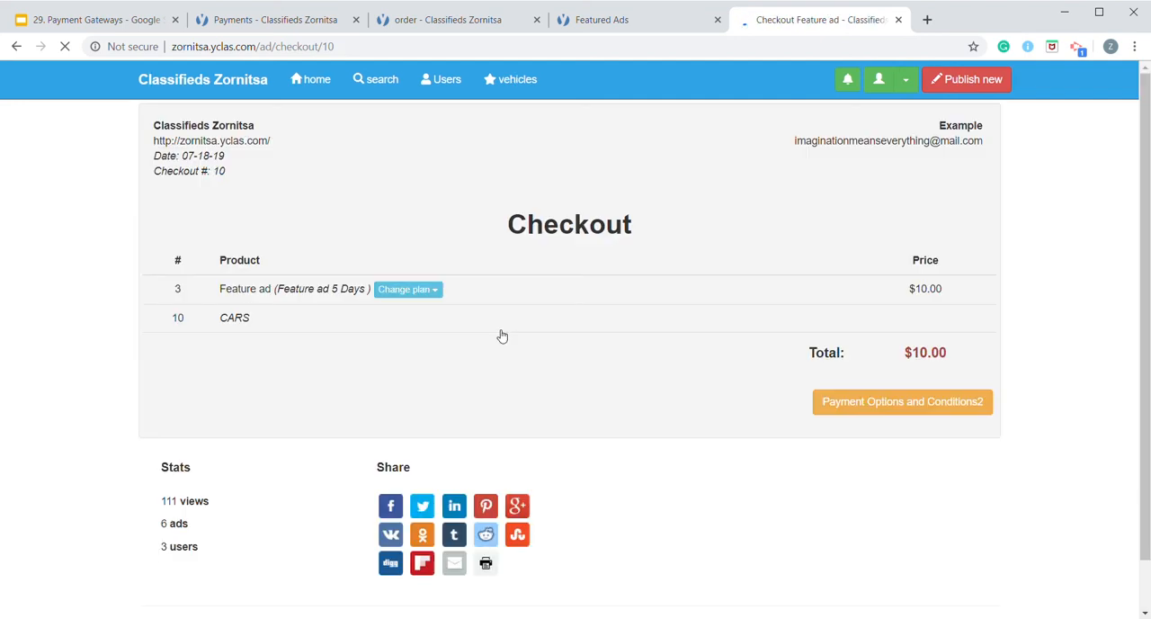